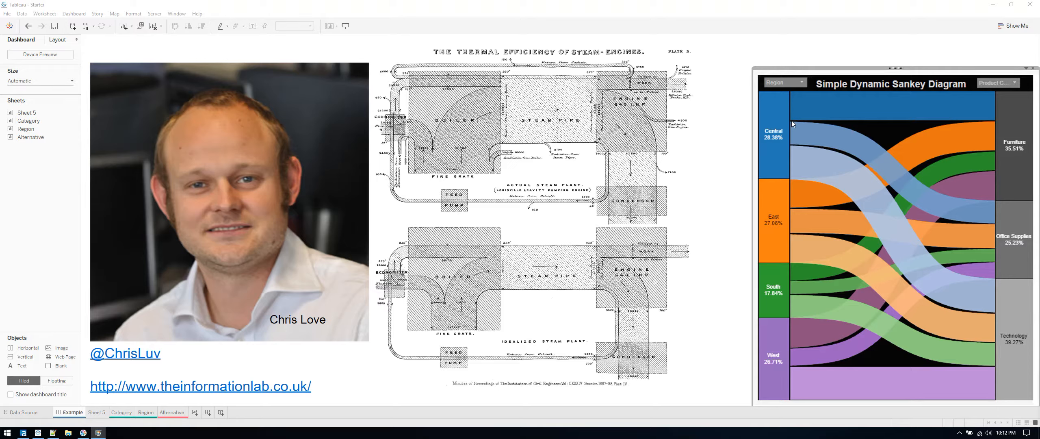
mouse_move(800, 66)
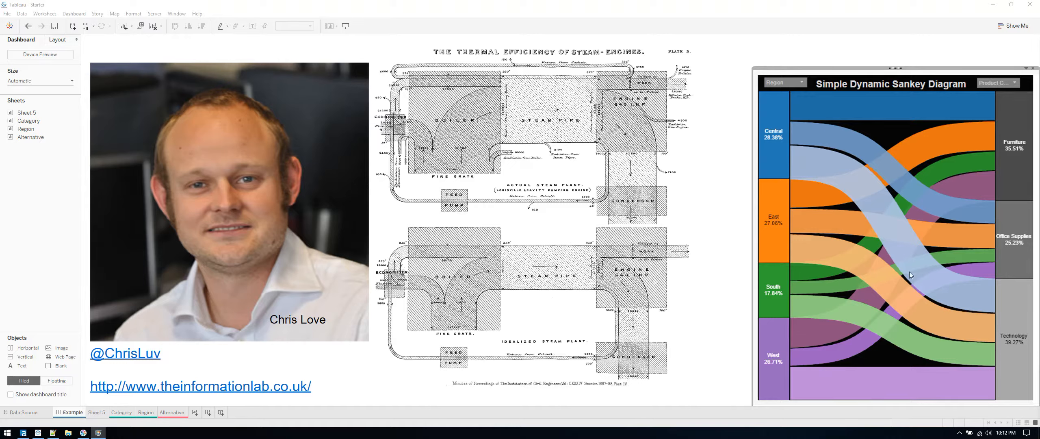
mouse_move(759, 123)
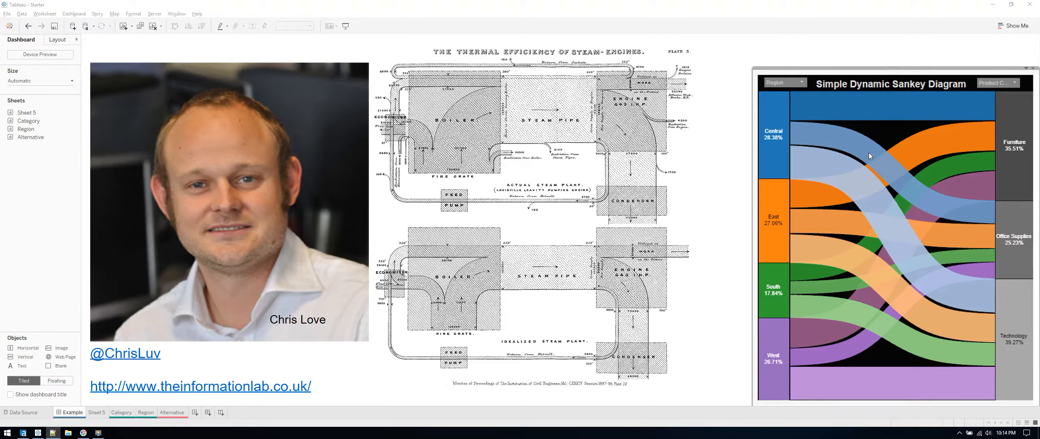
mouse_move(721, 244)
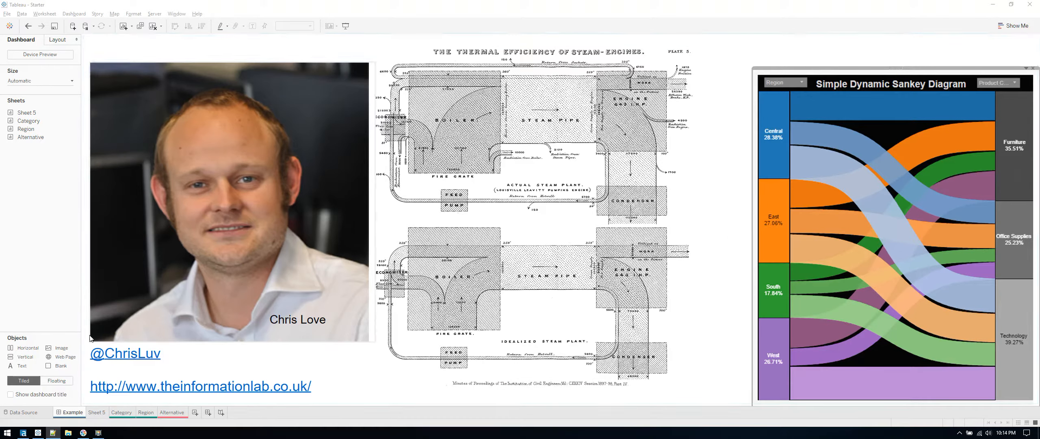
mouse_move(50, 430)
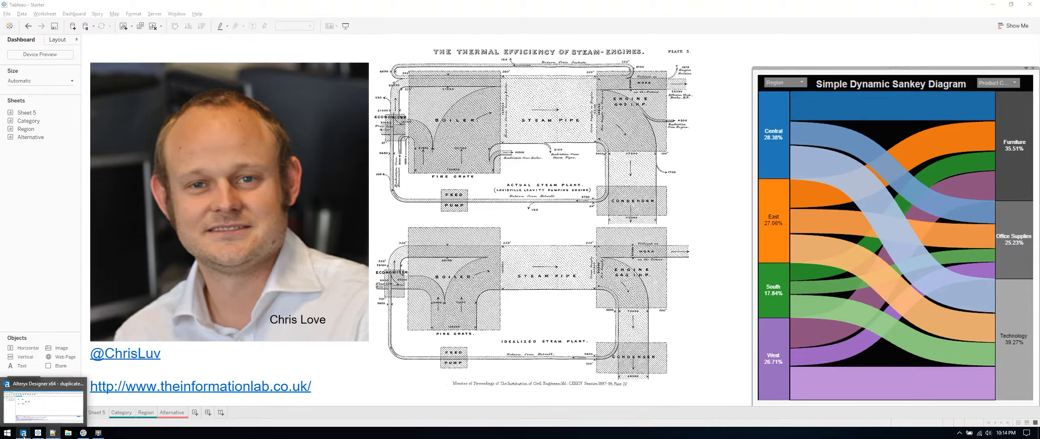
Bring the Alteryx duplicate-orders workflow to the front from the taskbar.
left_click(24, 432)
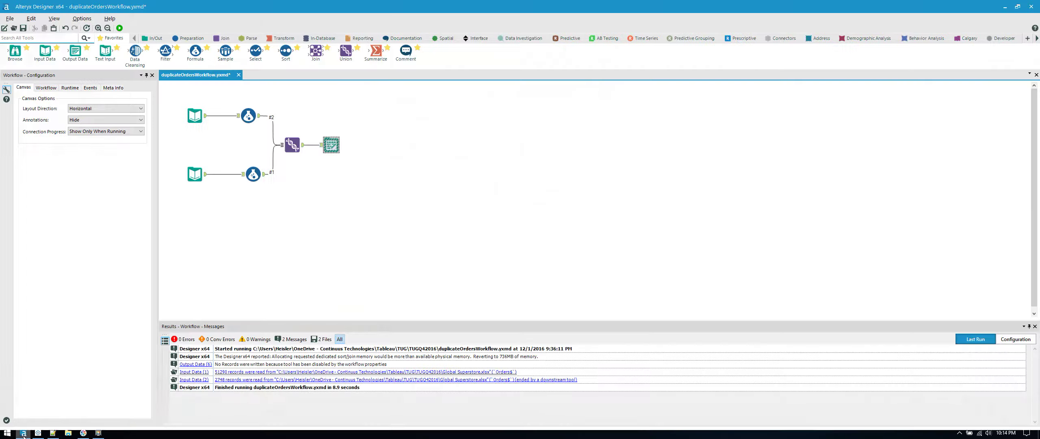
left_click(22, 433)
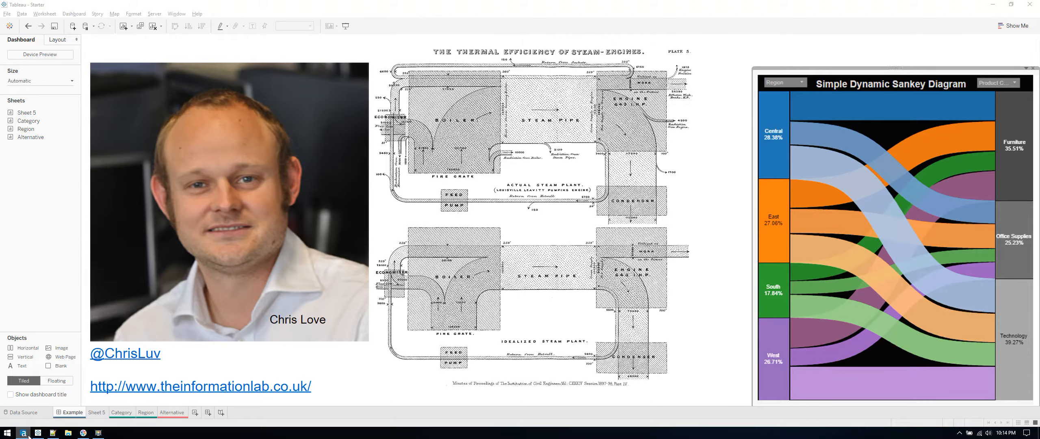
right_click(39, 431)
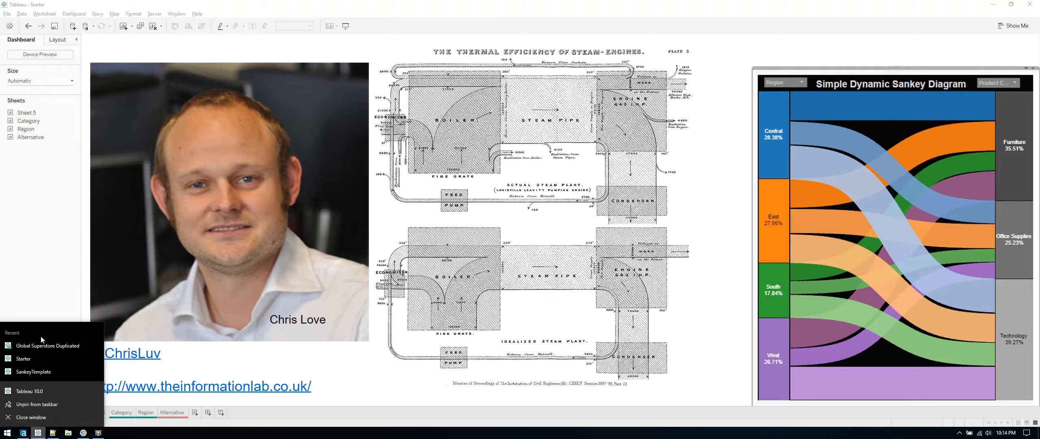
mouse_move(42, 396)
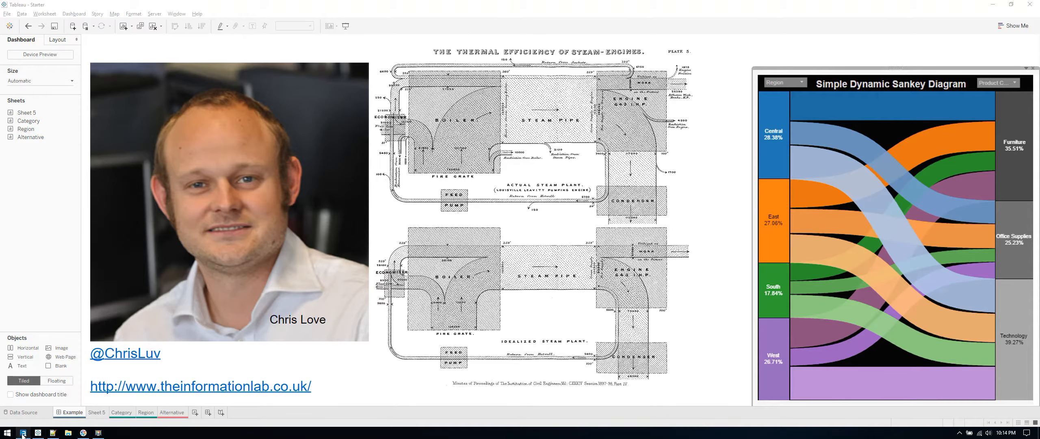
mouse_move(68, 390)
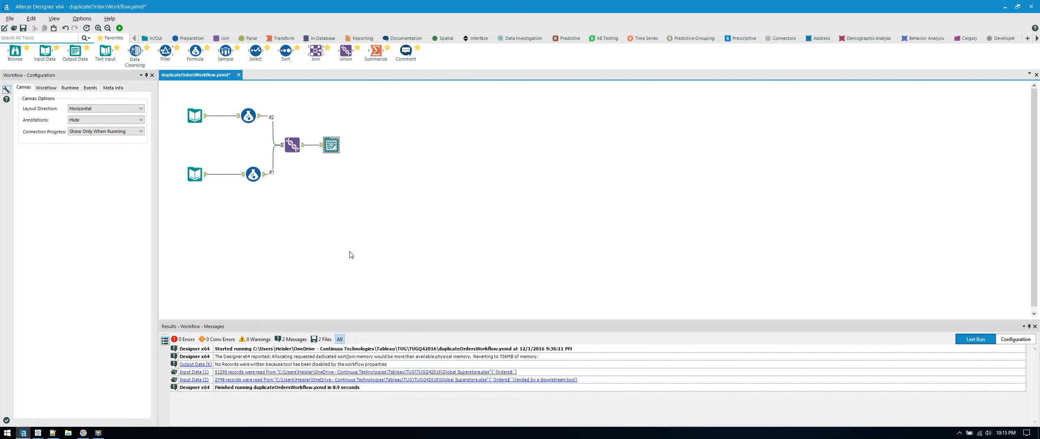
mouse_move(372, 247)
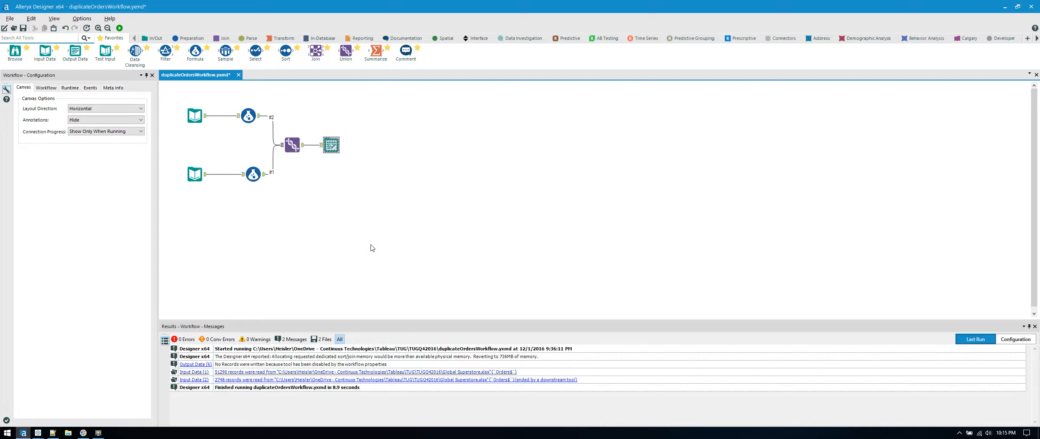
mouse_move(377, 237)
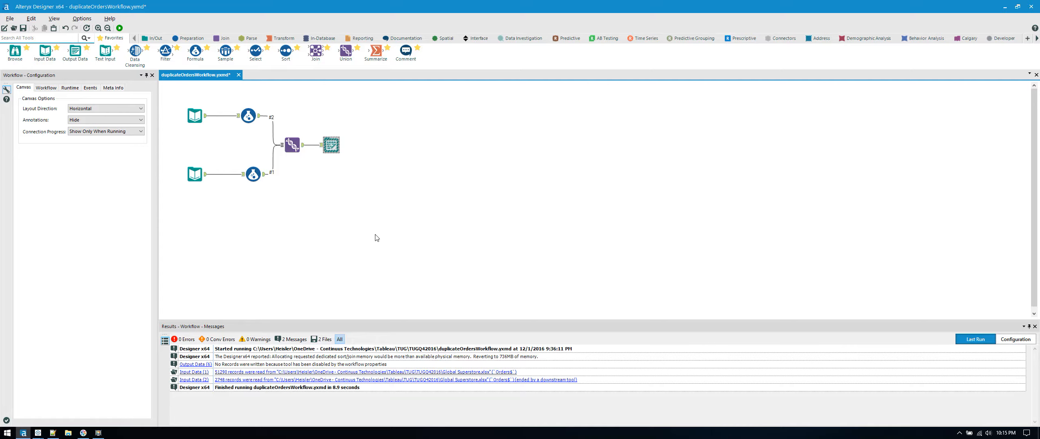
Show the Union tool's combined order records with the RowType column in Results.
left_click(195, 115)
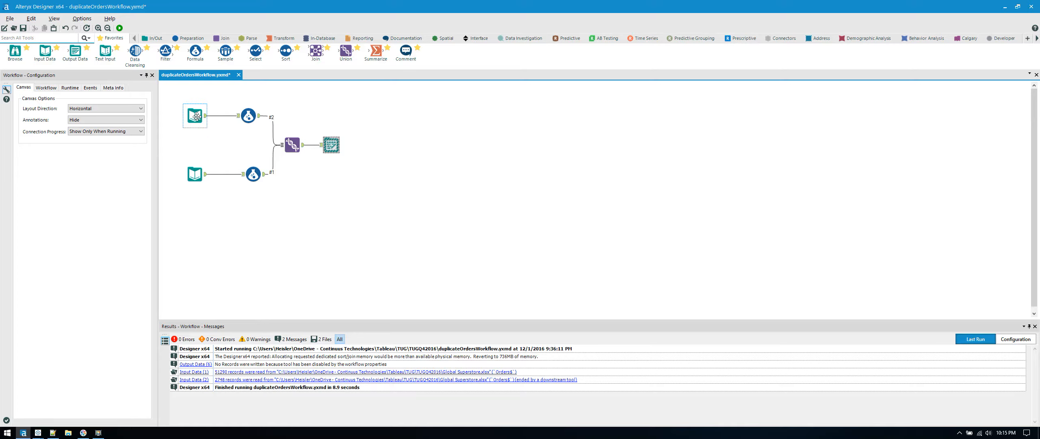
mouse_move(195, 116)
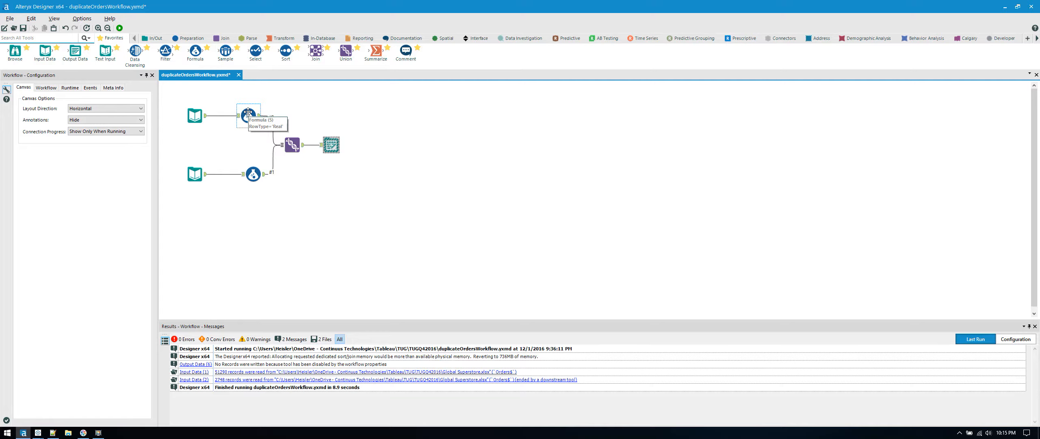
left_click(249, 115)
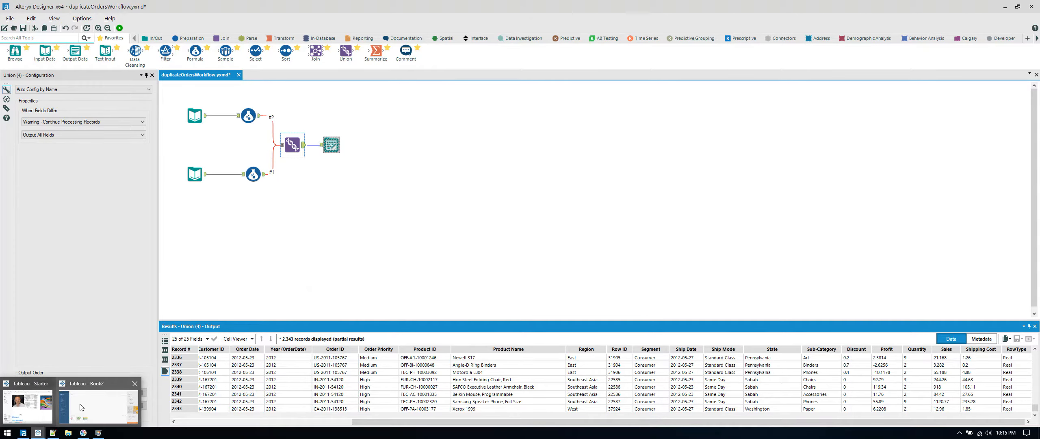
Connect the blank workbook to the Global Superstore Duplicated extract and start a worksheet.
left_click(98, 407)
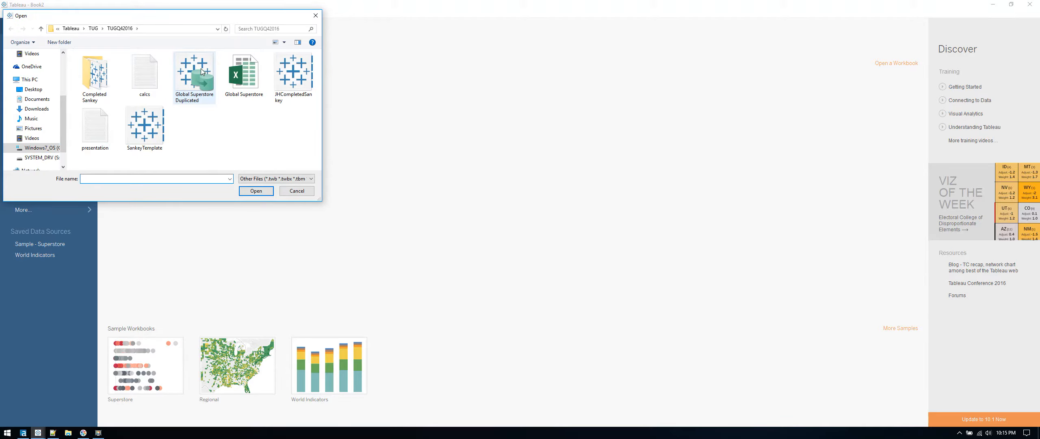
left_click(296, 191)
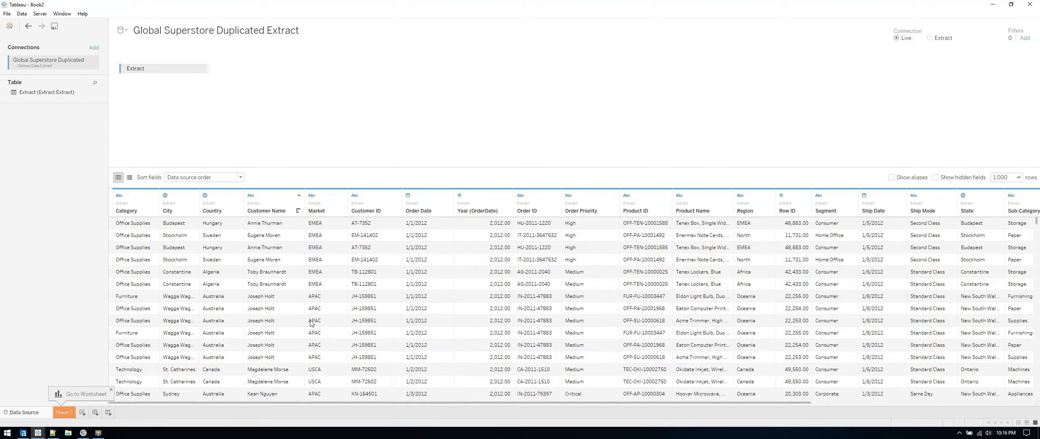
scroll("right", 3)
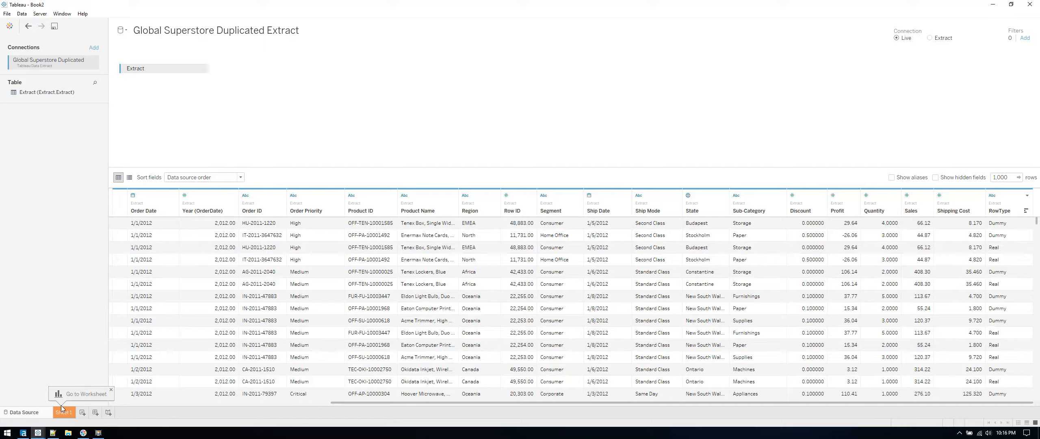
left_click(64, 412)
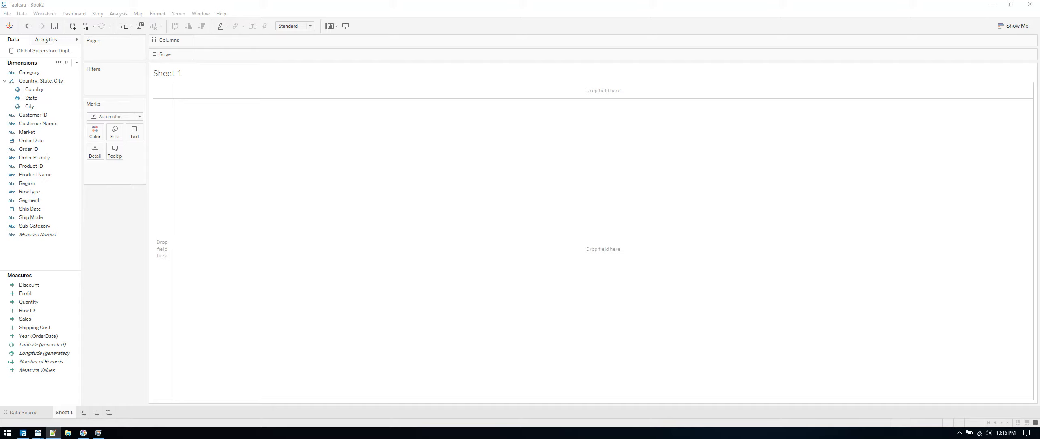
mouse_move(19, 272)
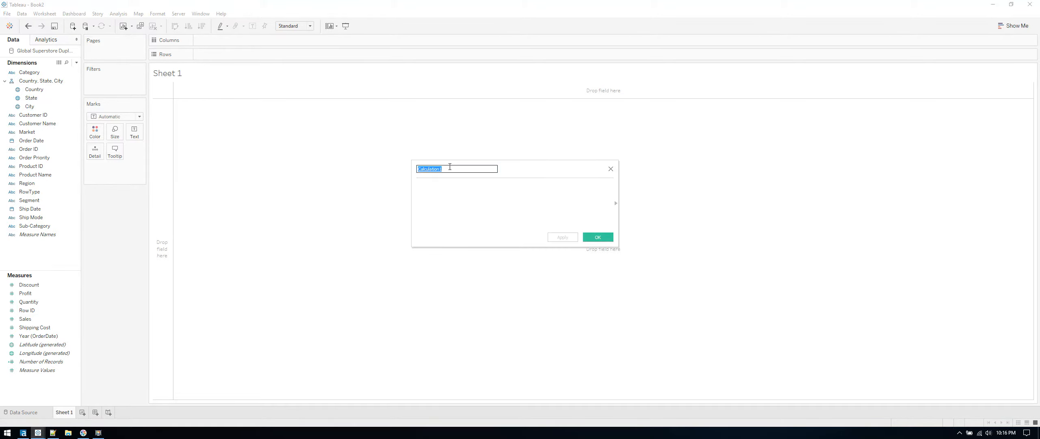
Create calculated field ToPad as IF [RowType]=='Real' THEN 1 ELSE 49 END.
type("To")
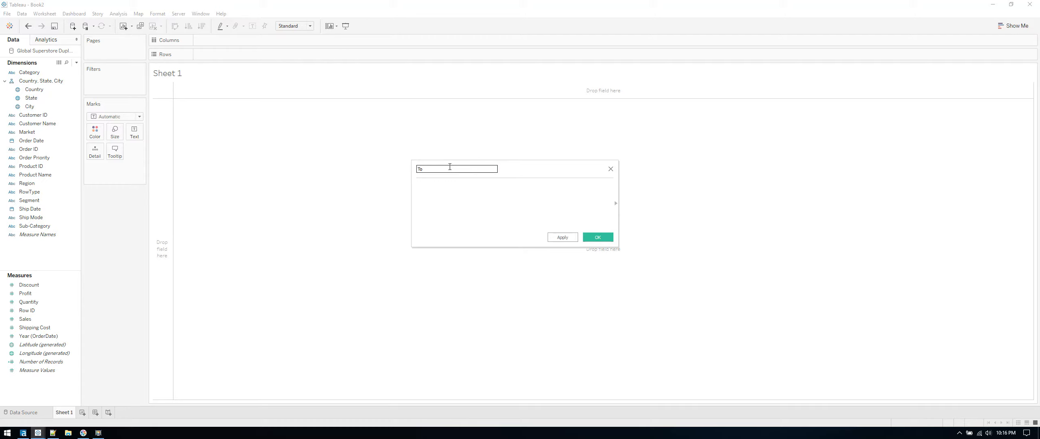
type("Pad")
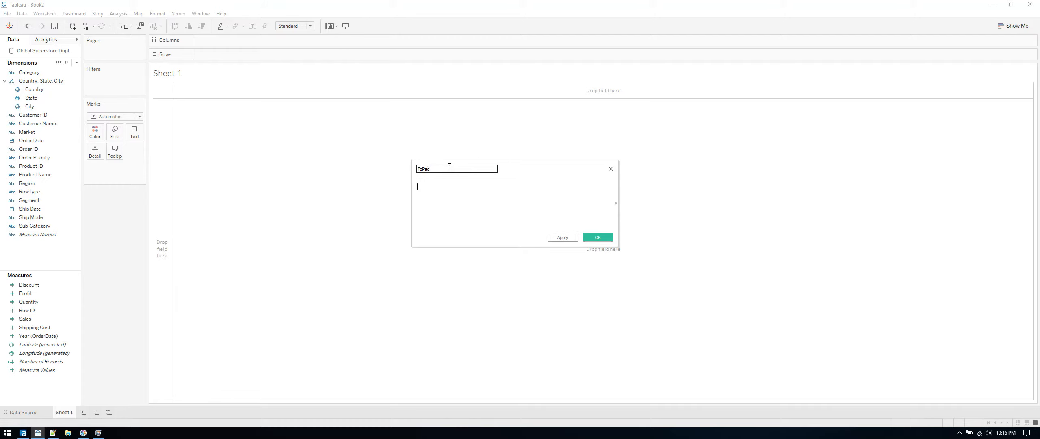
type("IF [RowType]=='Real' THEN 1 ELSE 49 END")
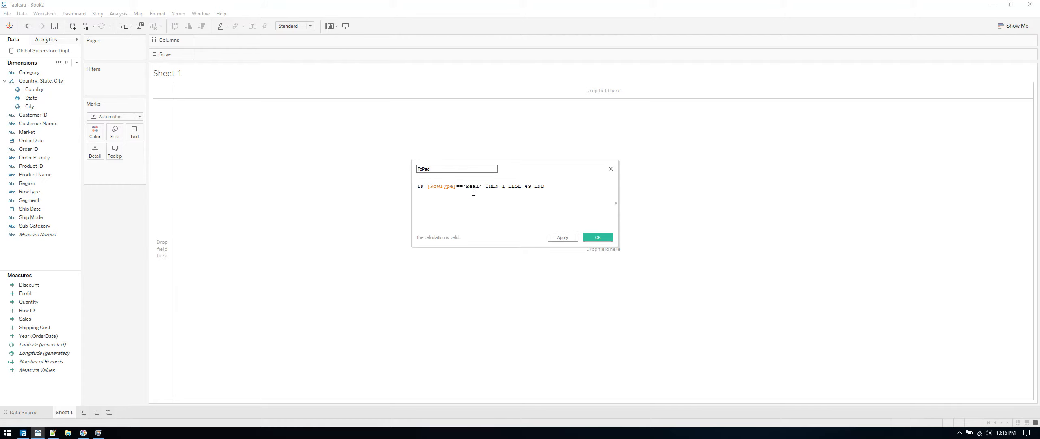
double_click(471, 186)
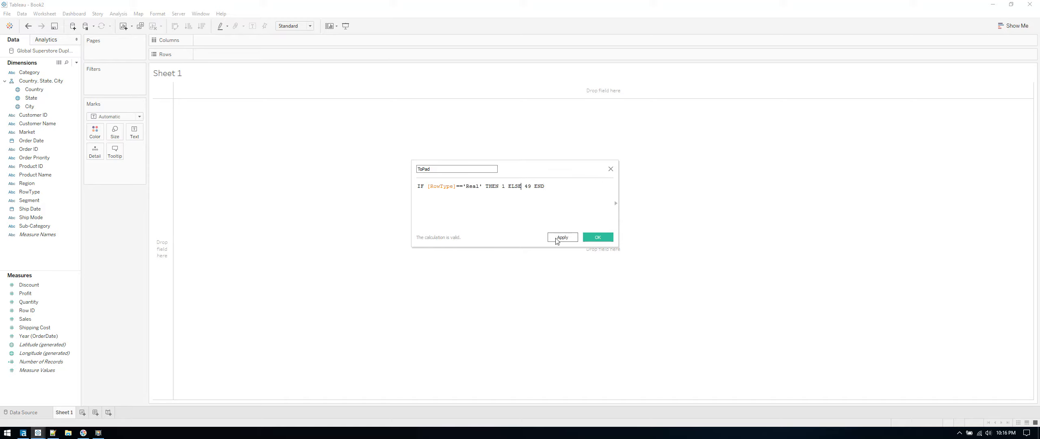
left_click(562, 237)
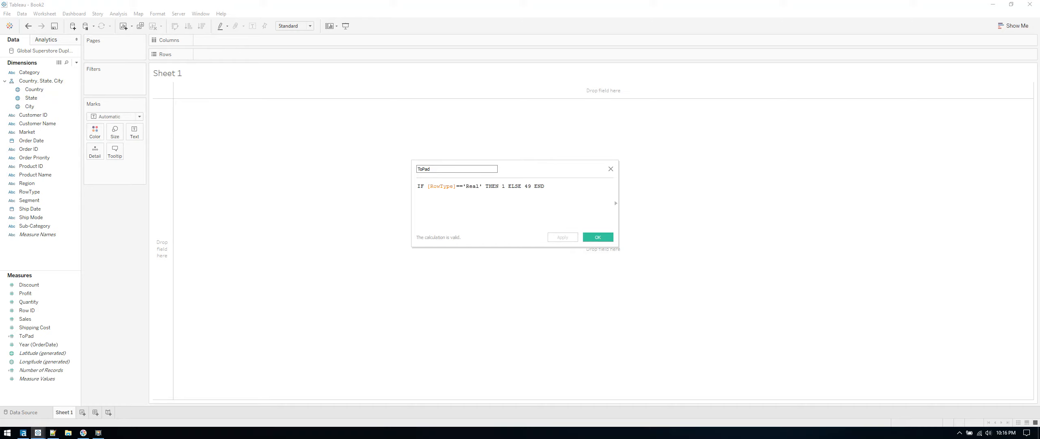
mouse_move(577, 238)
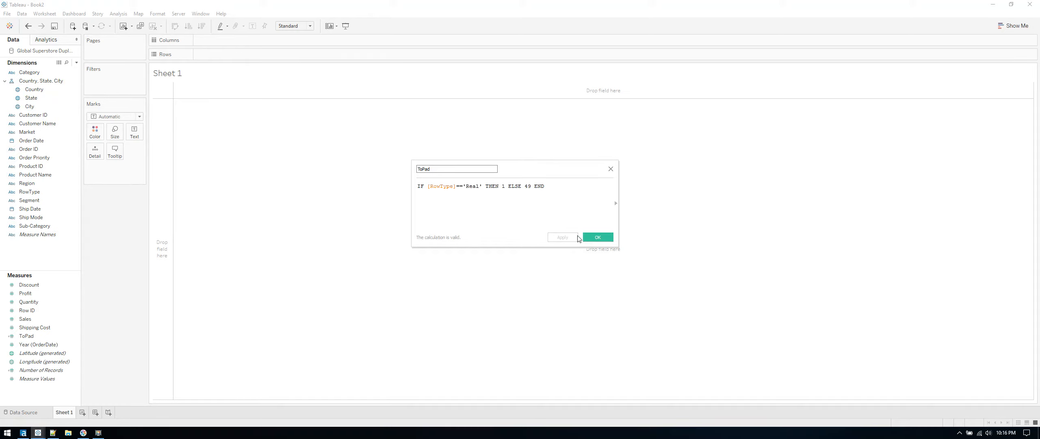
left_click(598, 237)
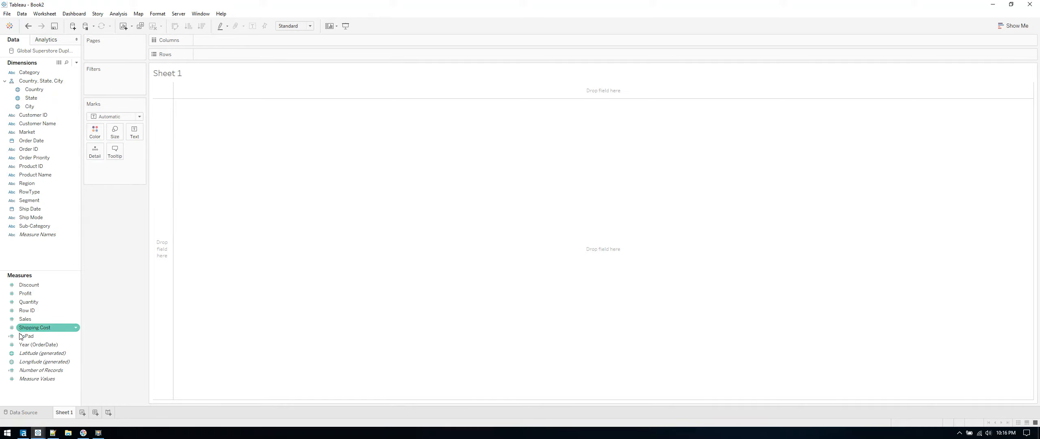
Create a bins dimension named Padded from ToPad with bin size 1.
left_click(27, 335)
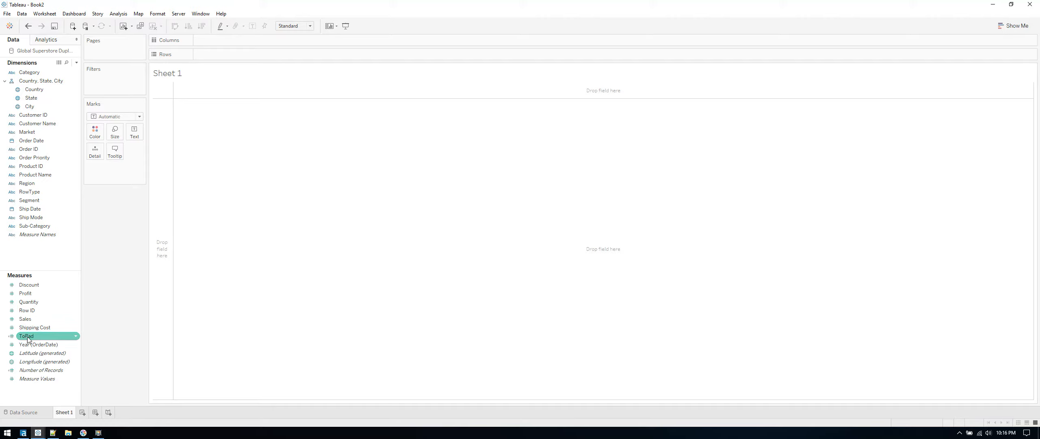
right_click(26, 335)
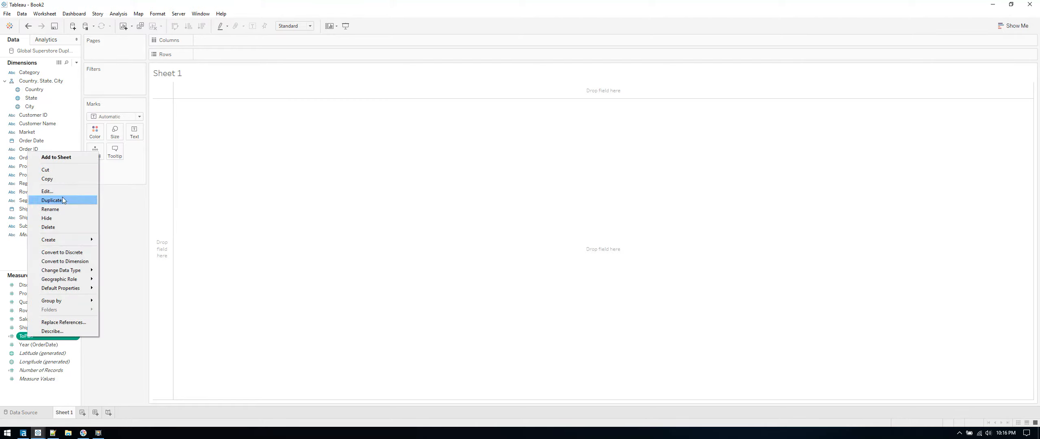
mouse_move(49, 239)
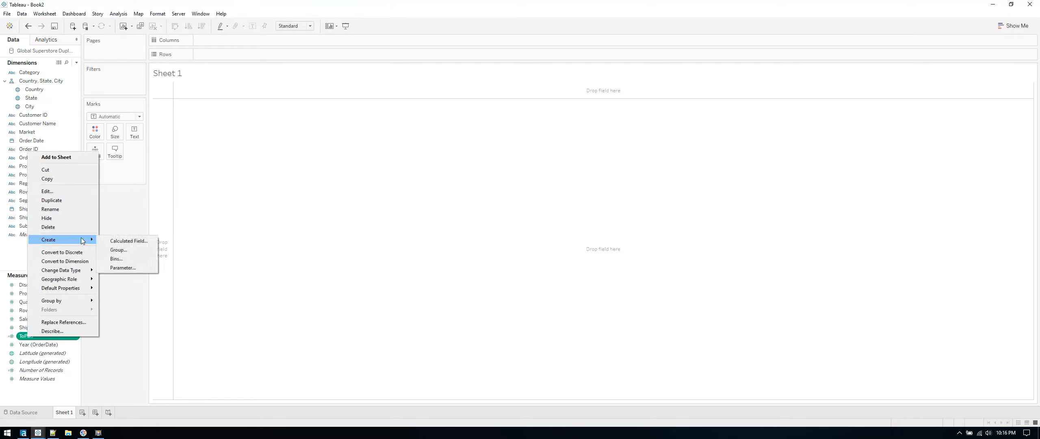
left_click(116, 259)
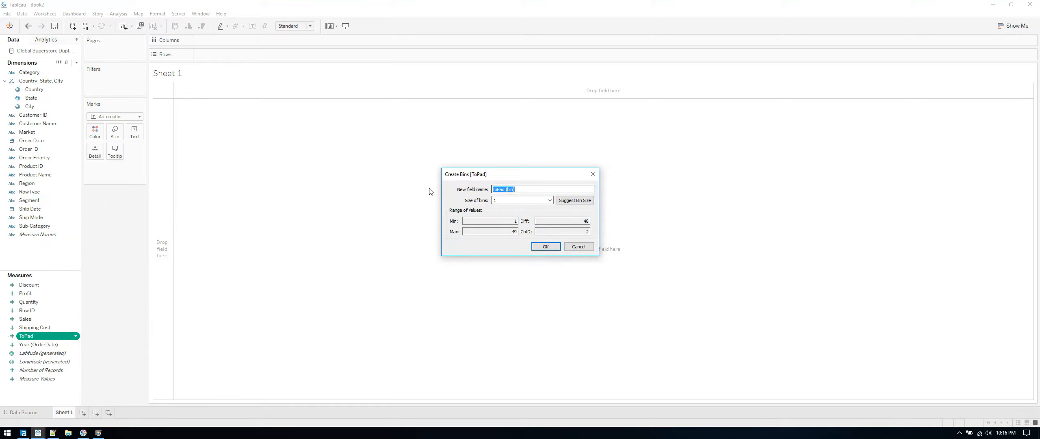
type("PAdded")
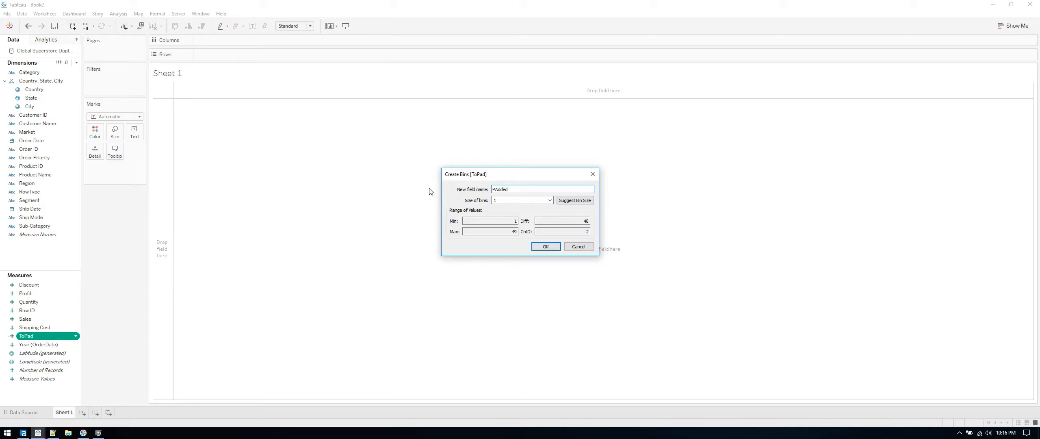
mouse_move(513, 207)
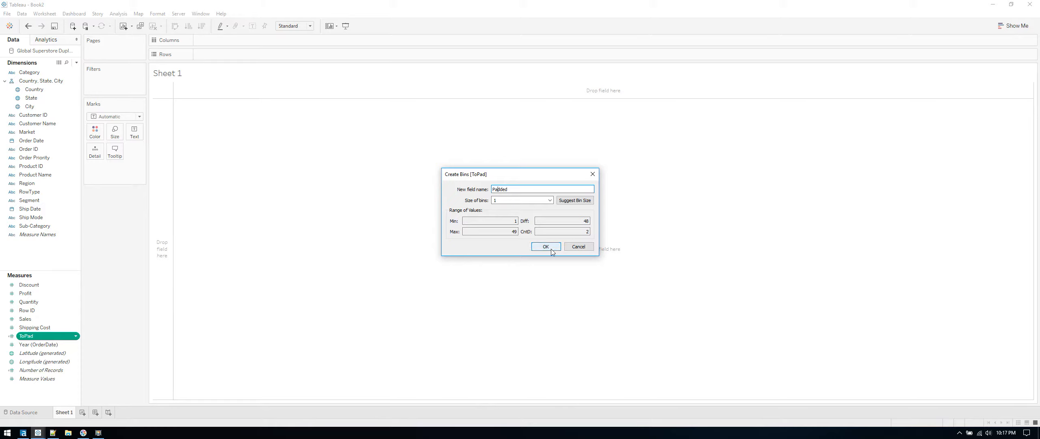
left_click(545, 246)
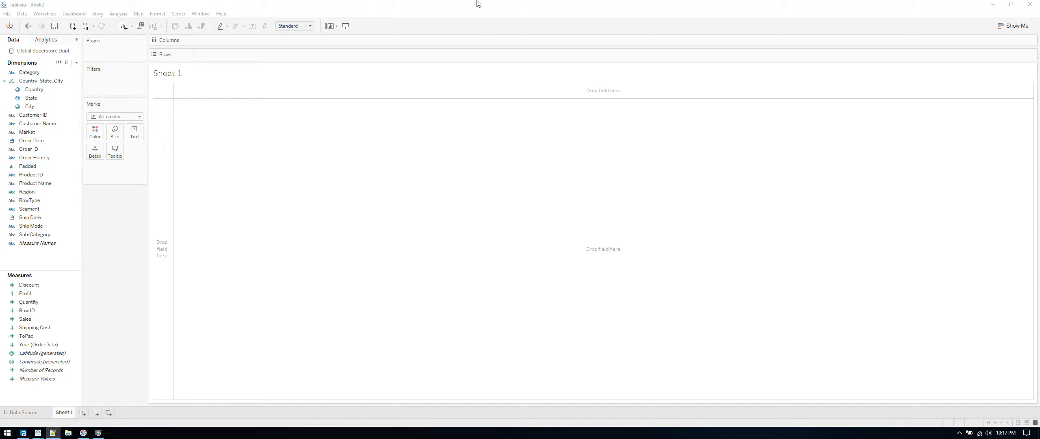
mouse_move(44, 267)
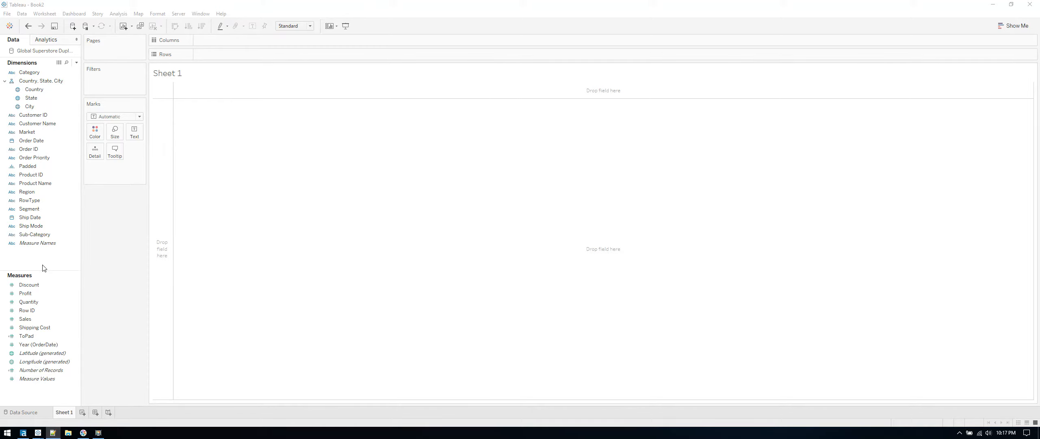
Create calculated field T defined as (INDEX()-25)/4, replacing the pasted ToPad formula.
right_click(44, 268)
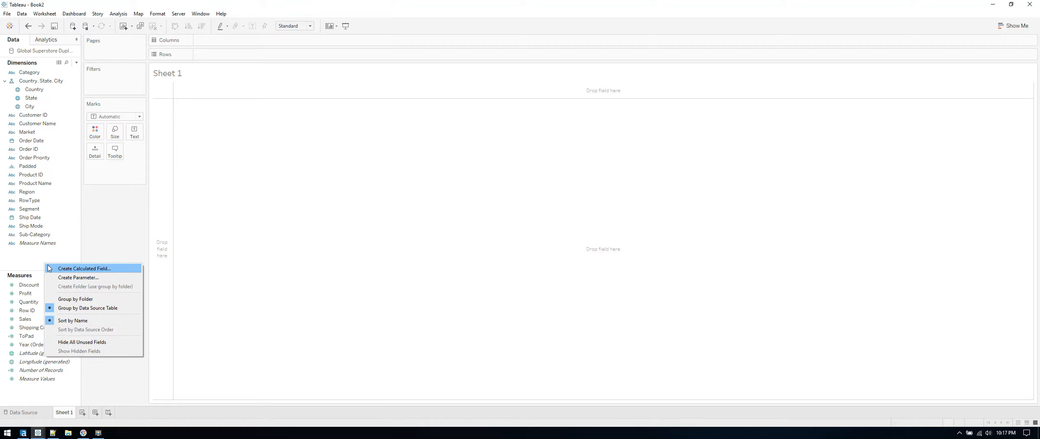
left_click(84, 268)
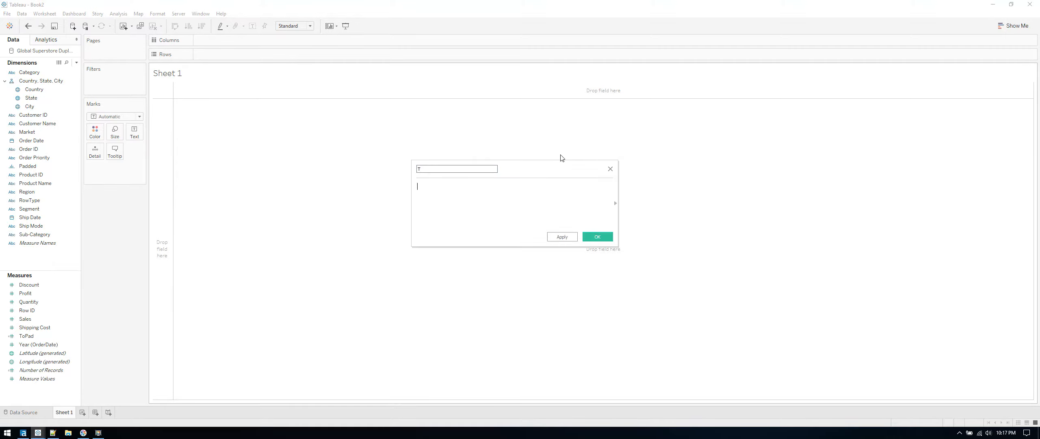
type("IF [RowType]=='Real' THEN 1 ELSE 49 END")
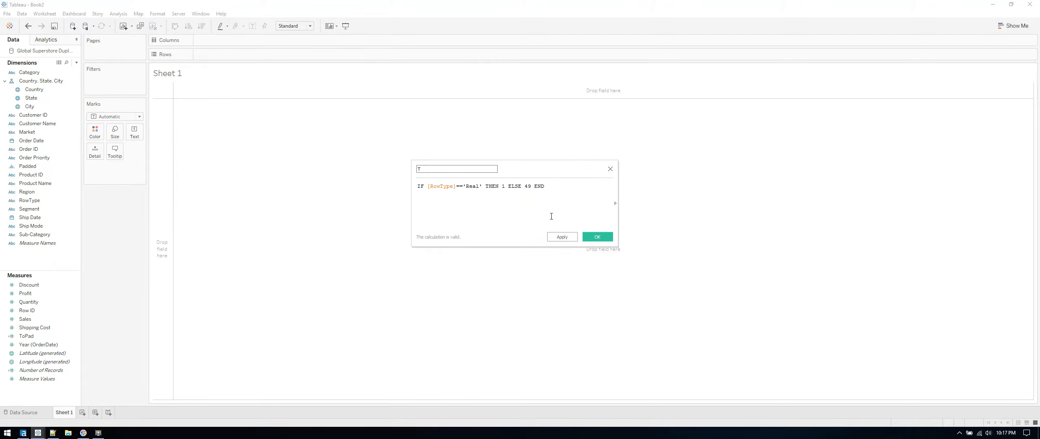
triple_click(480, 186)
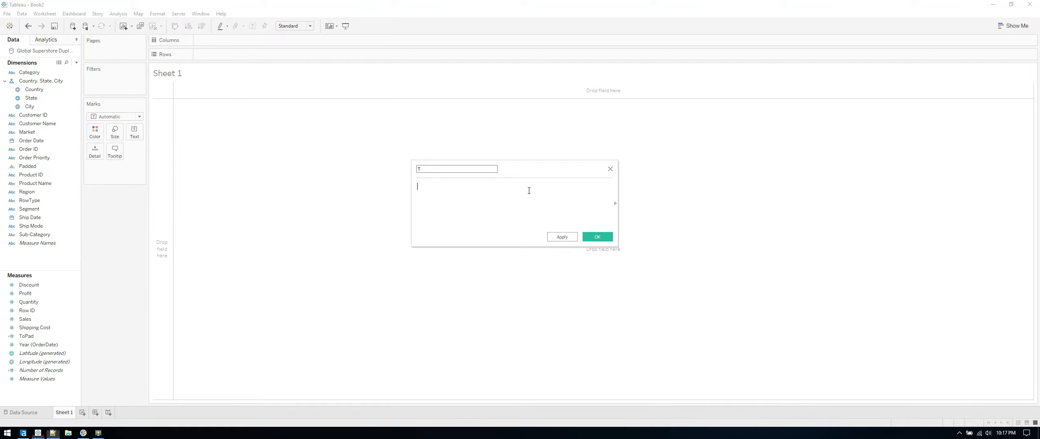
type("(INDEX()-25)/4")
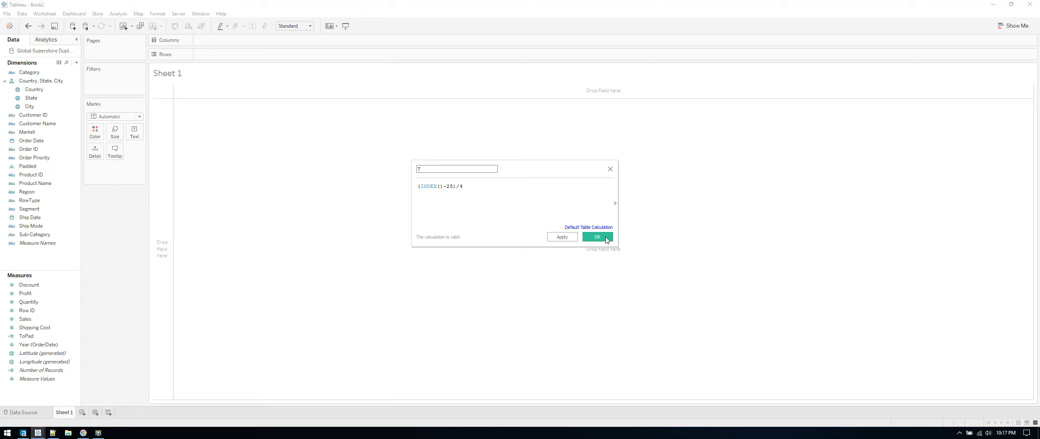
left_click(598, 237)
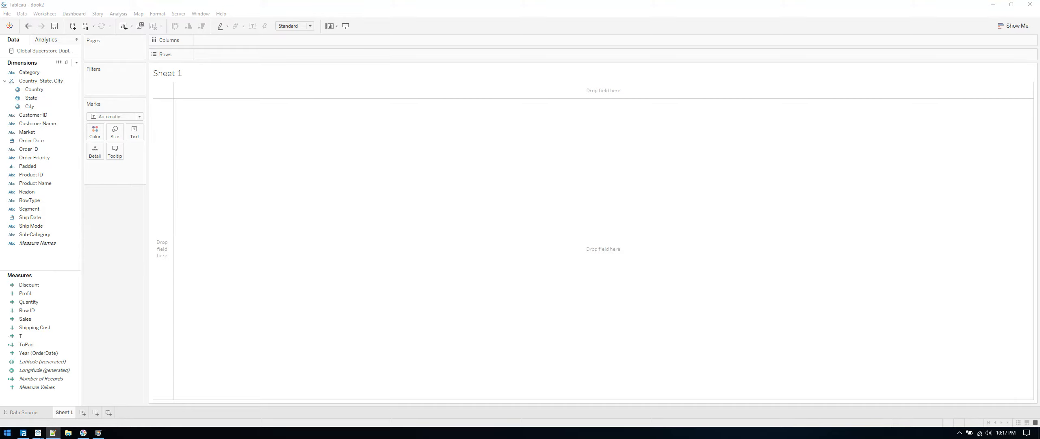
Place T on Columns with Padded on Detail and circle marks.
left_click(21, 335)
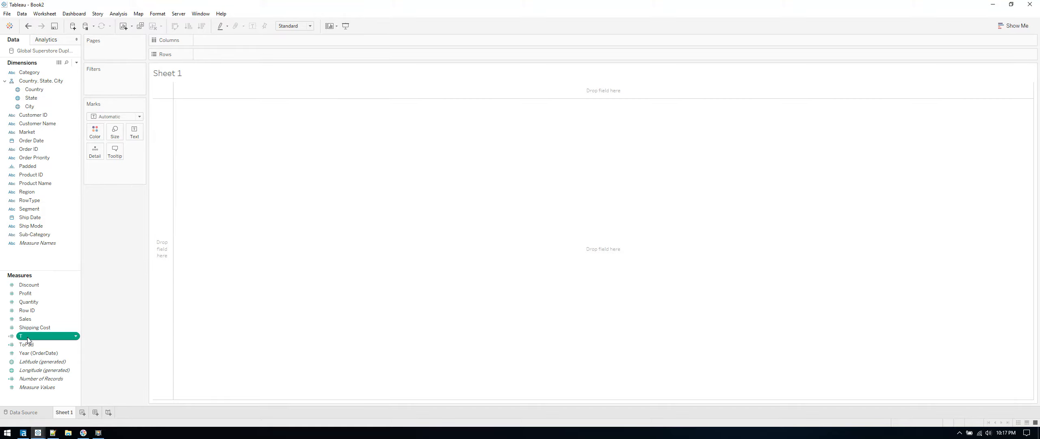
left_click_drag(20, 336, 247, 48)
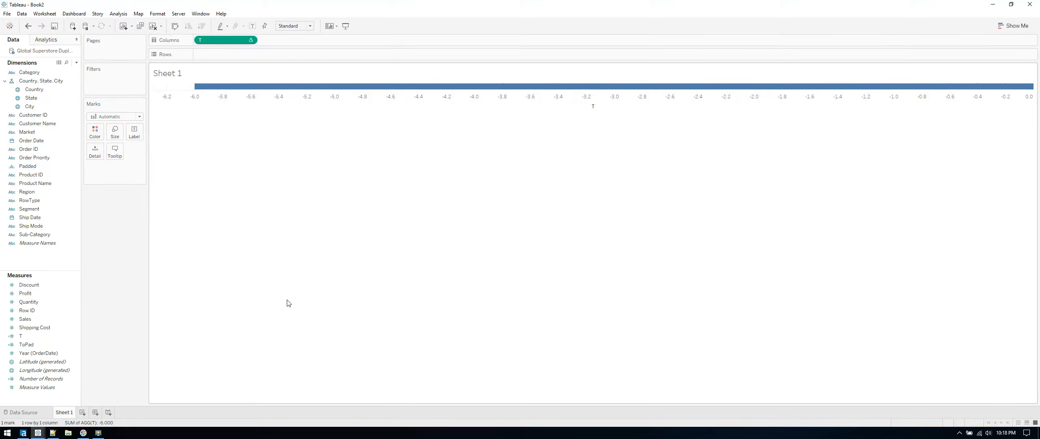
left_click(30, 199)
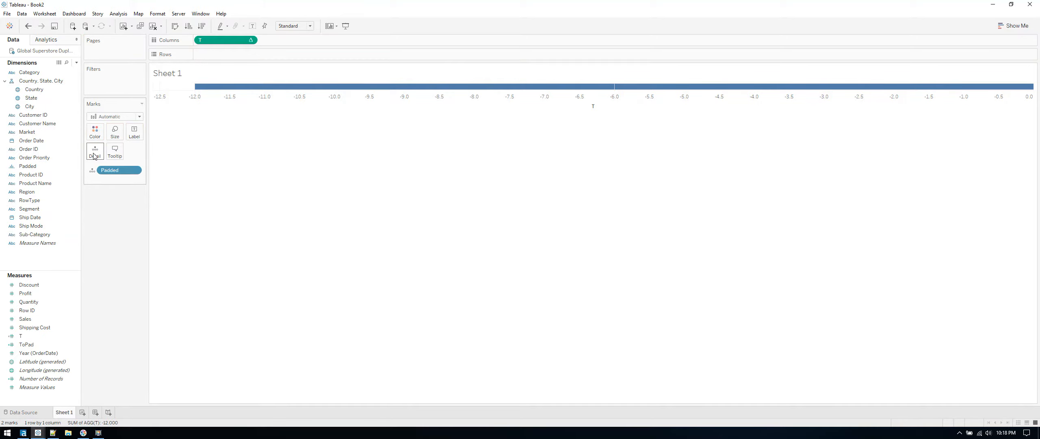
mouse_move(94, 150)
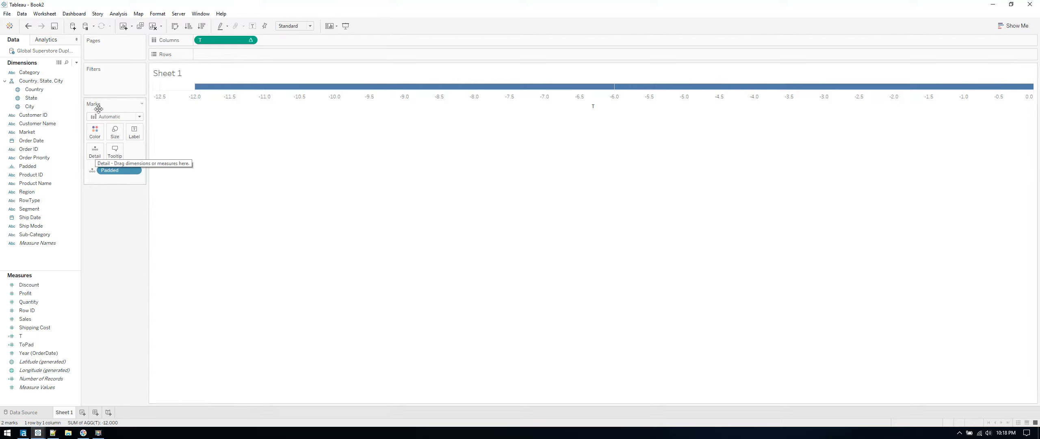
left_click(115, 130)
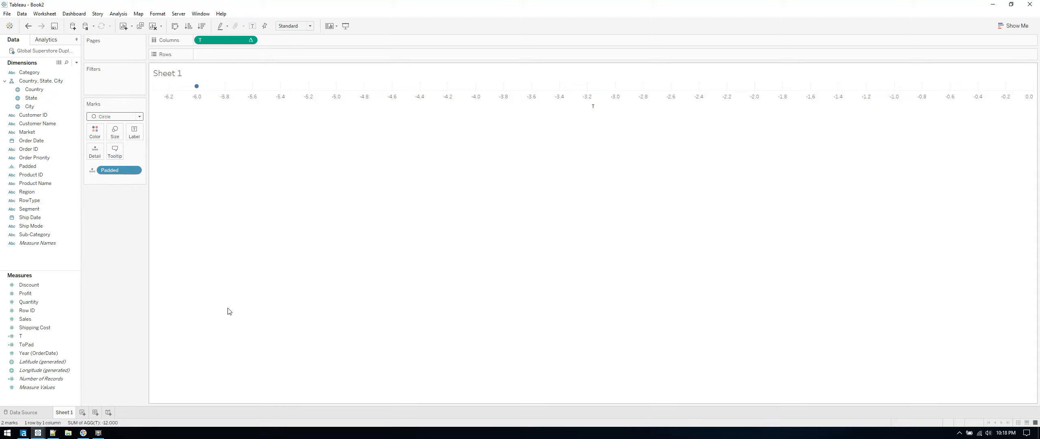
mouse_move(228, 311)
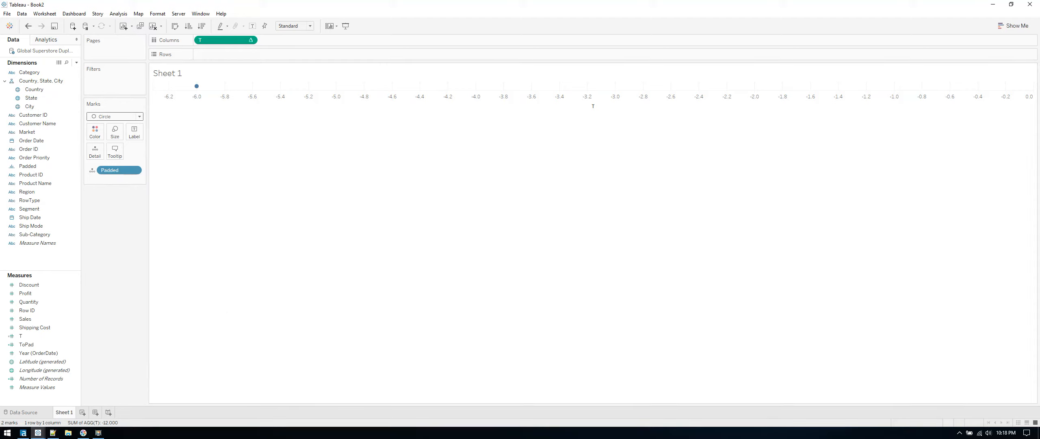
Set T's Compute Using to Padded.
left_click(250, 40)
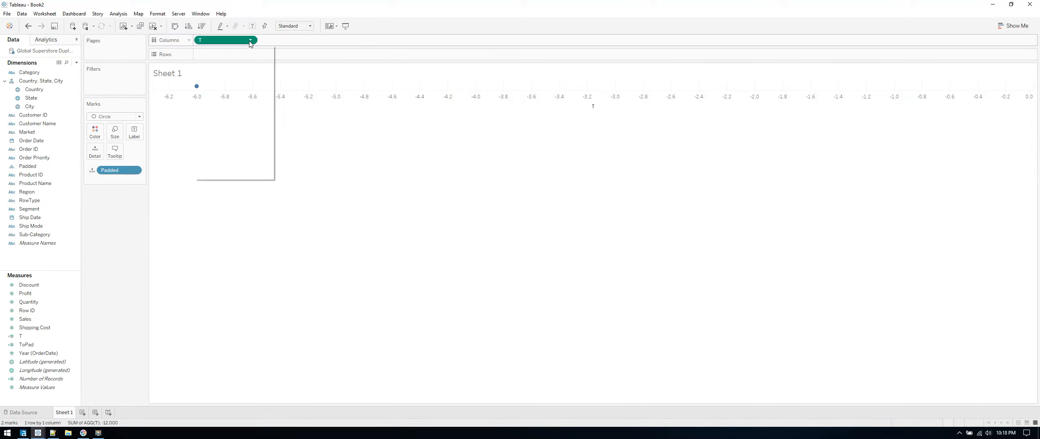
left_click(248, 40)
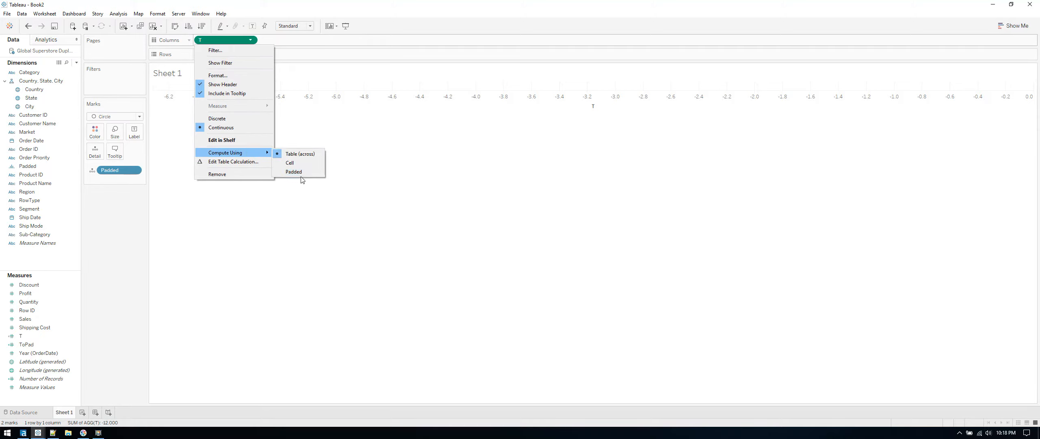
left_click(289, 163)
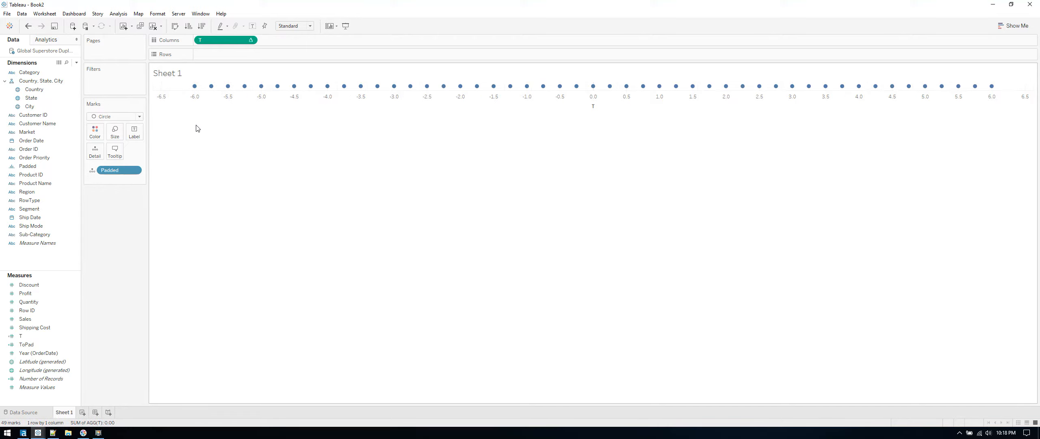
mouse_move(194, 86)
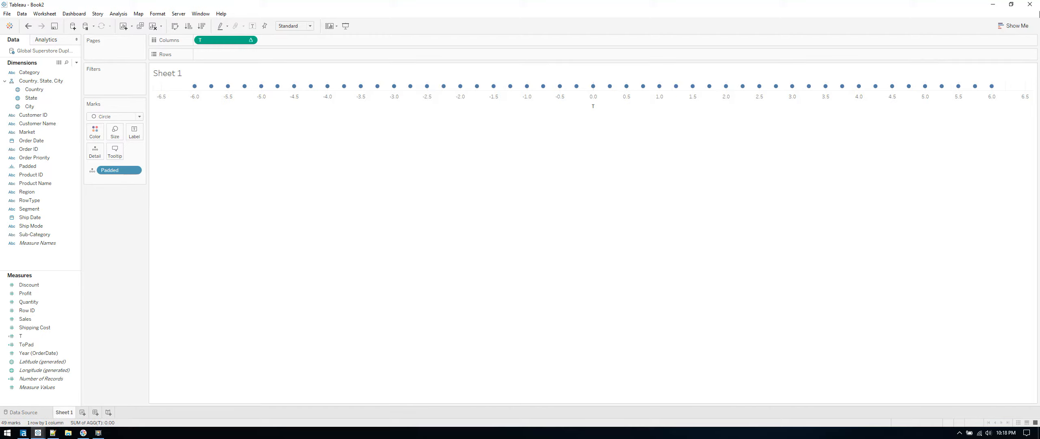
mouse_move(991, 86)
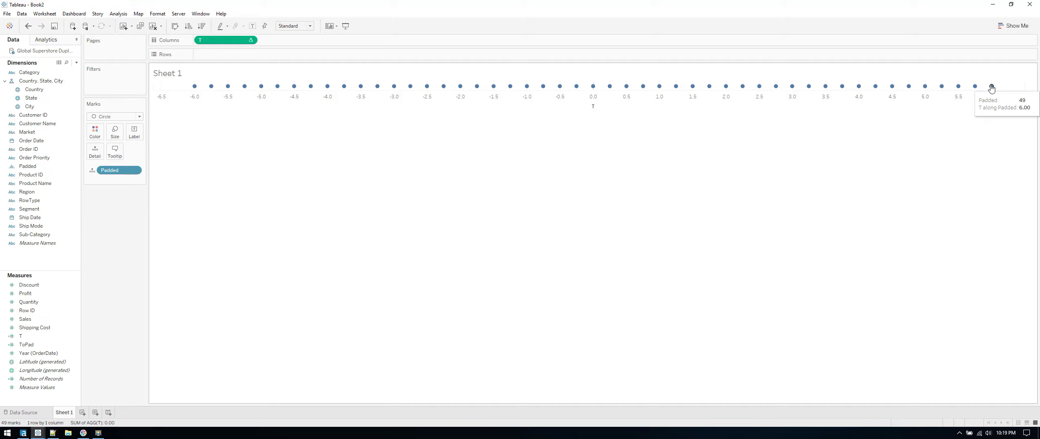
mouse_move(630, 385)
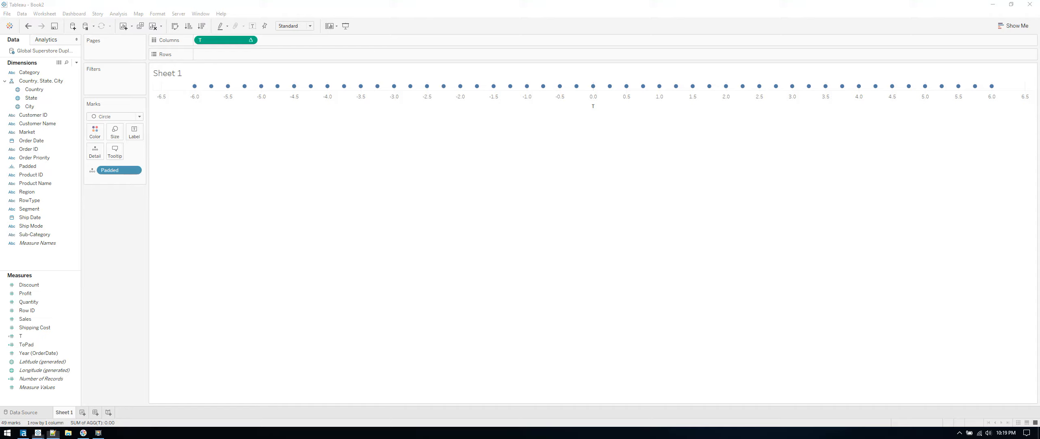
mouse_move(26, 254)
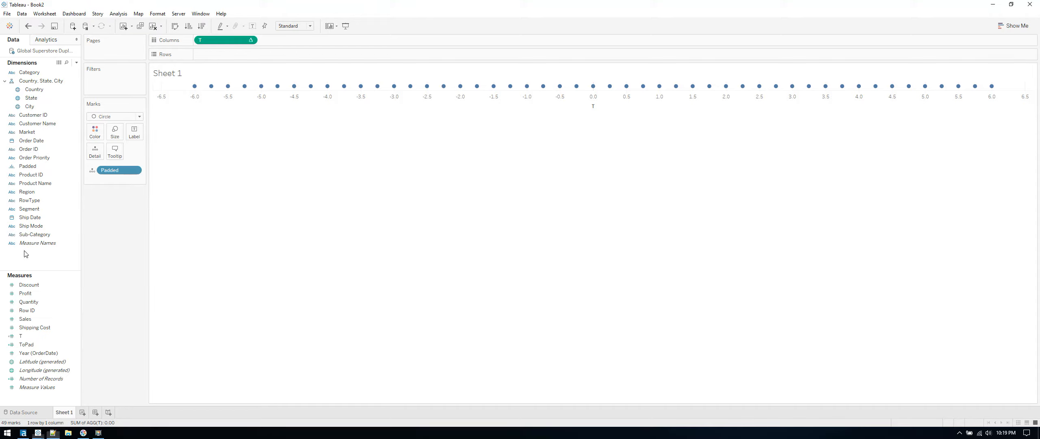
Create Rank1 and Rank2 as RUNNING_SUM(SUM(Sales))/TOTAL(SUM(Sales)).
right_click(25, 254)
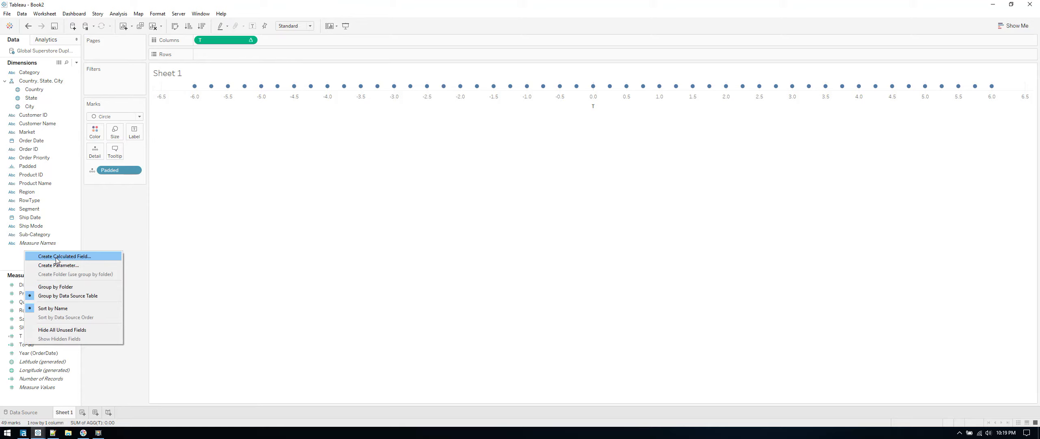
left_click(64, 256)
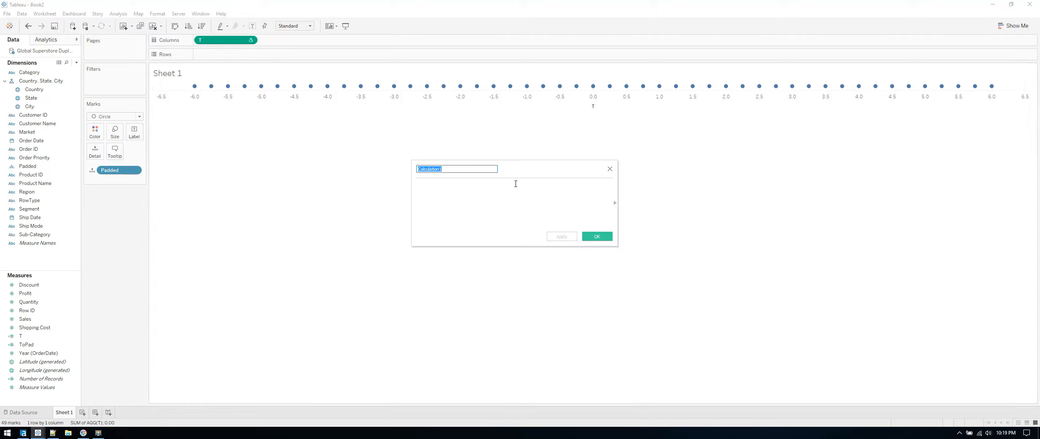
type("Rank1")
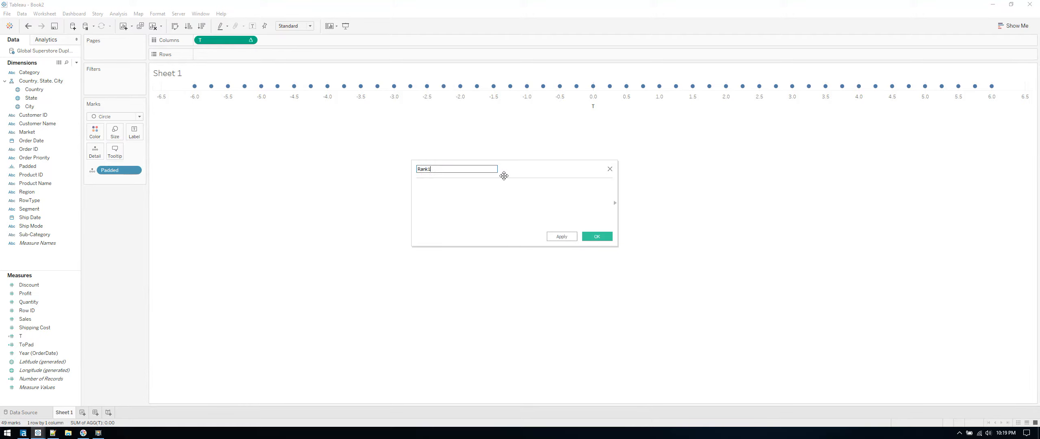
type("RUNNING_SUM(sum(Sales))/TOTAL(sum(Sales))")
type("Rank2")
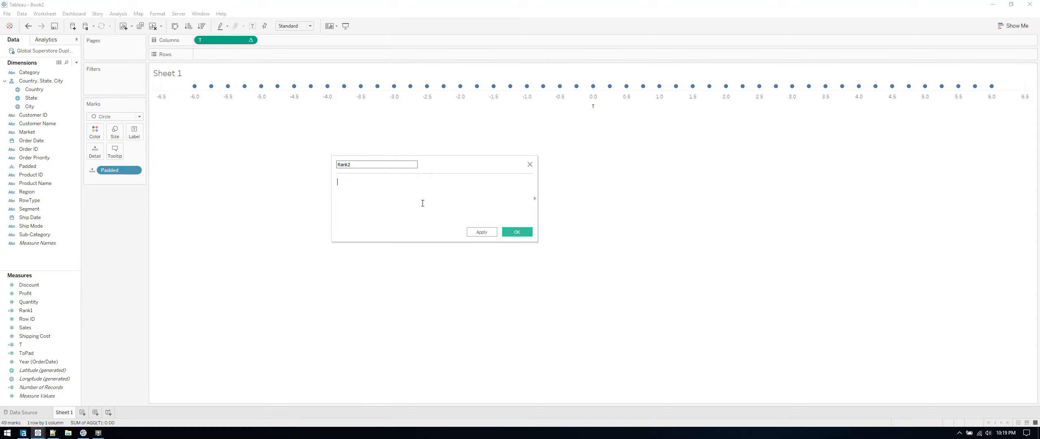
type("RUNNING_SUM(sum(Sales))/TOTAL(sum(Sales))")
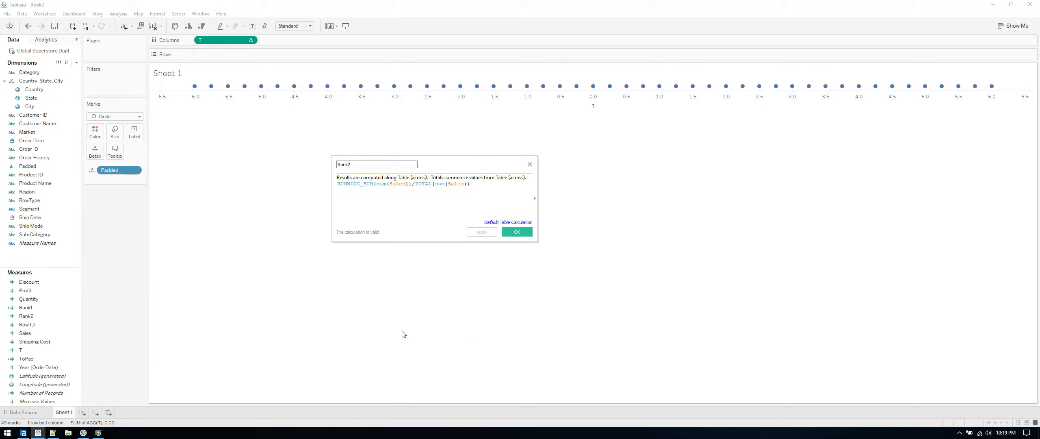
left_click(517, 231)
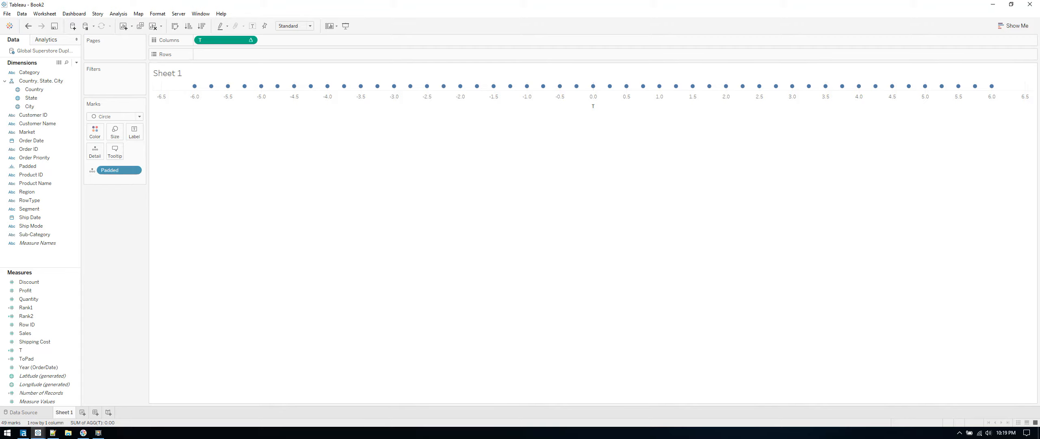
mouse_move(949, 392)
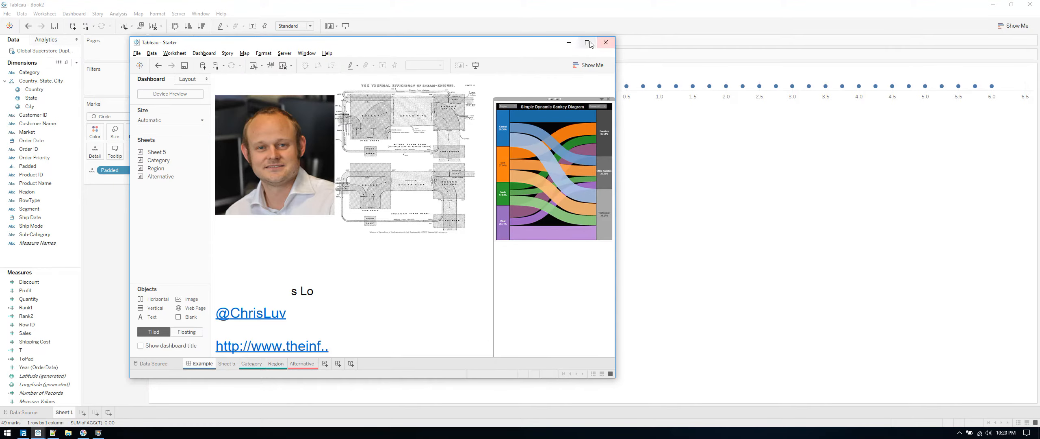
left_click(586, 42)
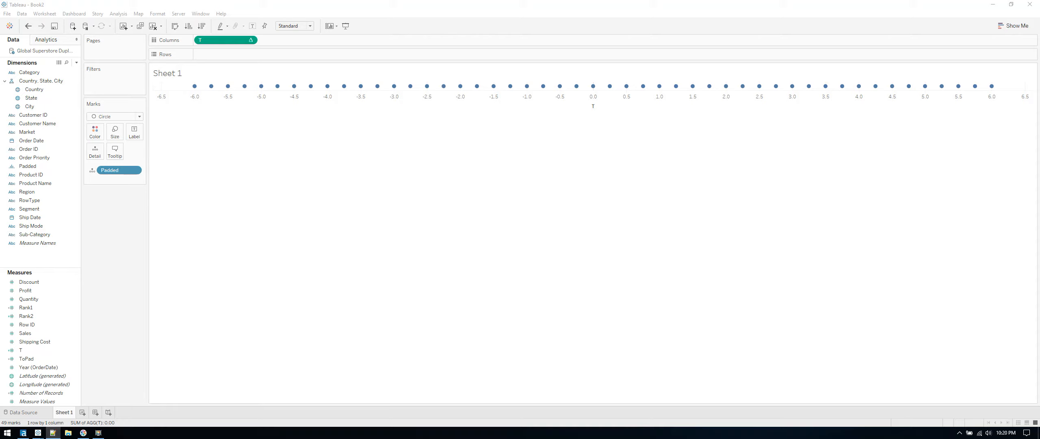
mouse_move(105, 305)
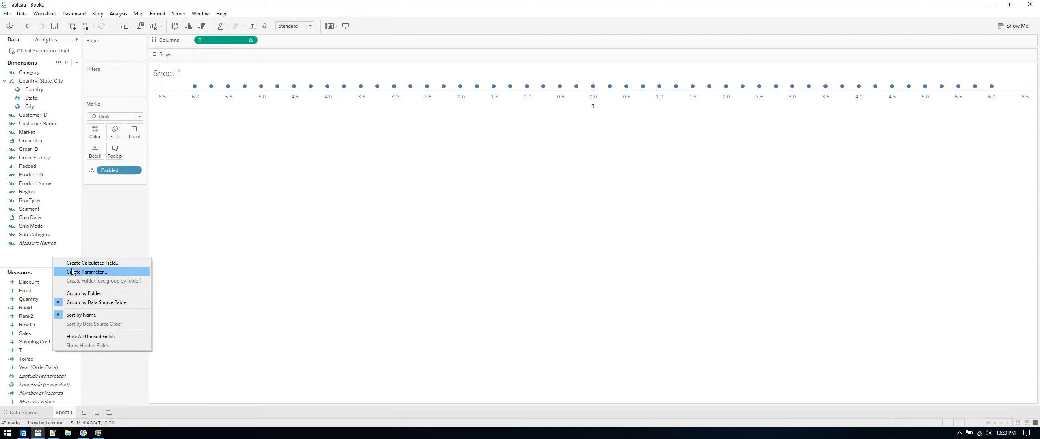
mouse_move(106, 271)
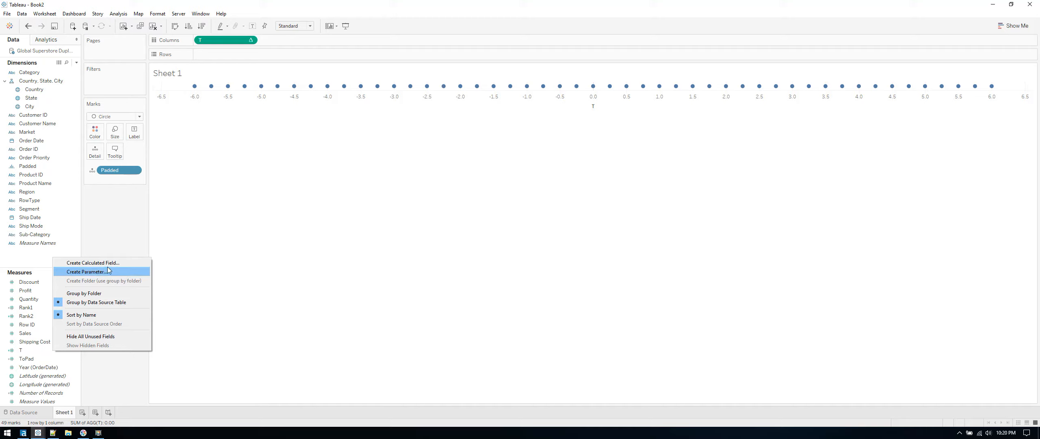
Create calculated field Sigmoid as 1/(1+EXP(1)^-[T]).
left_click(88, 271)
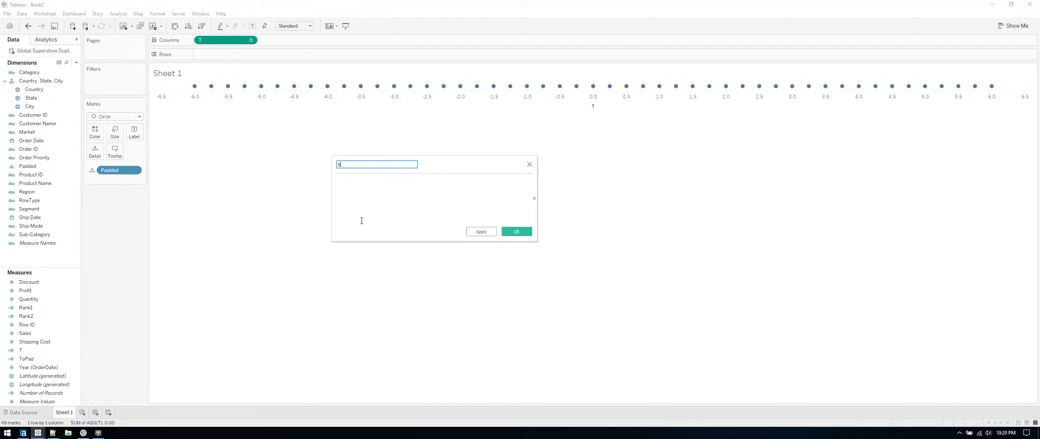
type("igmoid")
left_click(434, 200)
type("1/(1+EXP(1)^-[t1])")
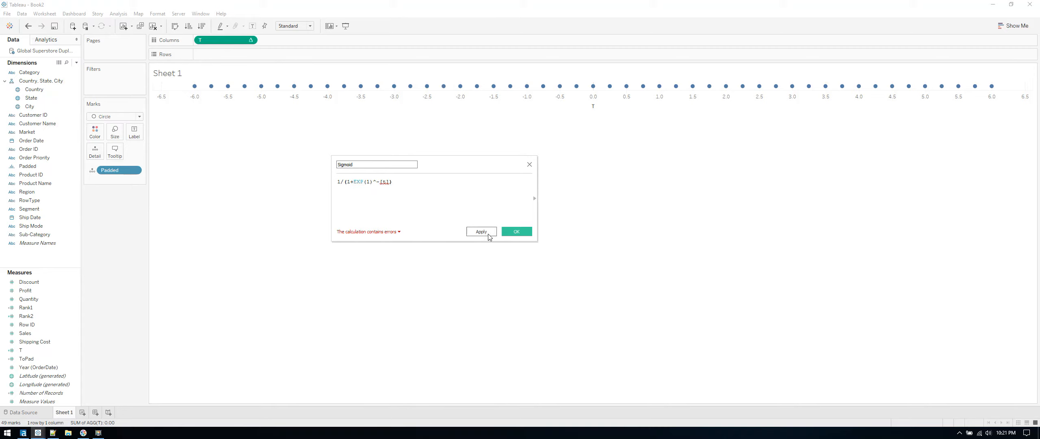
left_click(482, 232)
type("T")
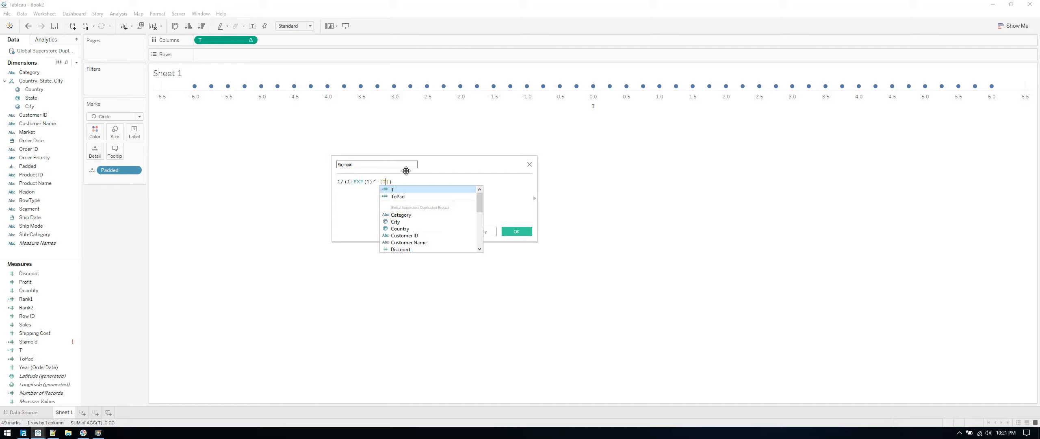
left_click(392, 189)
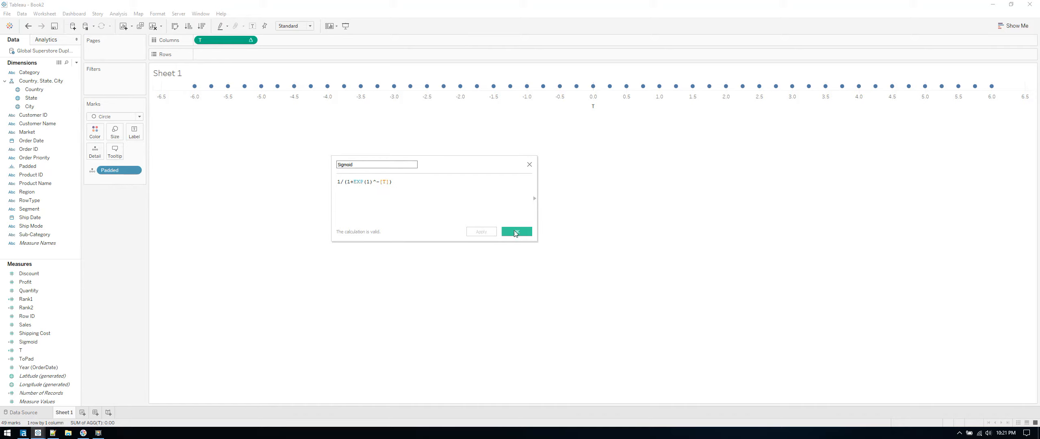
left_click(517, 231)
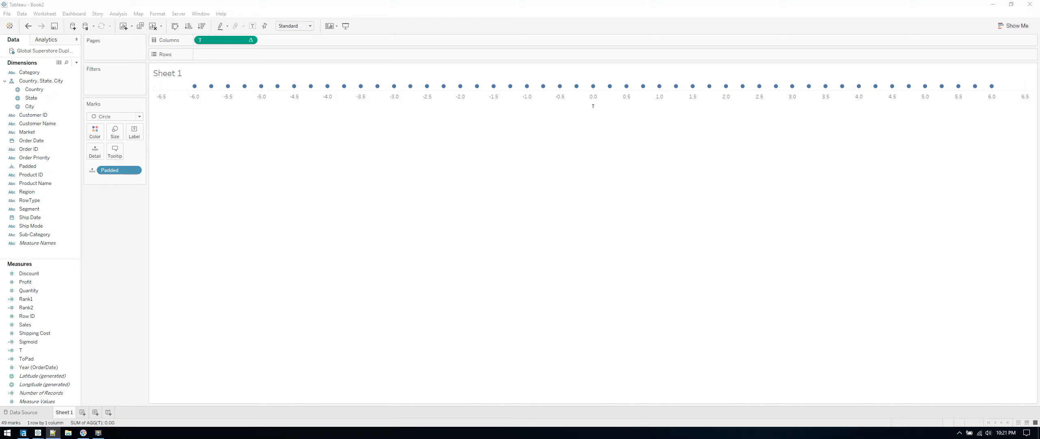
left_click(34, 333)
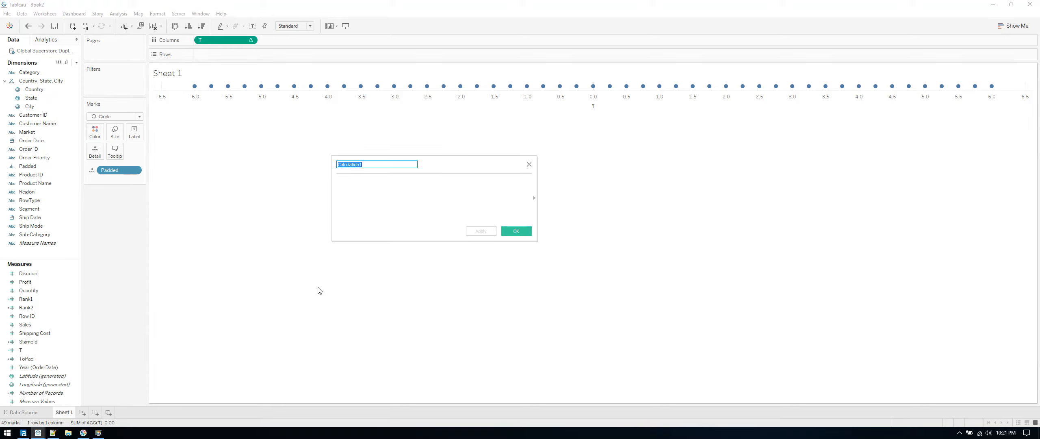
Create calculated field Curve as [Rank1]+(([Rank2] - [Rank1])*[Sigmoid]).
type("Cal")
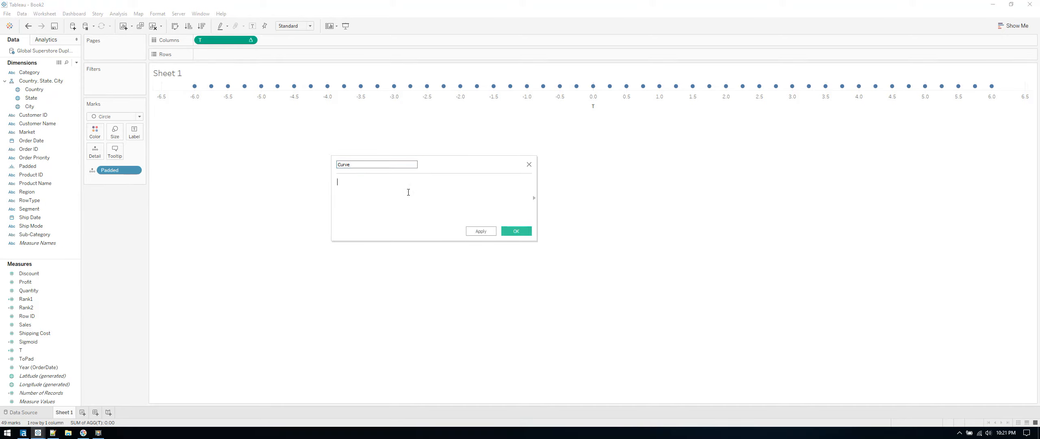
type("[Rank1]+(([Rank2] - [Rank1])*[Sigmoid])")
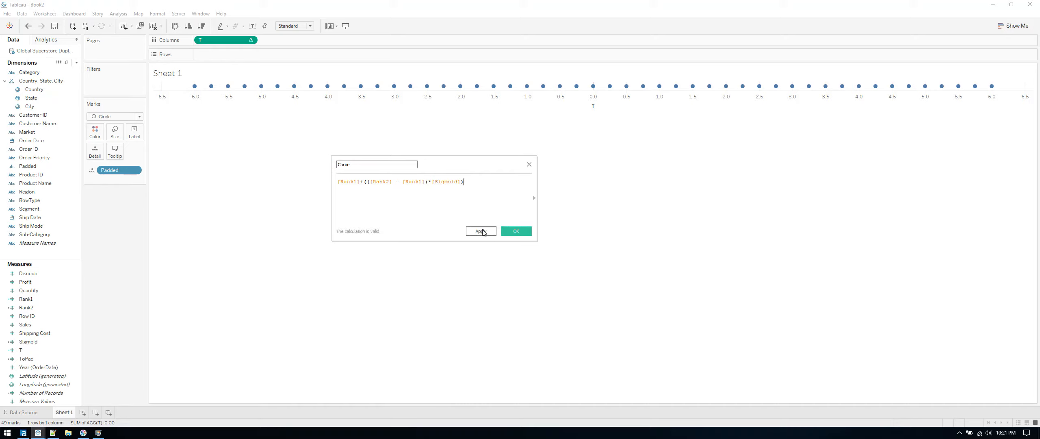
left_click(481, 230)
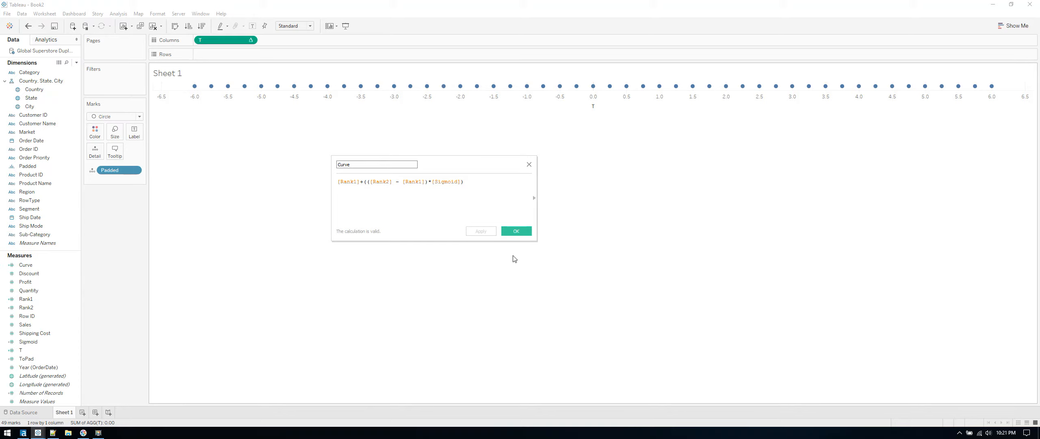
left_click(516, 231)
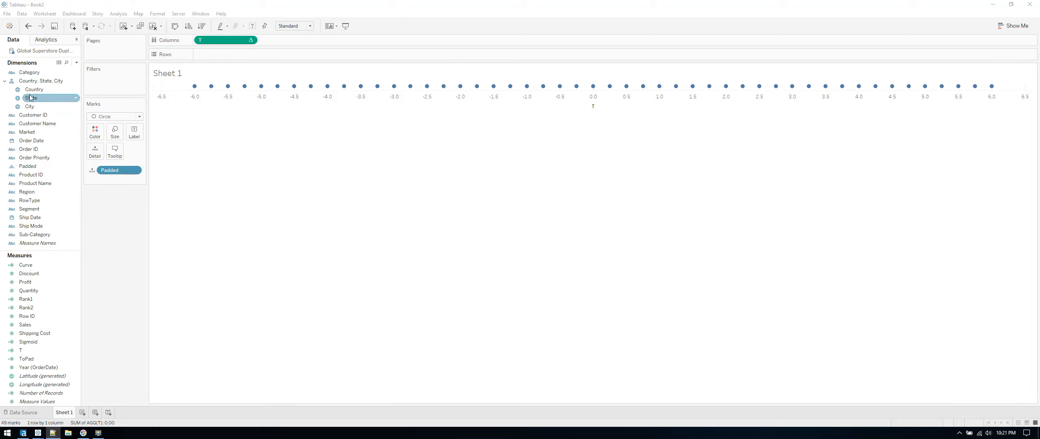
Filter the sheet on Country to United States only.
left_click_drag(34, 90, 86, 82)
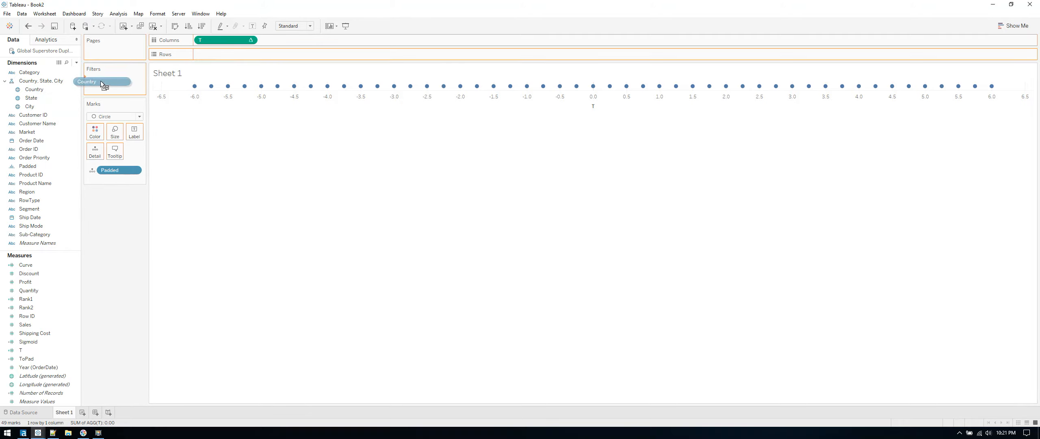
double_click(87, 81)
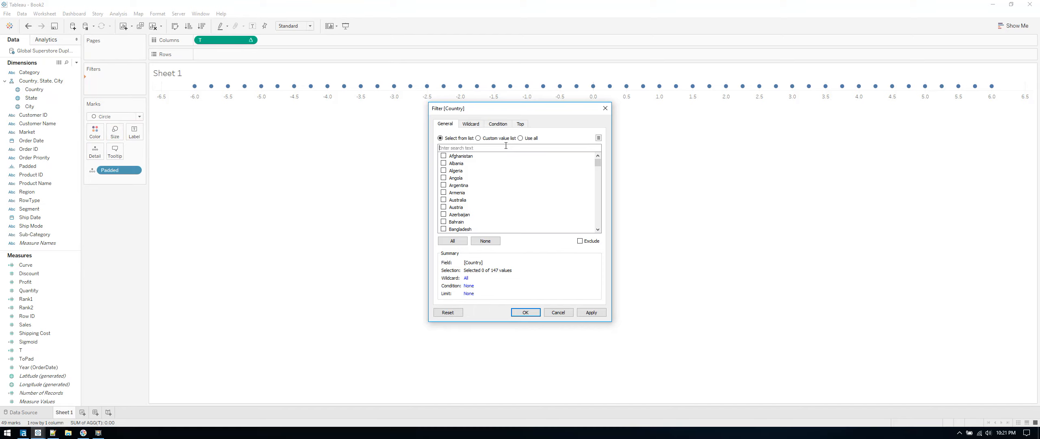
type("Unit")
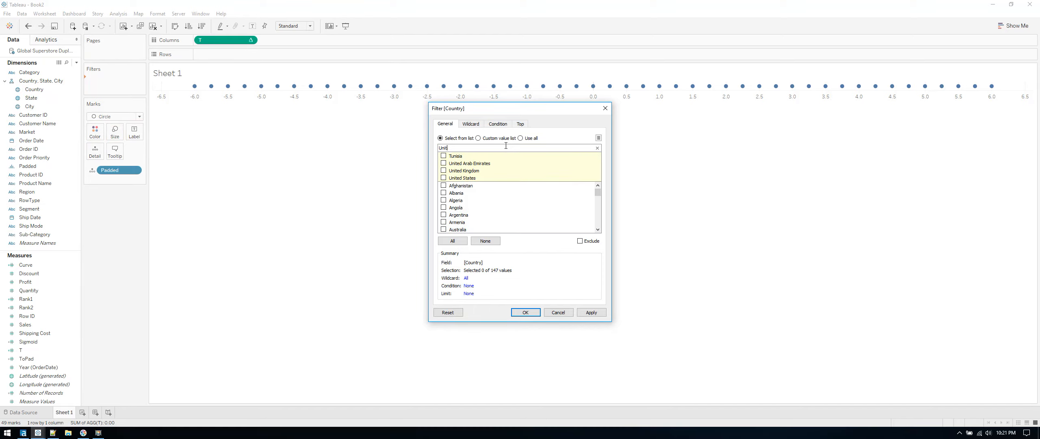
left_click(444, 178)
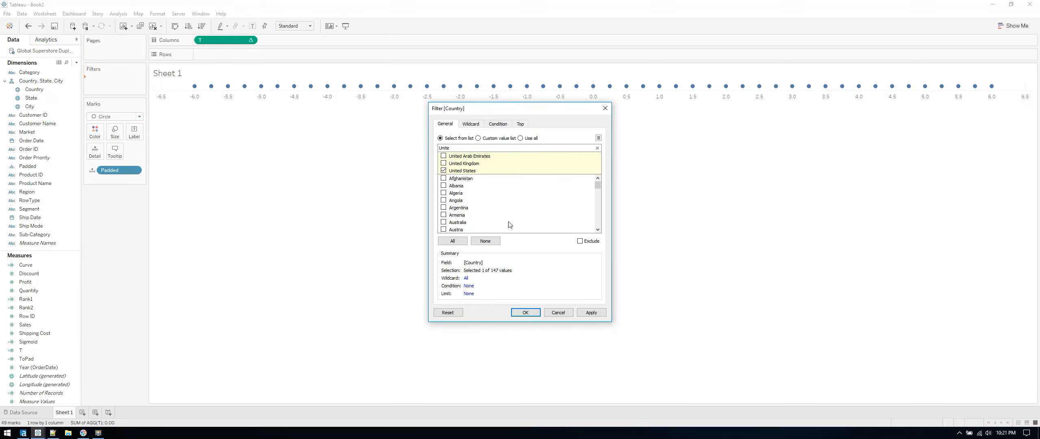
left_click(525, 312)
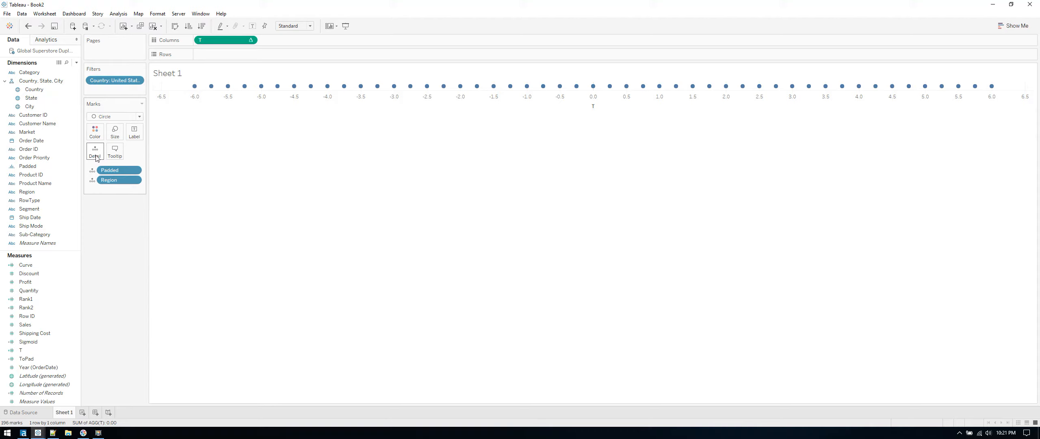
Put Region on Detail and plot Curve on Rows against T for the US data.
left_click(29, 71)
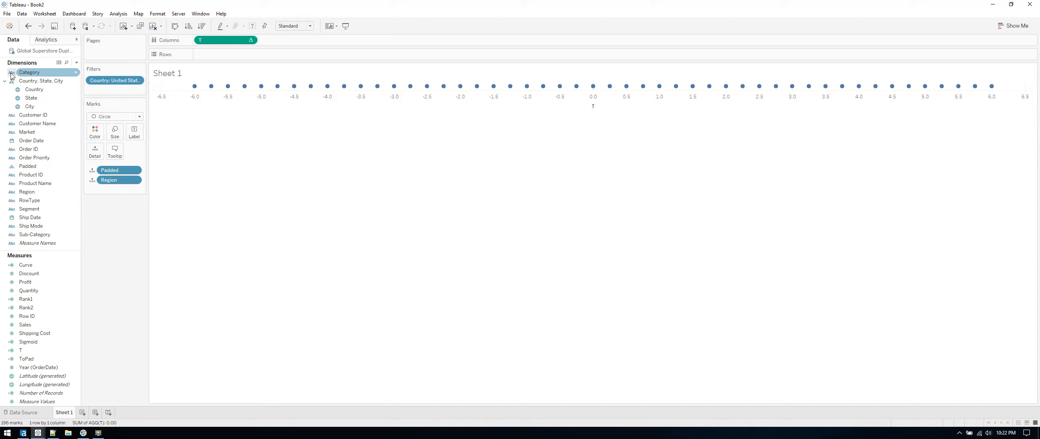
left_click_drag(29, 72, 99, 152)
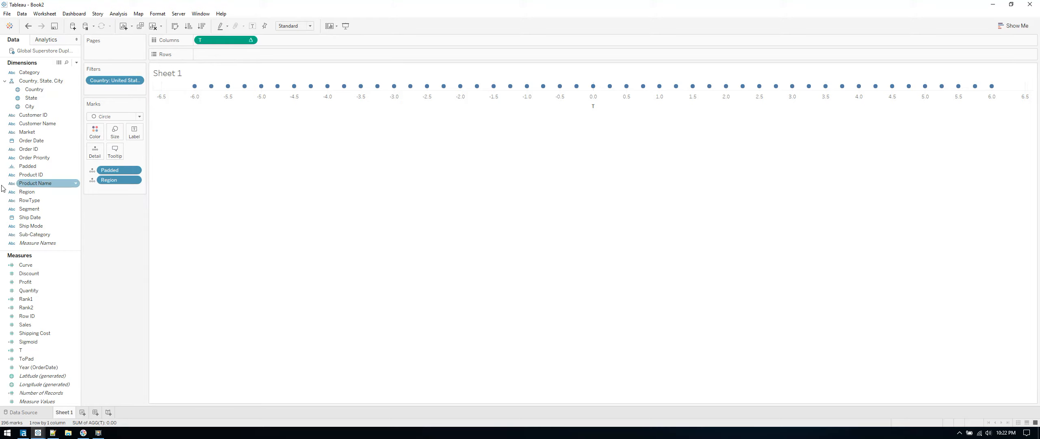
left_click_drag(25, 264, 239, 54)
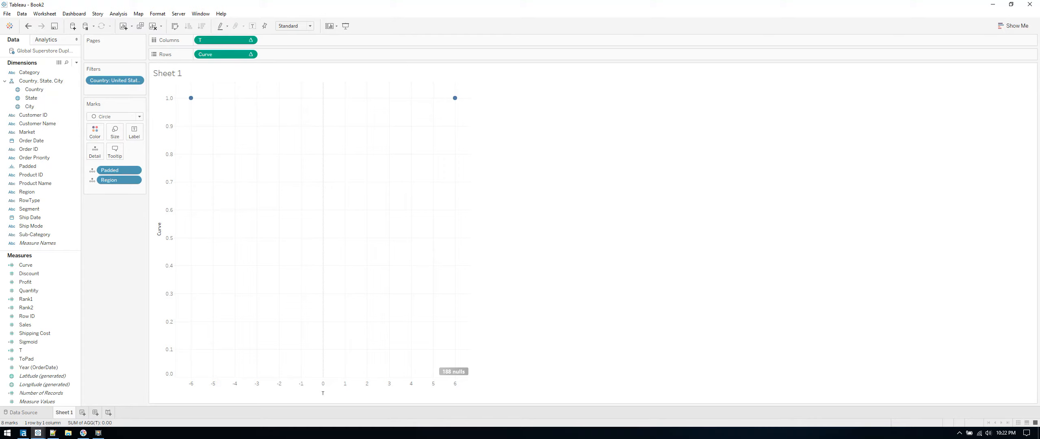
mouse_move(930, 334)
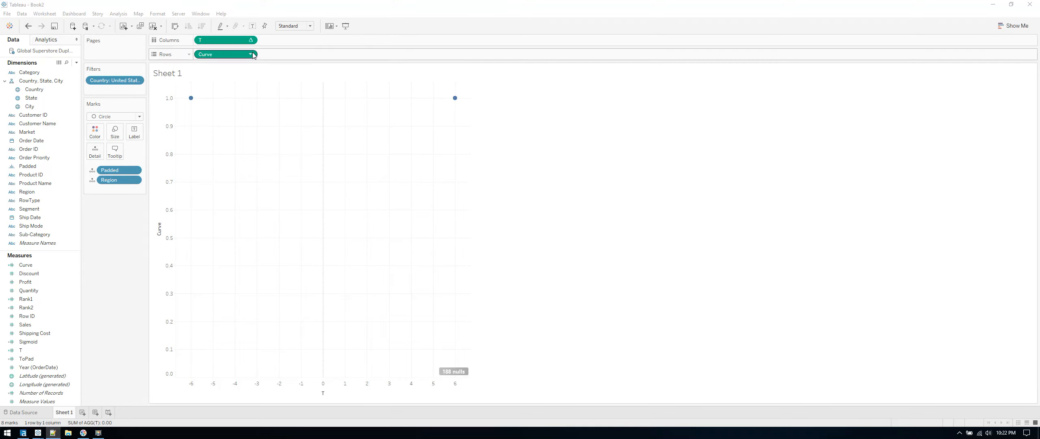
Bring Category into the view and reach Curve's table calculation settings.
left_click(253, 53)
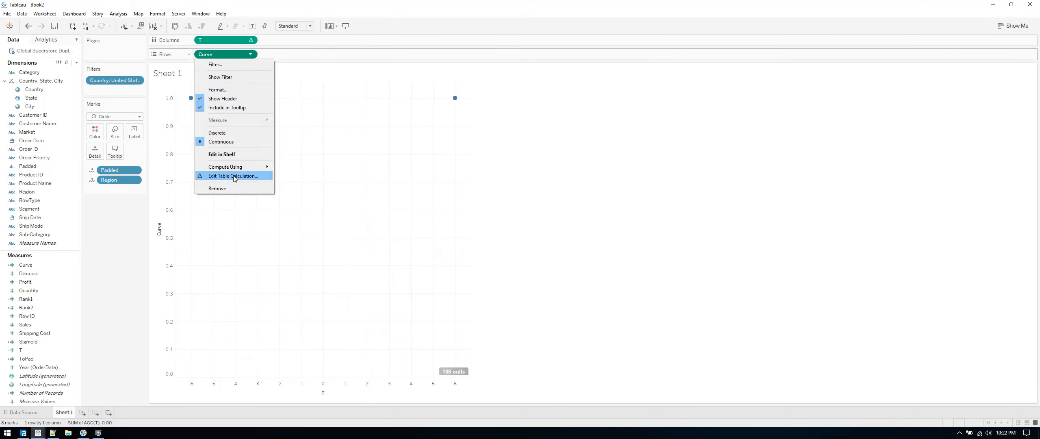
left_click(234, 175)
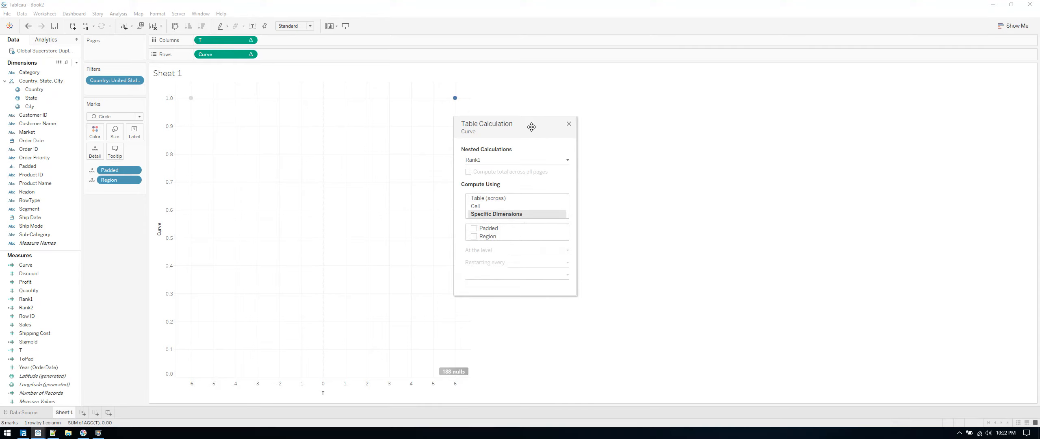
left_click(568, 123)
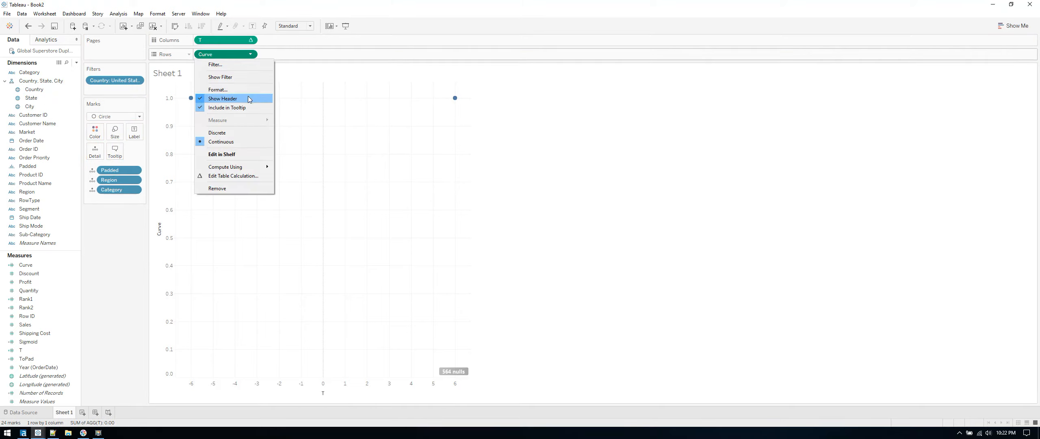
left_click(233, 175)
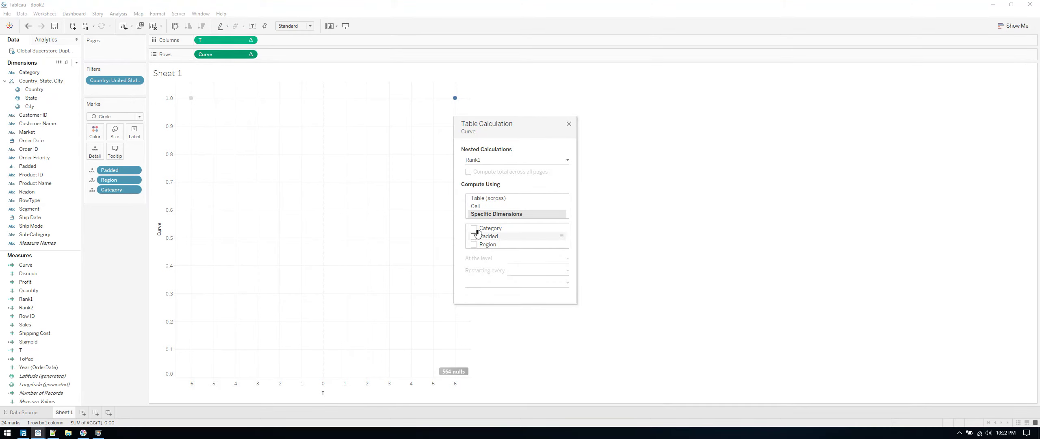
Compute the nested Rank1, Rank2 and T calculations across Category, Region and Padded.
left_click(474, 236)
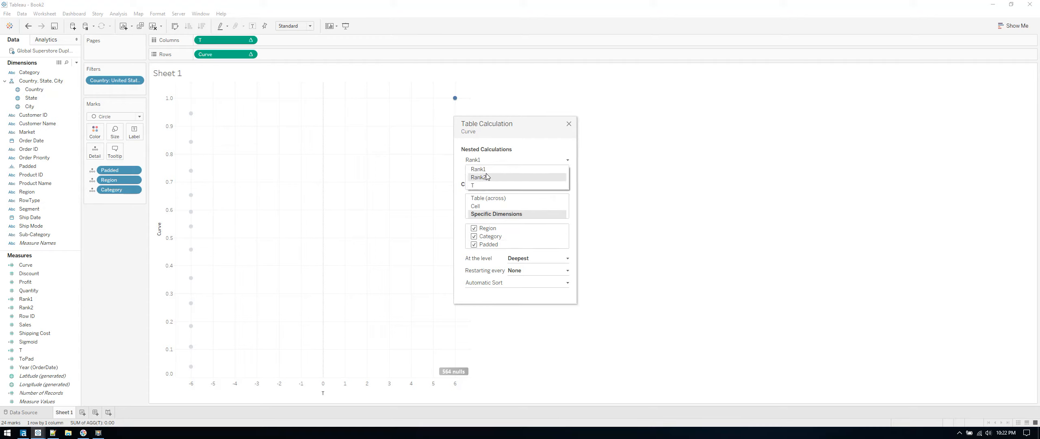
left_click(478, 176)
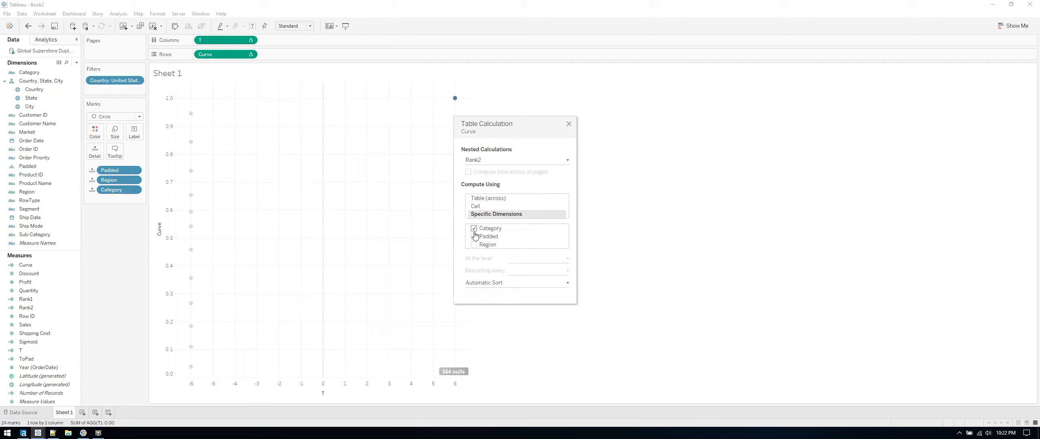
left_click(473, 236)
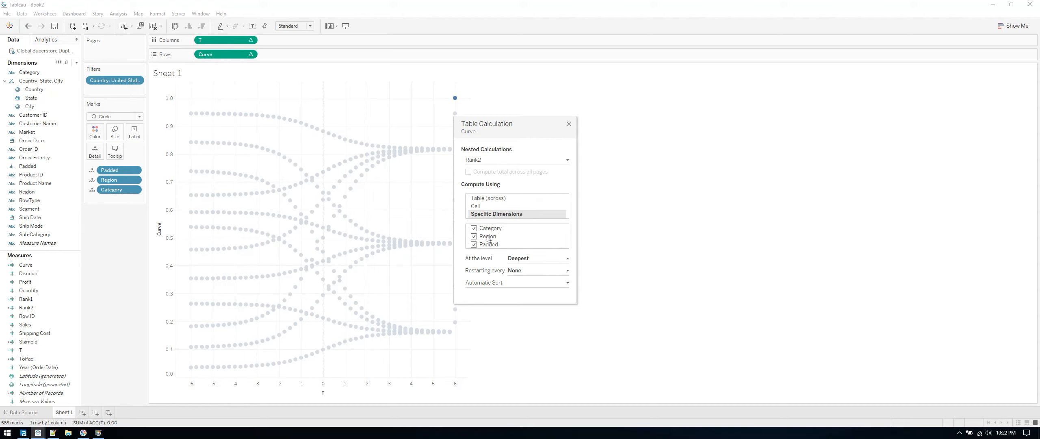
mouse_move(351, 303)
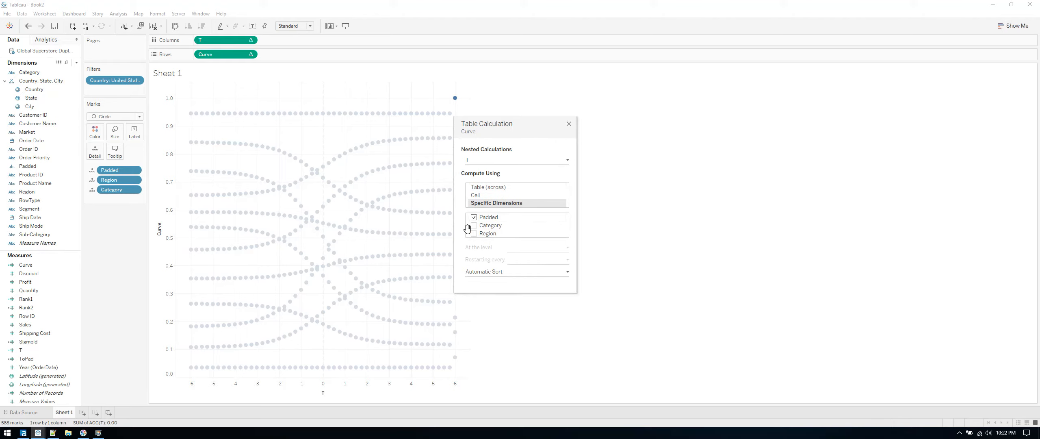
left_click(517, 159)
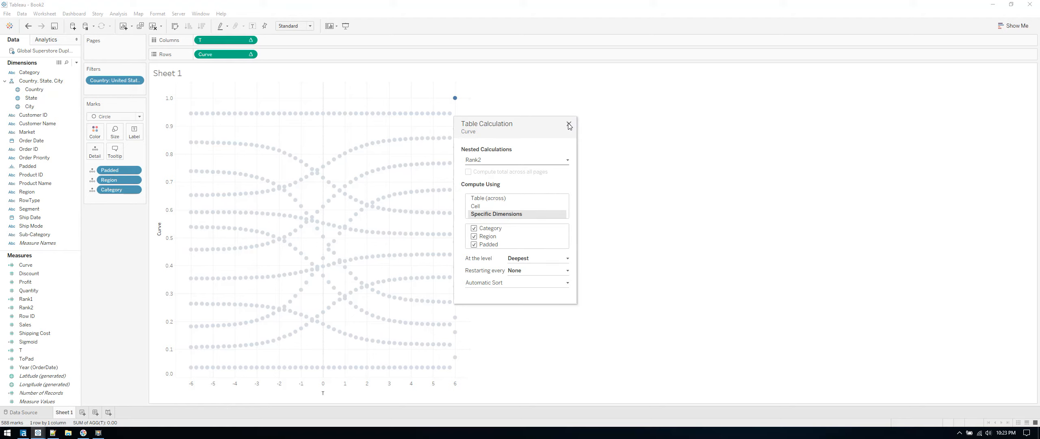
left_click(568, 125)
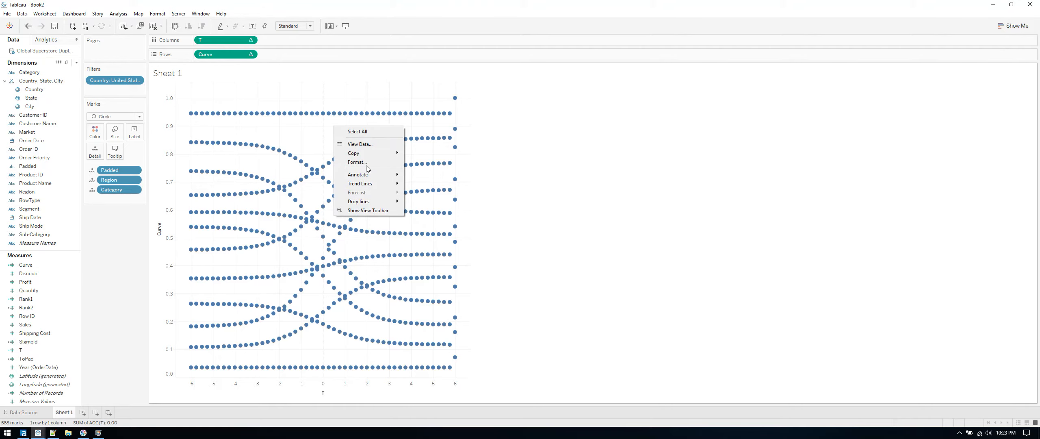
Remove the sheet's grid lines and give the Curve axis a fixed range.
left_click(357, 162)
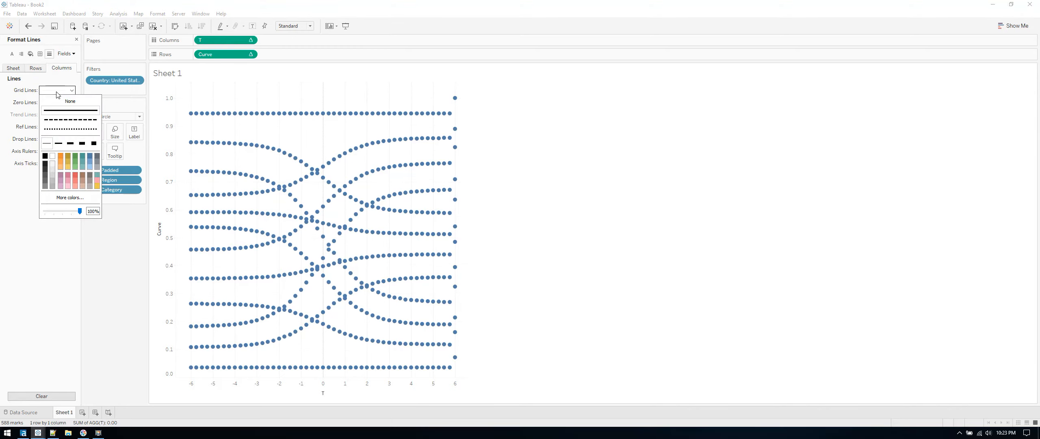
left_click(70, 101)
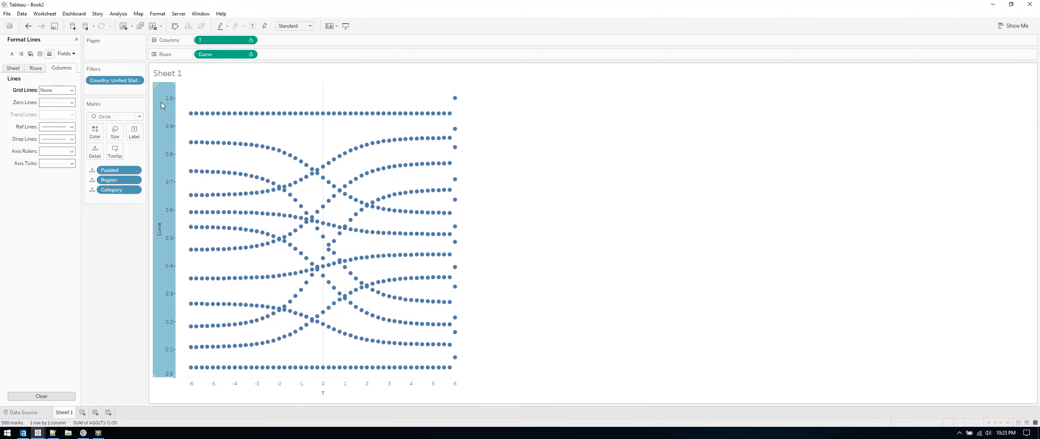
right_click(162, 106)
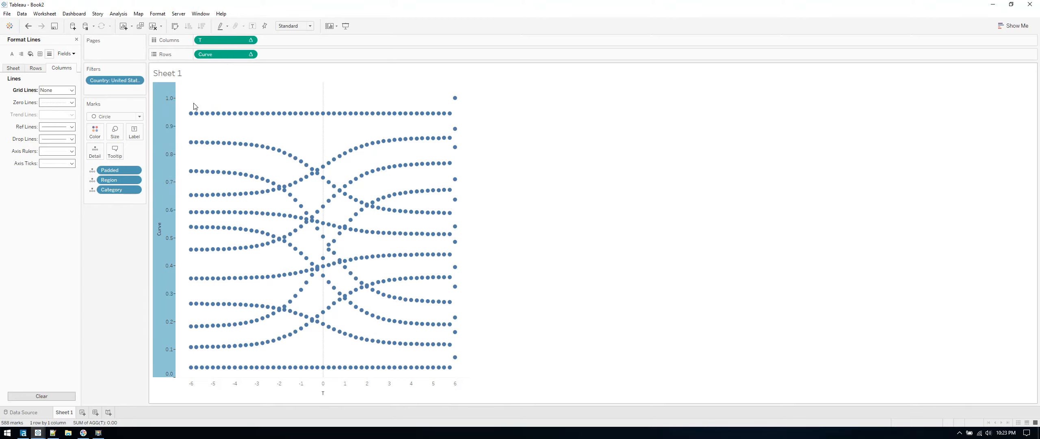
mouse_move(180, 129)
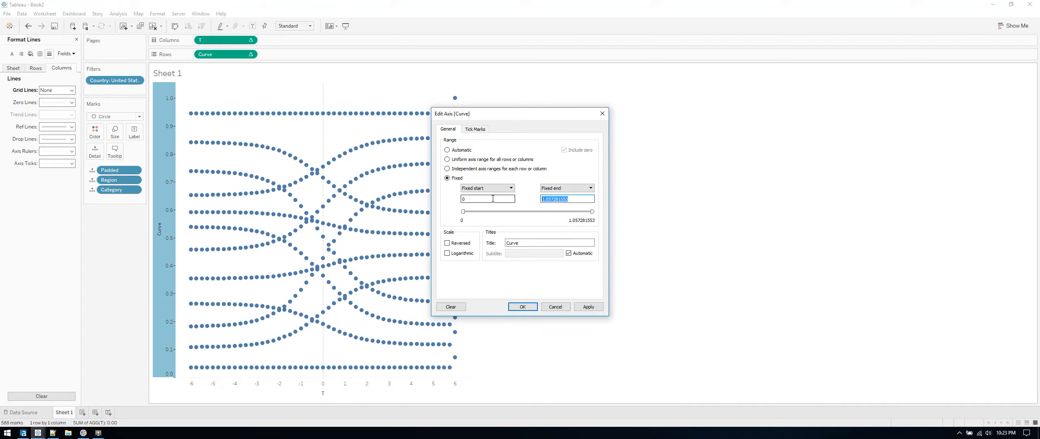
left_click(447, 243)
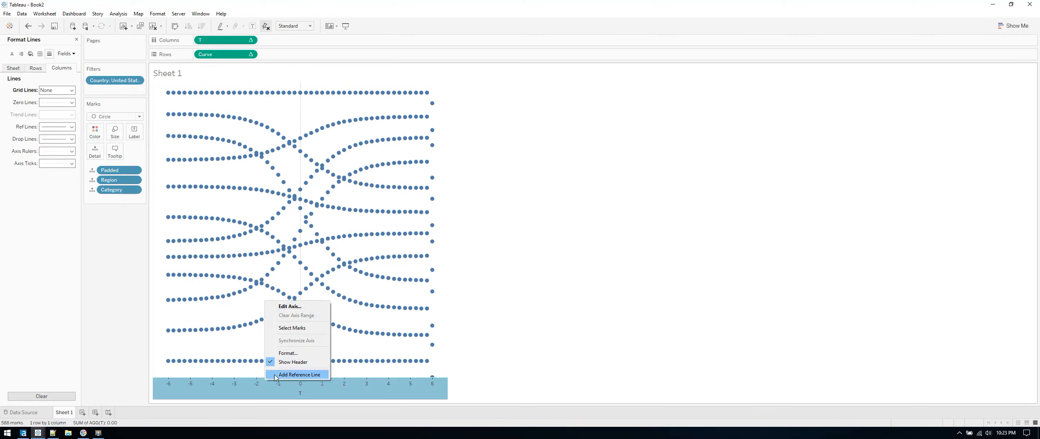
Give the T axis a fixed range and hide its header.
left_click(290, 307)
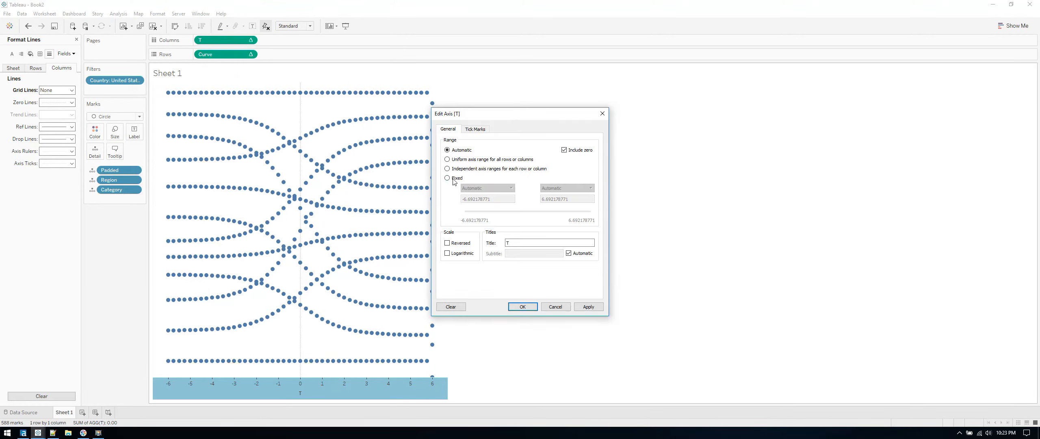
left_click(447, 178)
type("-")
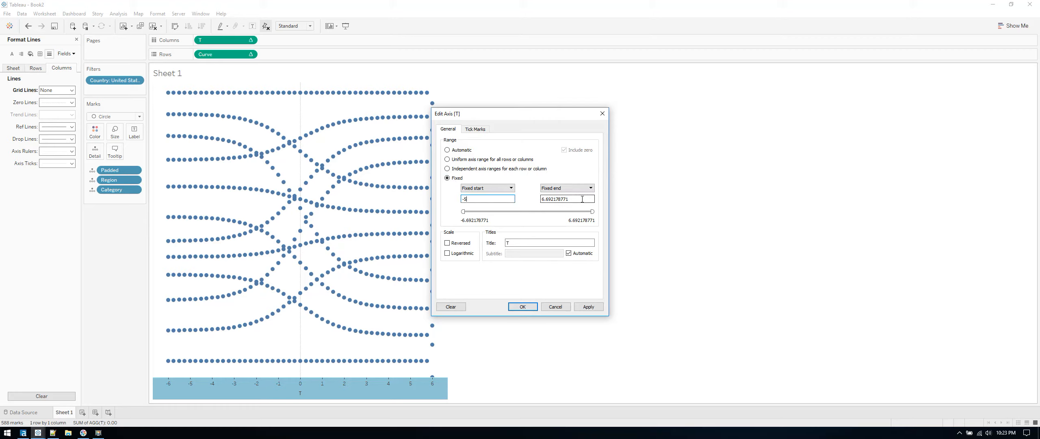
type("5")
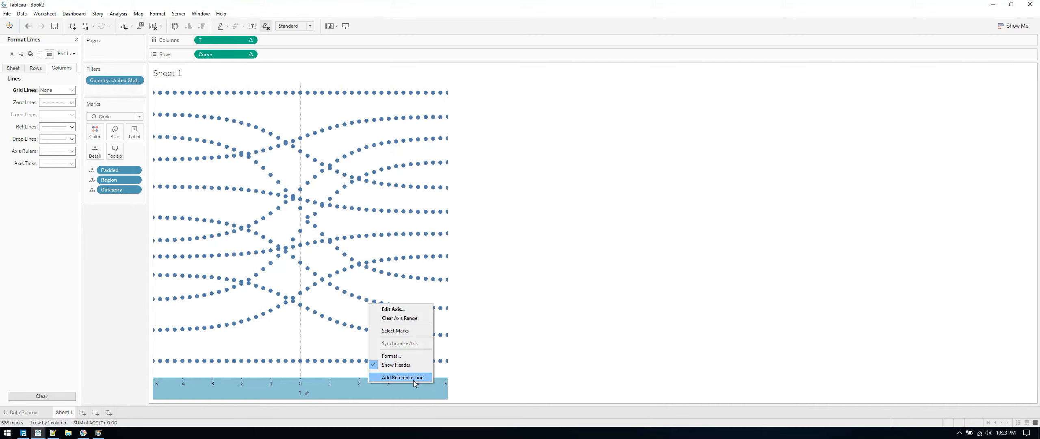
left_click(400, 376)
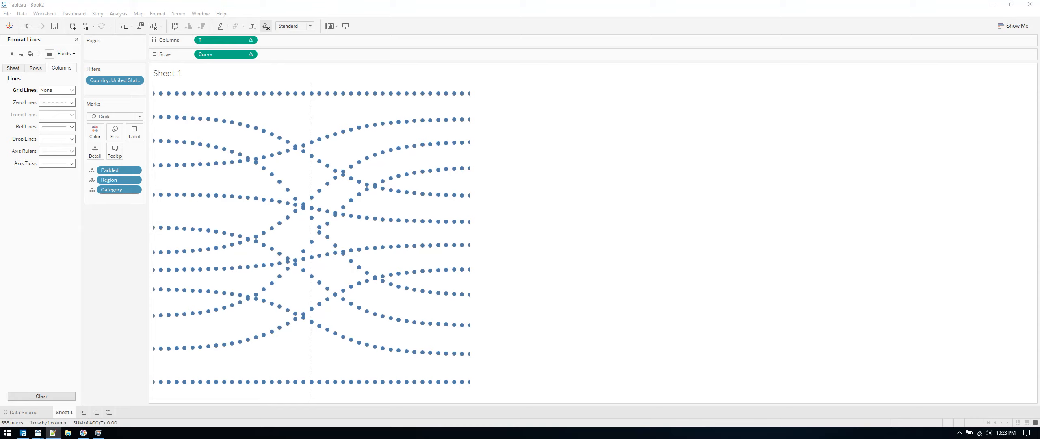
mouse_move(221, 272)
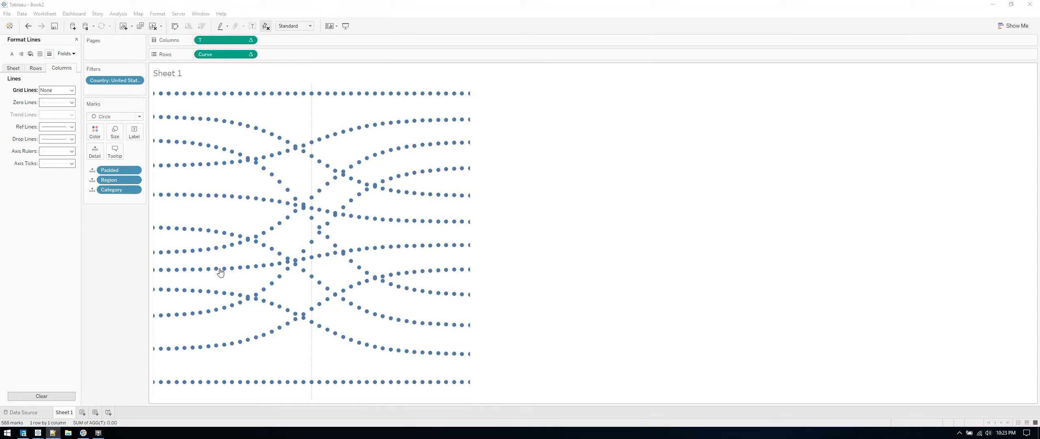
Switch the marks from Circle to Line with Padded on Path so the dots join into curves.
left_click(139, 116)
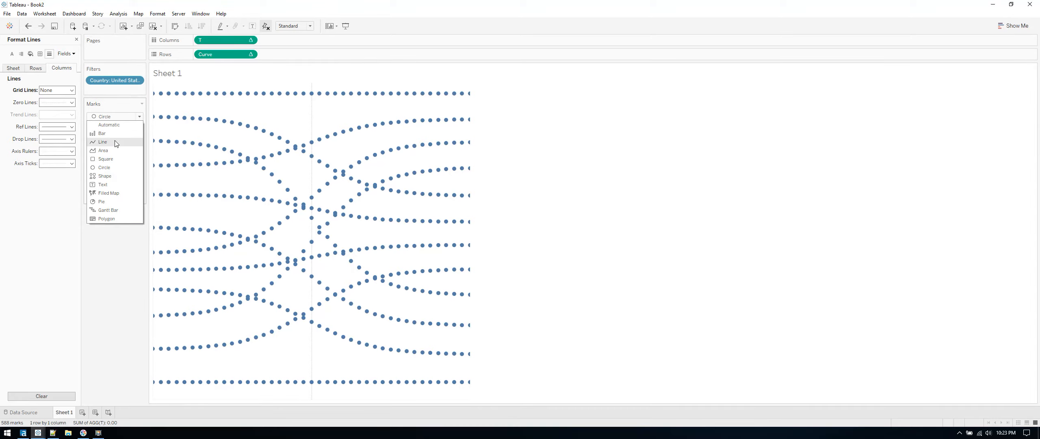
left_click(102, 142)
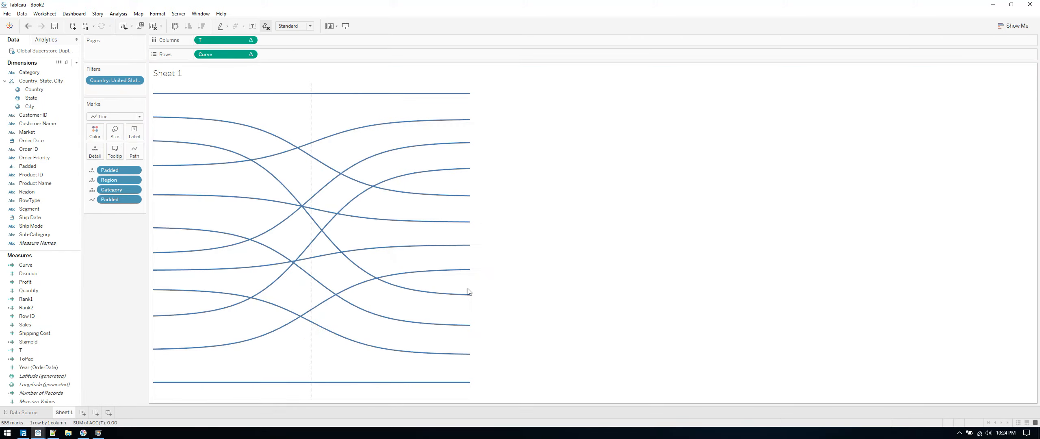
left_click(31, 225)
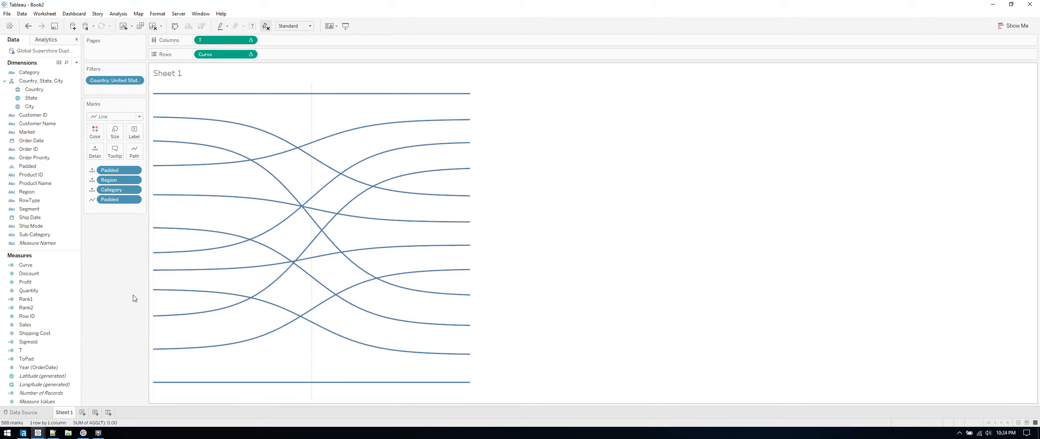
left_click(29, 208)
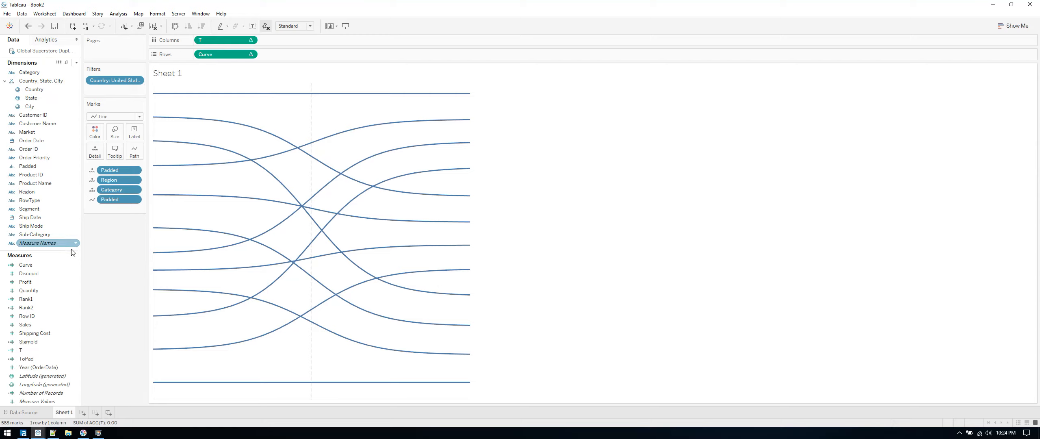
Hide all unused fields in the Data pane and start a calculation from the Sales measure.
right_click(40, 255)
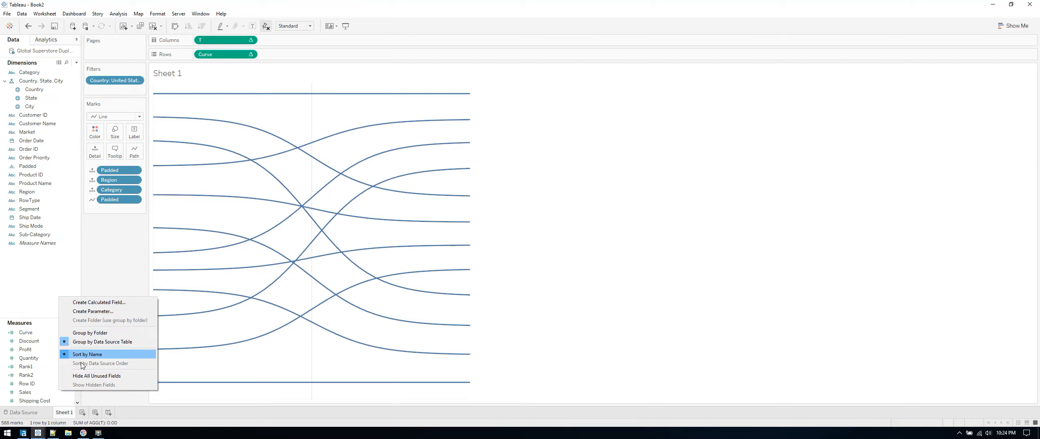
left_click(96, 376)
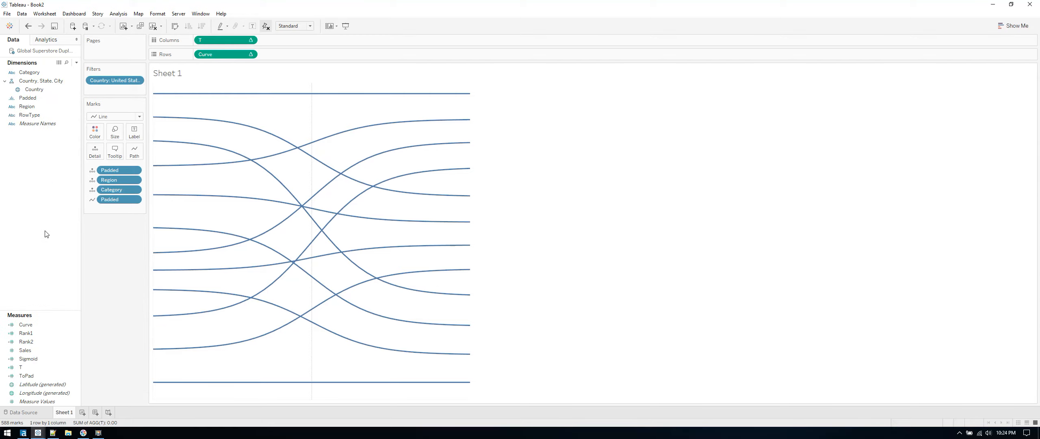
left_click(27, 358)
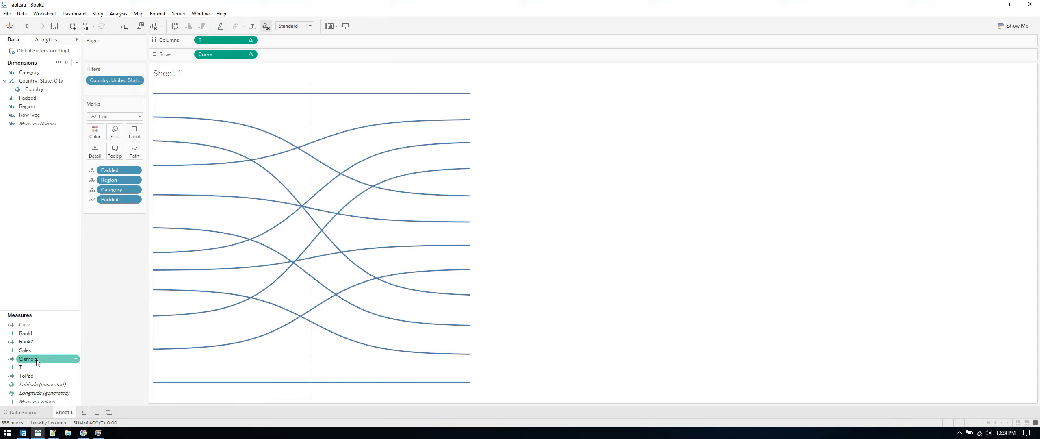
right_click(24, 349)
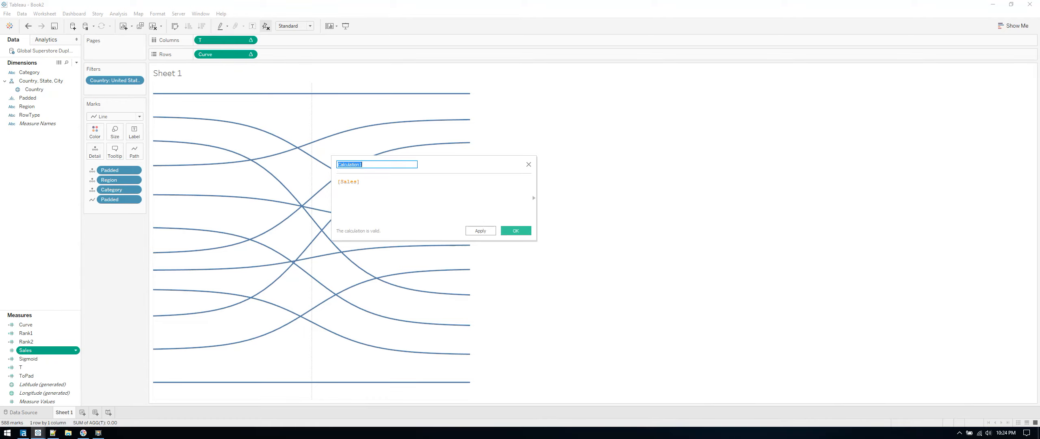
Create the Line Size calculated field as RUNNING_AVG(SUM([Sales])) and save it.
type("Line s")
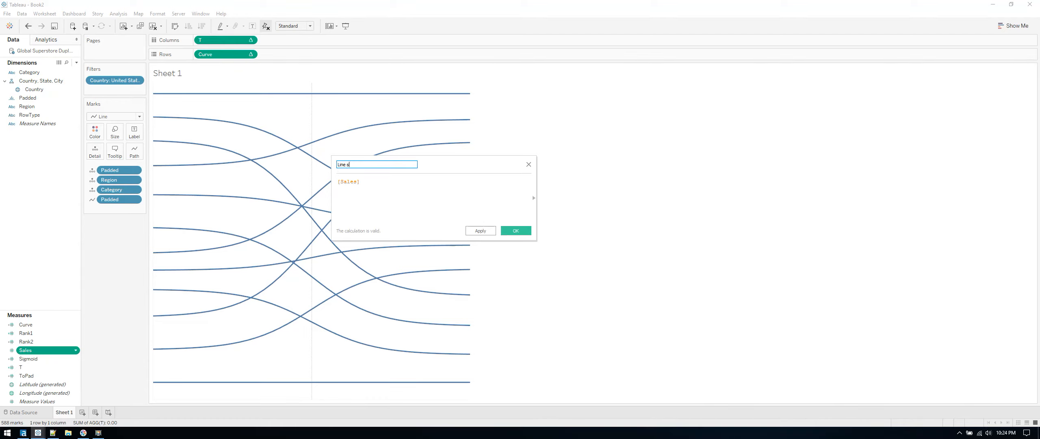
type("ize")
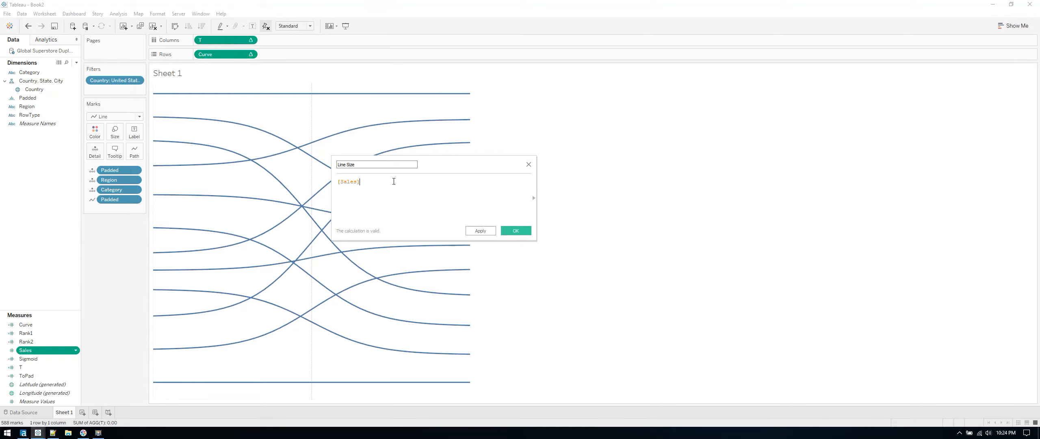
double_click(348, 181)
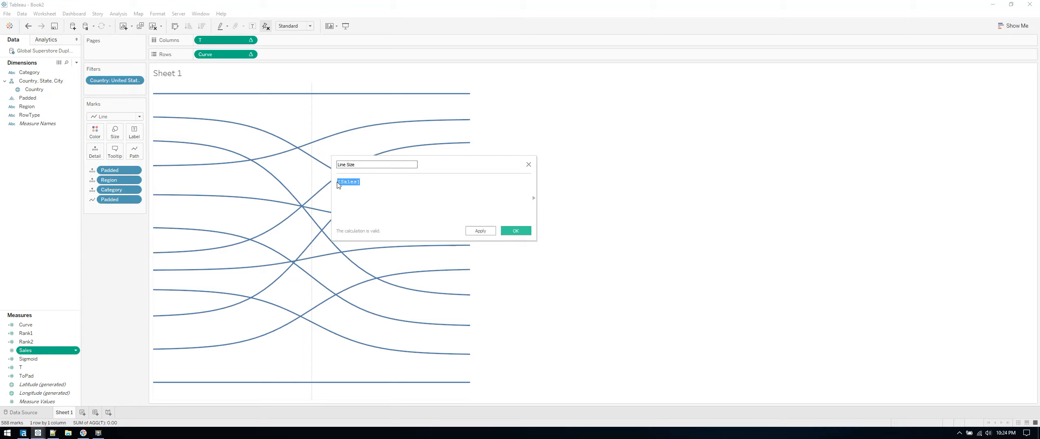
type("RUNNING_AVG(SUM([Sales]))")
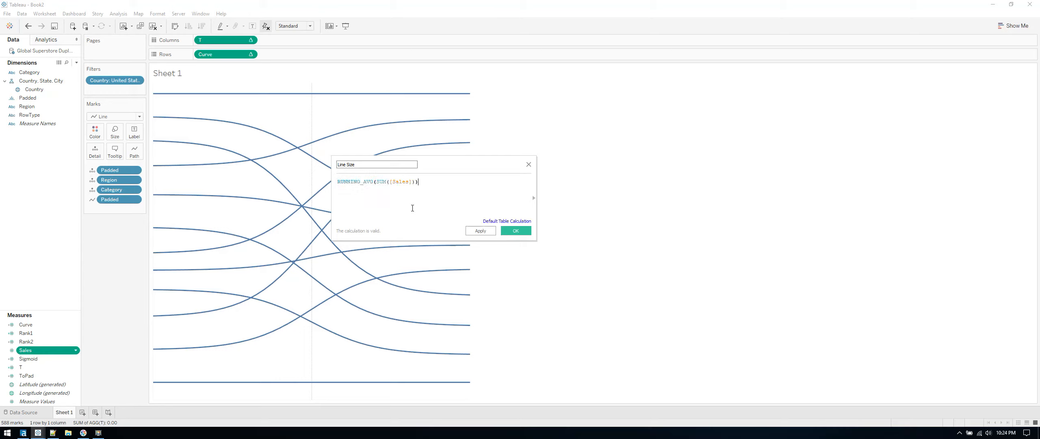
mouse_move(536, 267)
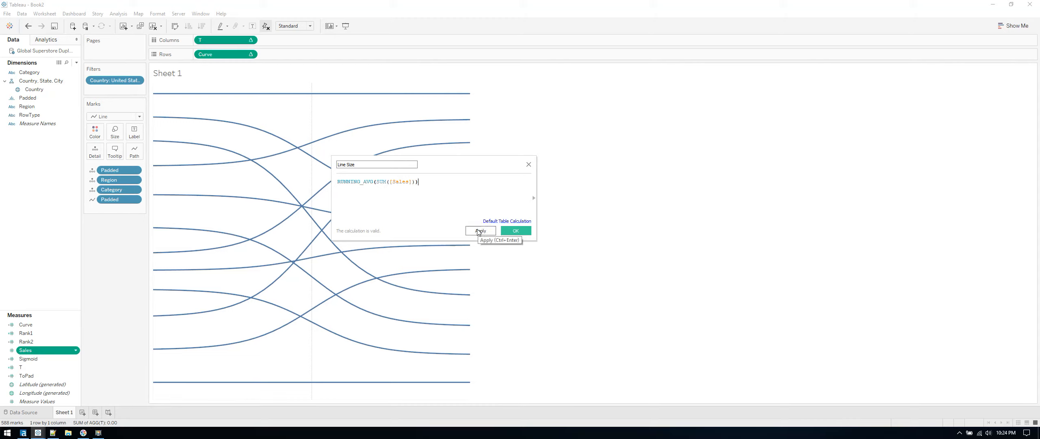
left_click(481, 230)
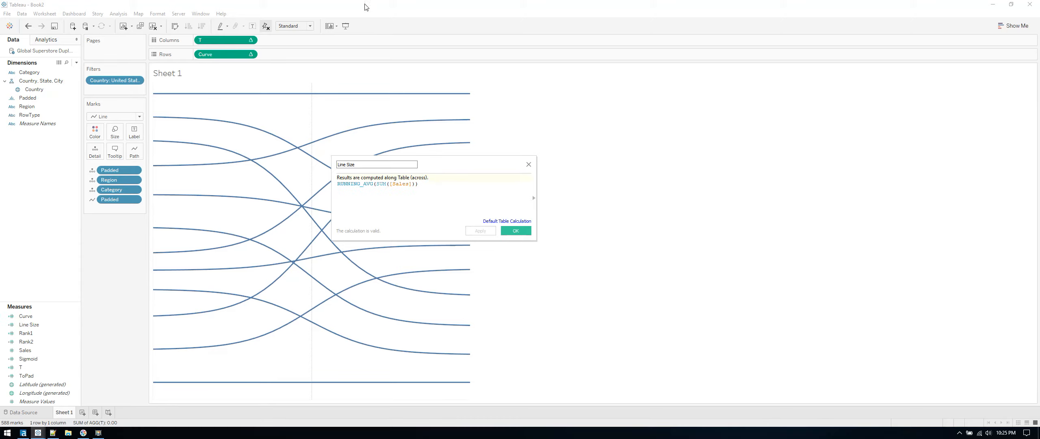
left_click(515, 230)
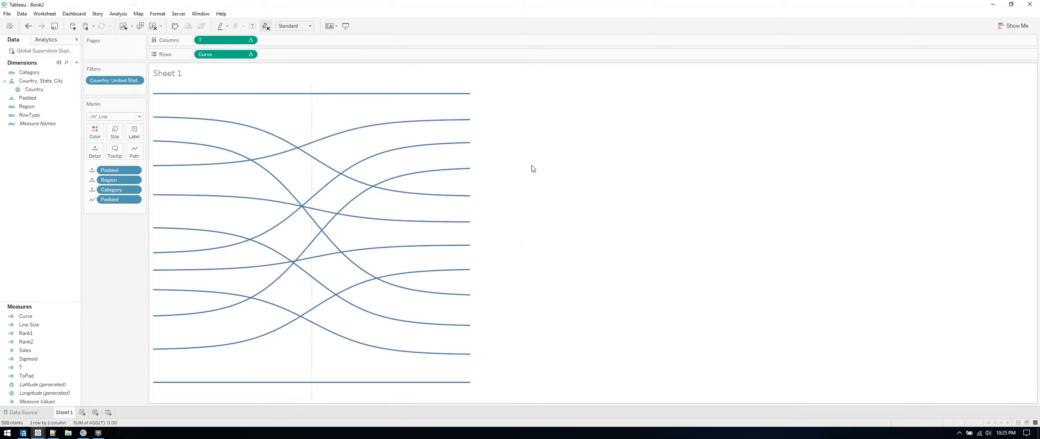
Widen the Line Size-driven ribbons with the Size slider until they fill the chart.
left_click(26, 332)
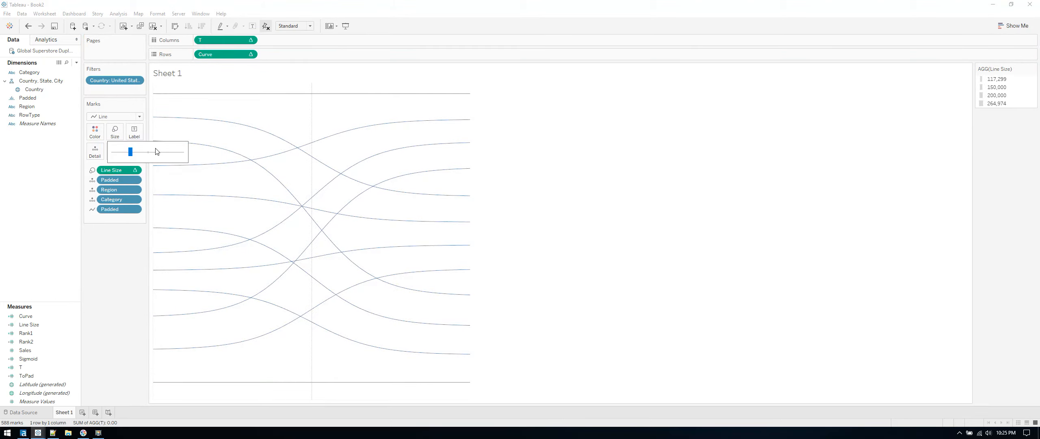
left_click_drag(130, 151, 164, 152)
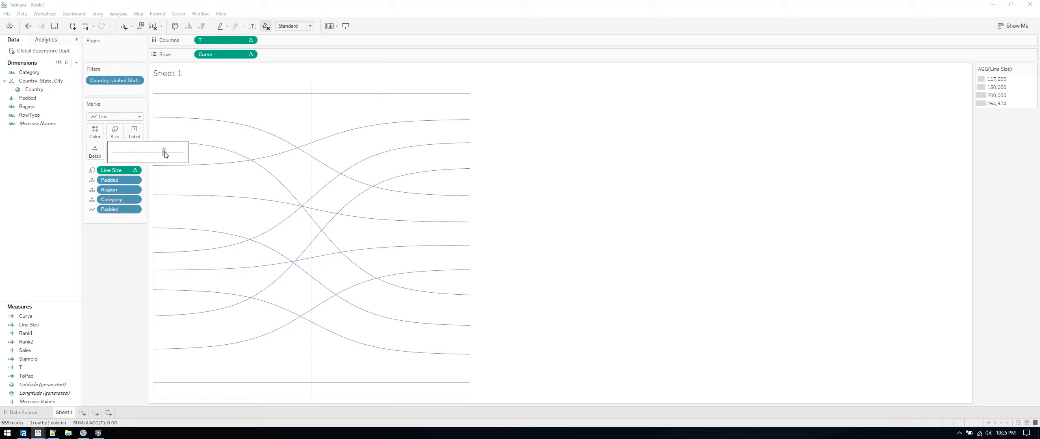
left_click_drag(164, 152, 178, 151)
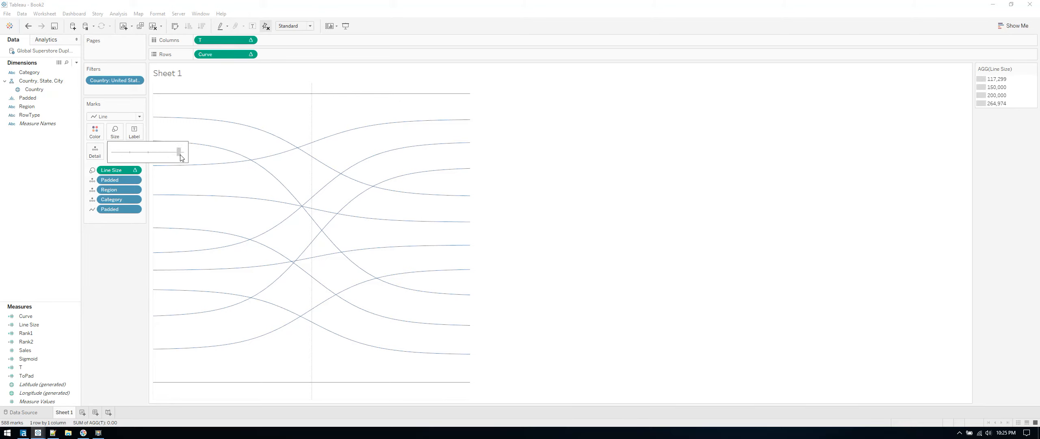
left_click_drag(178, 150, 113, 152)
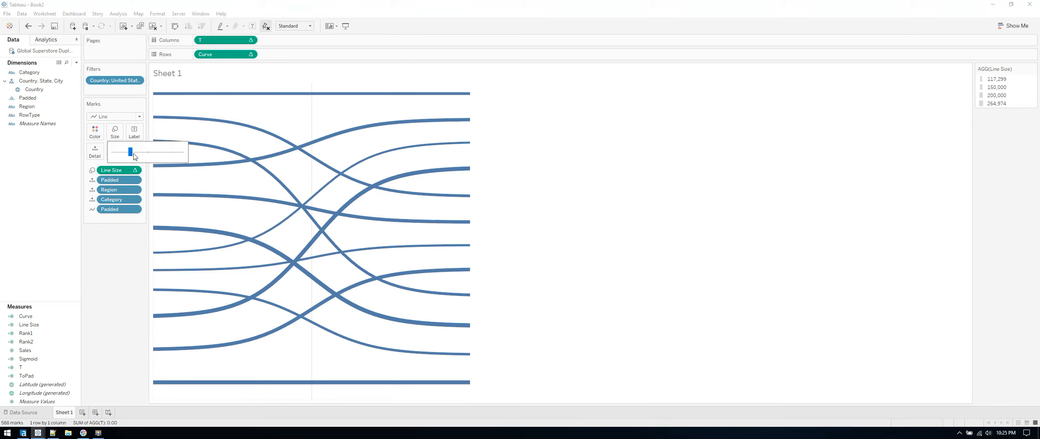
left_click_drag(121, 151, 168, 151)
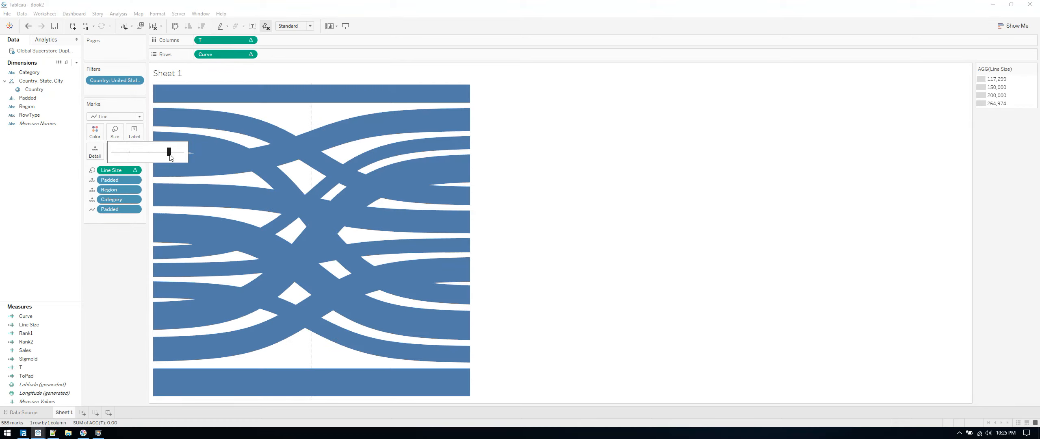
left_click_drag(168, 152, 175, 152)
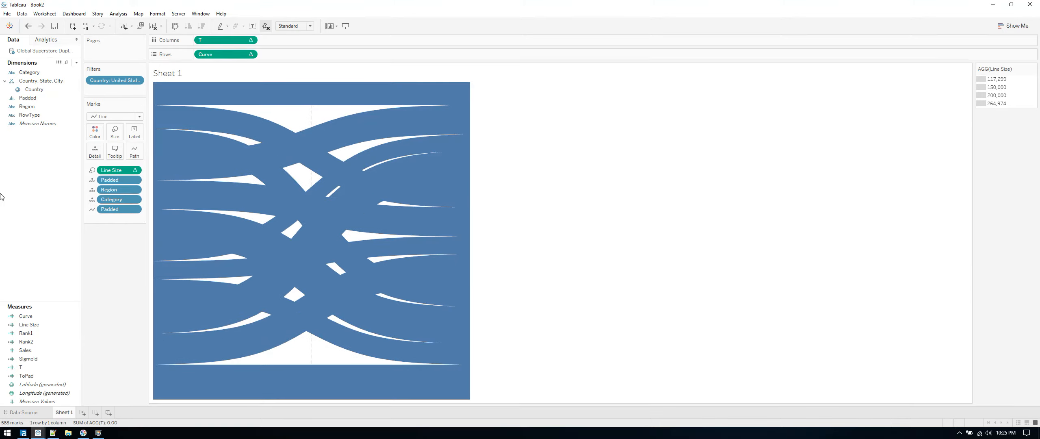
left_click(94, 131)
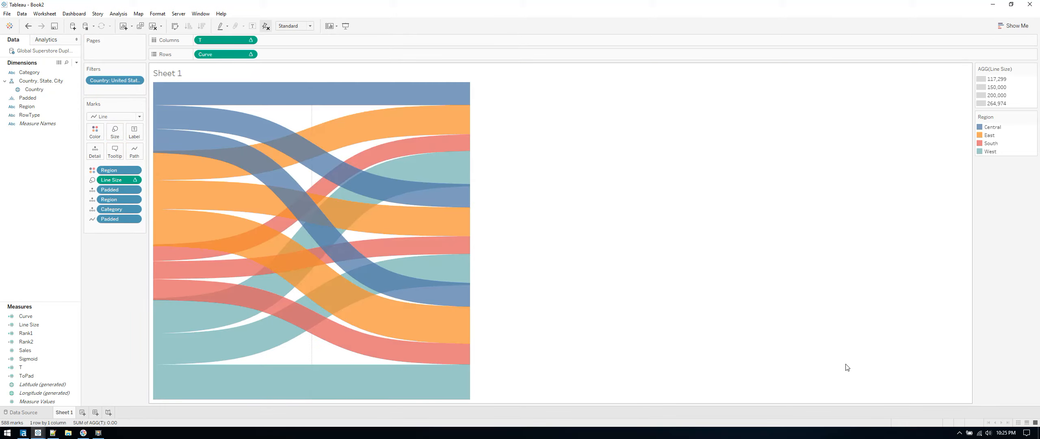
mouse_move(91, 406)
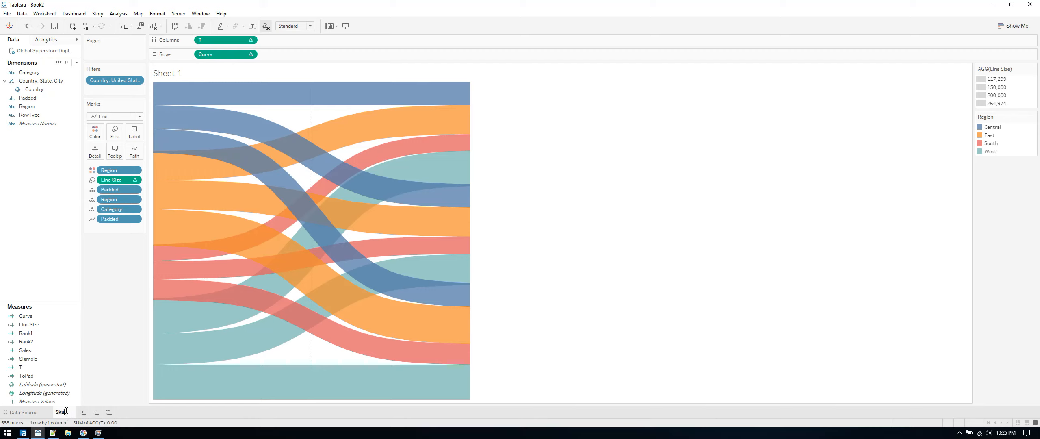
Rename the sheet tab 'Sanky' for the finished Sankey diagram.
type("Sanky")
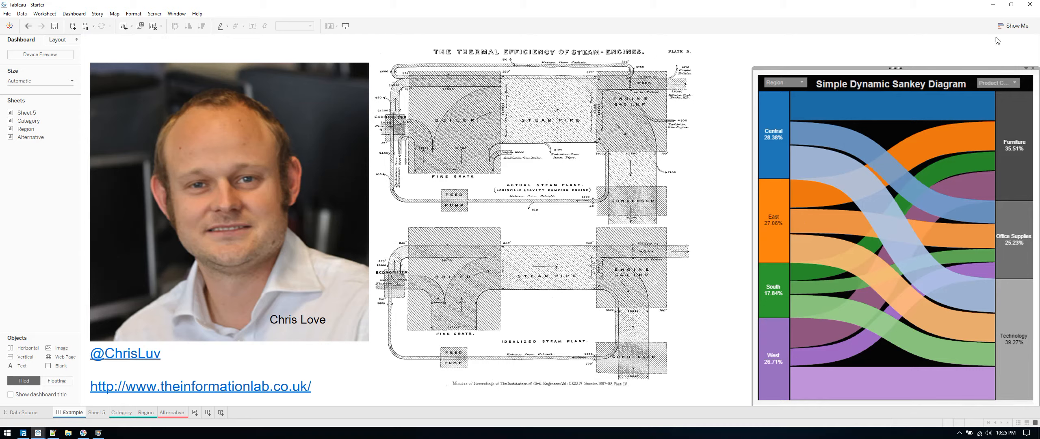
mouse_move(779, 261)
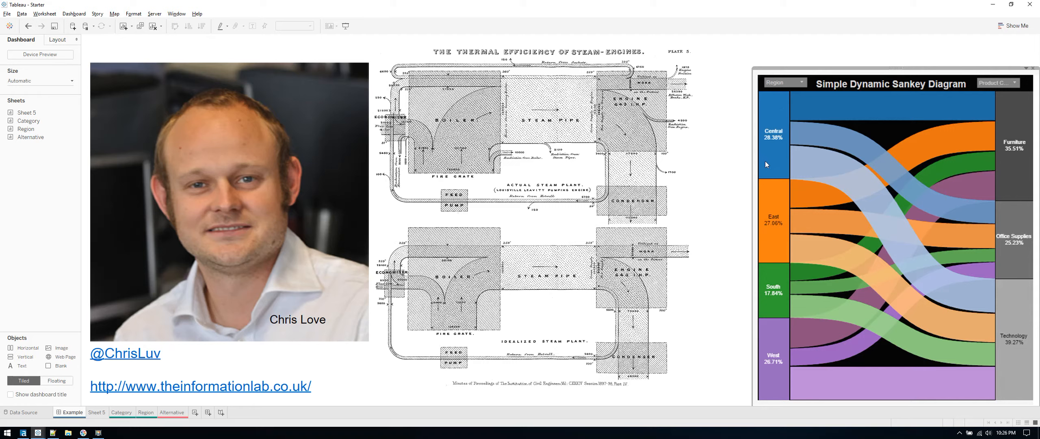
mouse_move(784, 117)
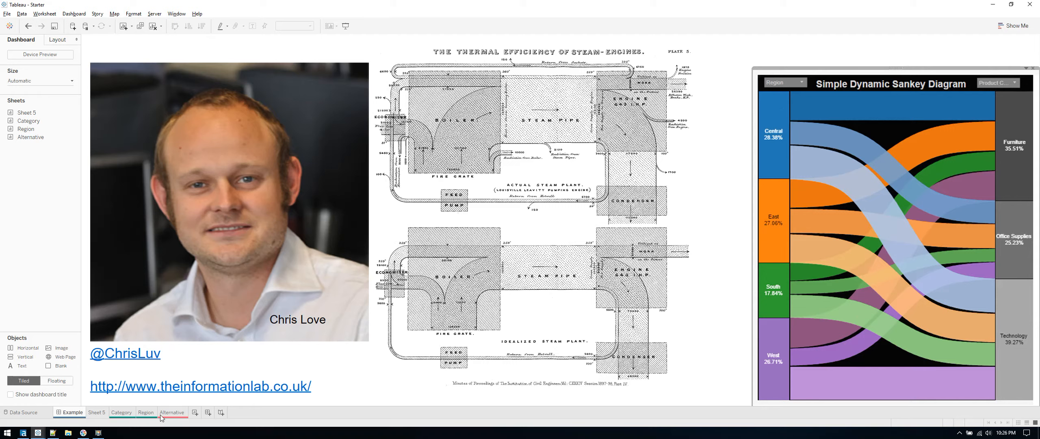
On a new sheet, show SUM(Sales) as a percent-of-total bar coloured by Region.
left_click(63, 412)
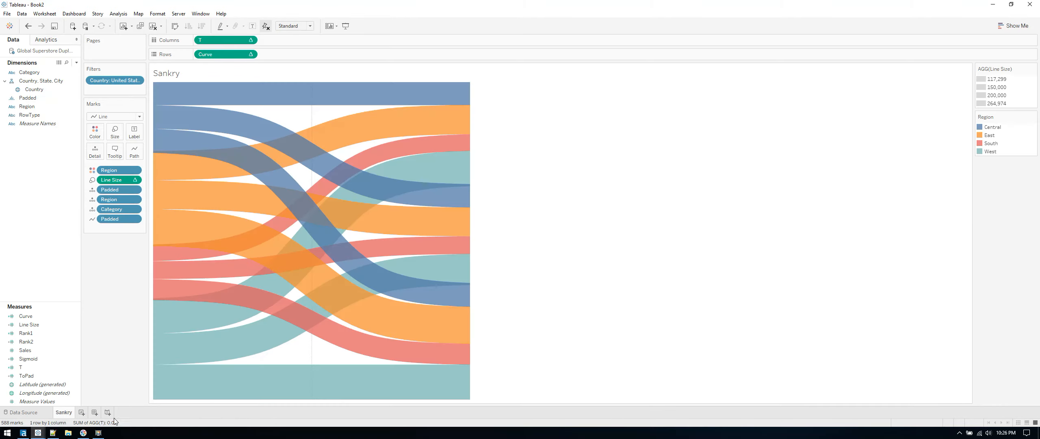
left_click(81, 412)
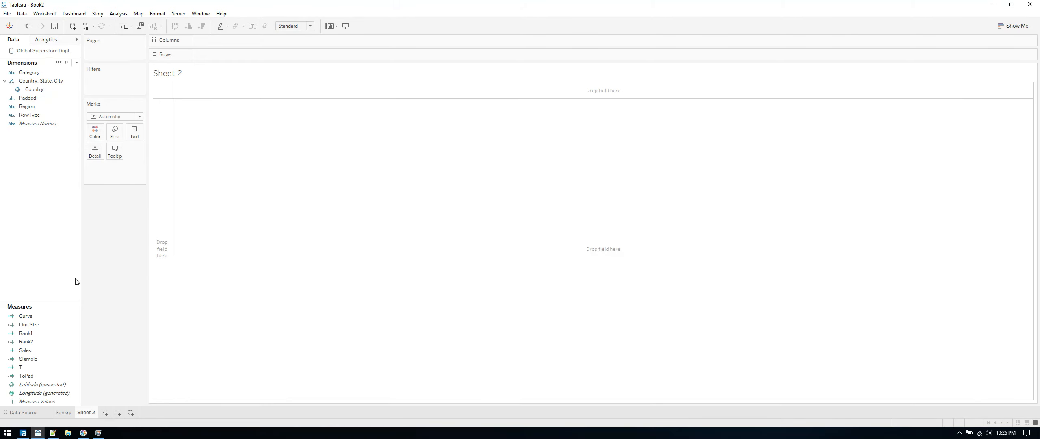
left_click(34, 88)
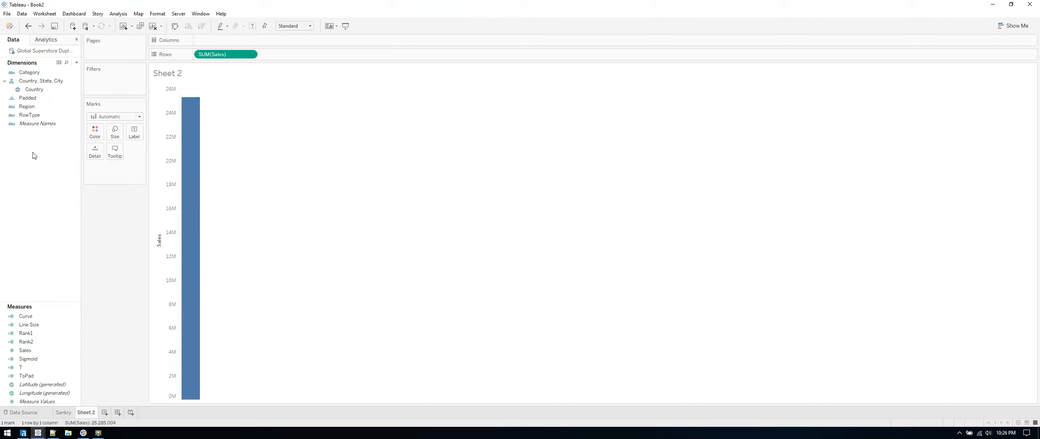
left_click_drag(27, 106, 95, 130)
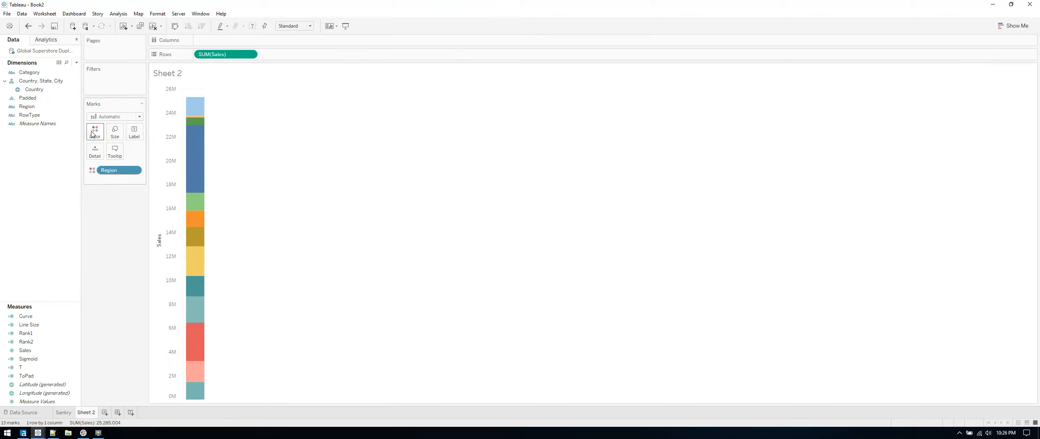
left_click(255, 53)
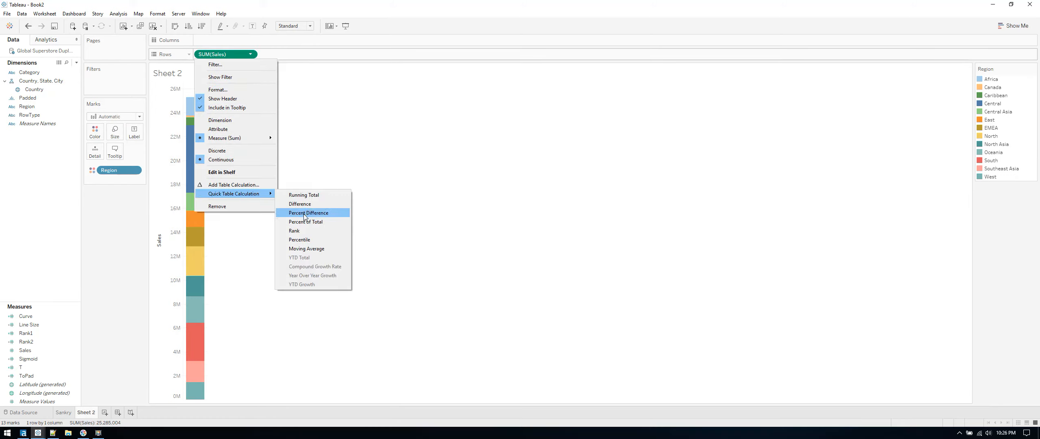
left_click(305, 222)
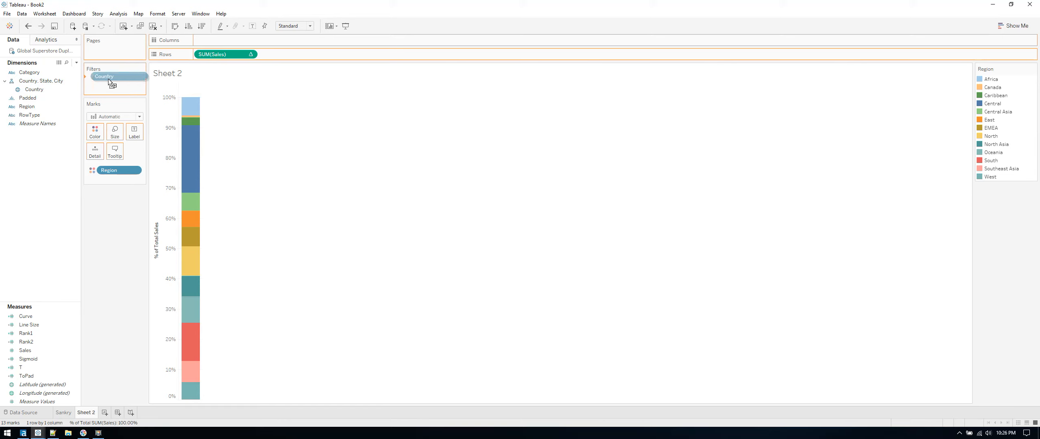
Filter Country to United States and label the bar segments with their percentages.
double_click(104, 77)
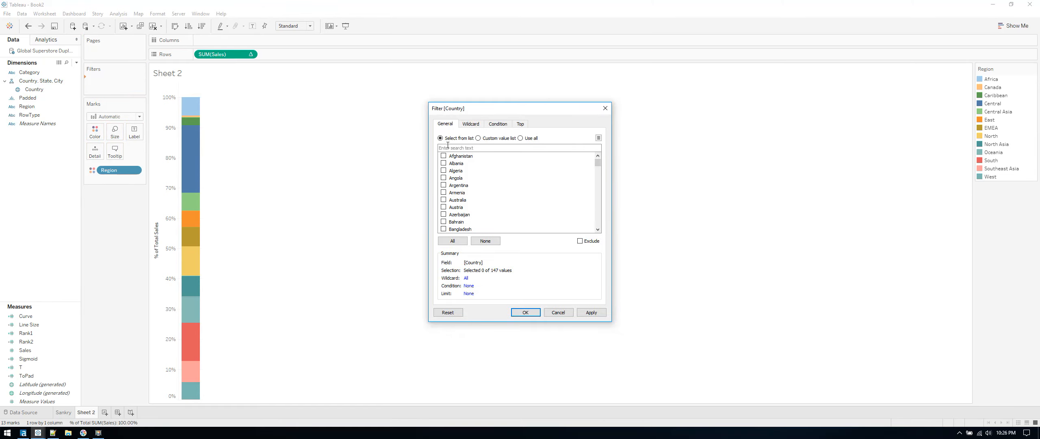
type("United")
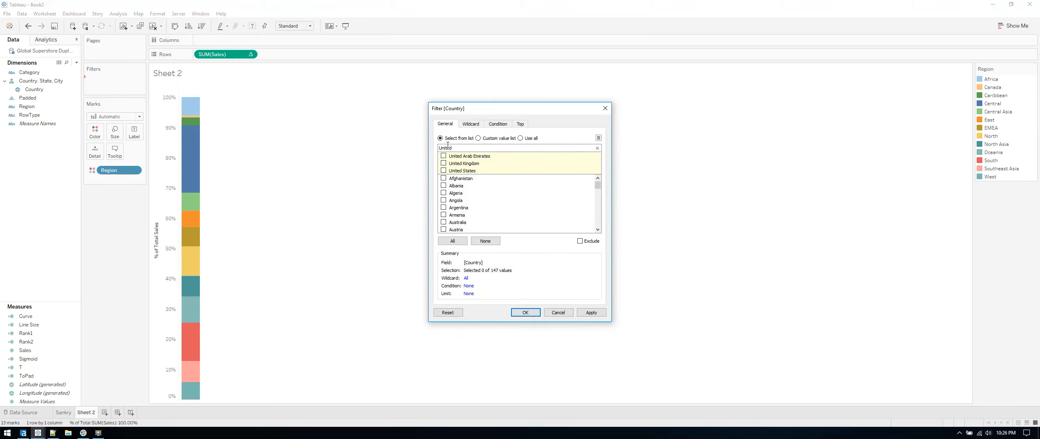
left_click(444, 170)
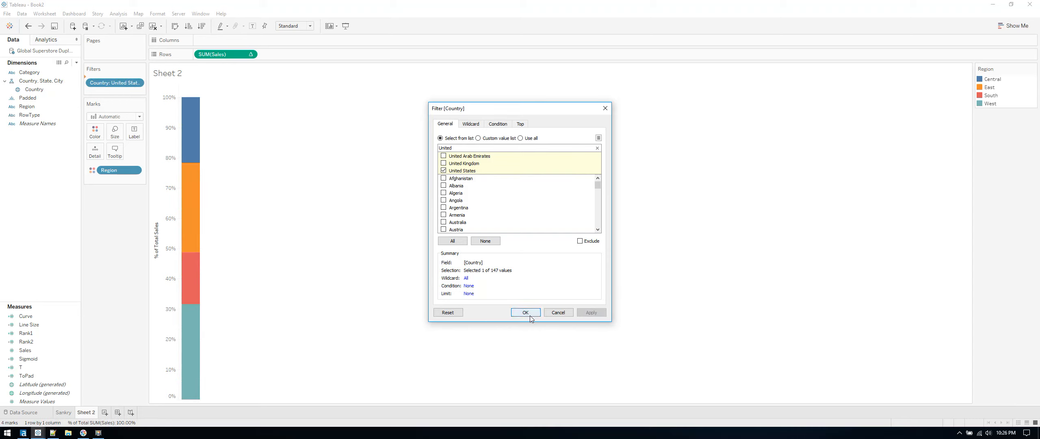
left_click(525, 312)
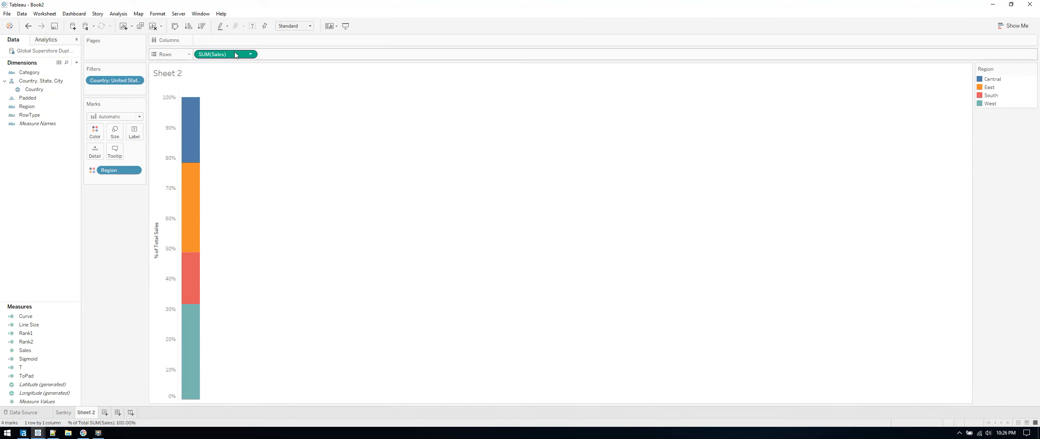
left_click(134, 131)
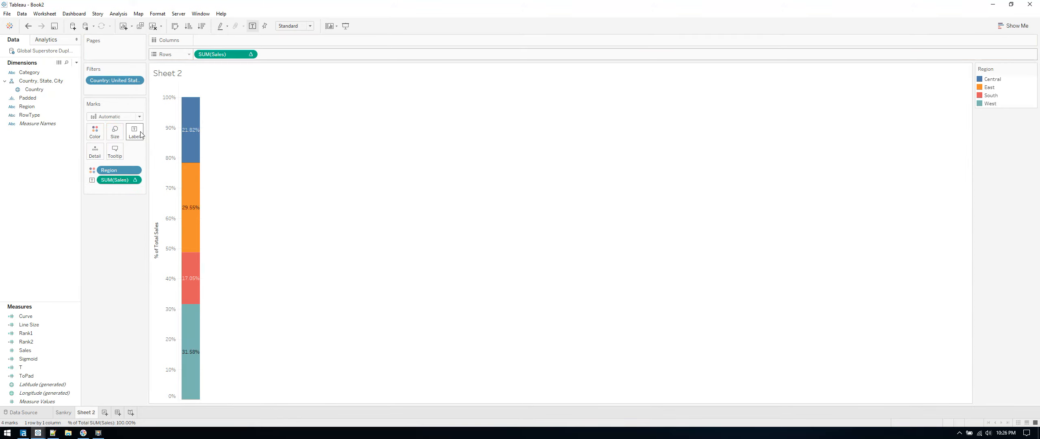
left_click(134, 131)
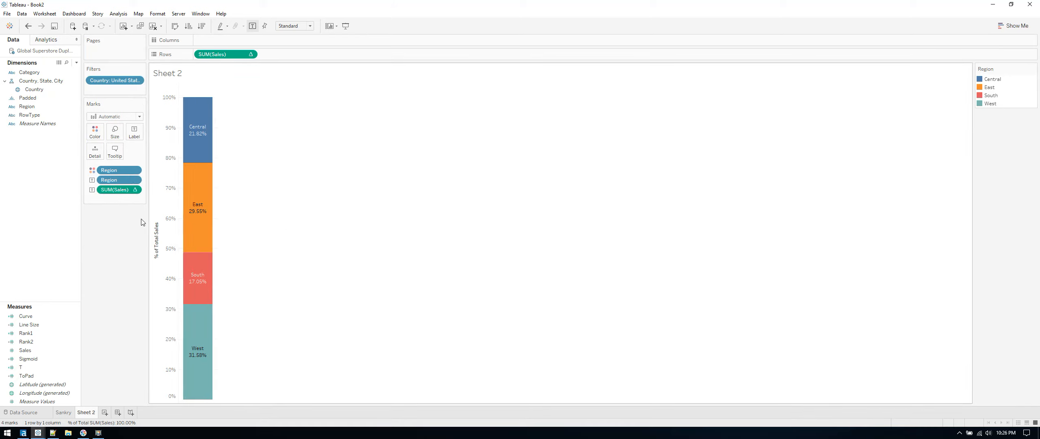
Hide the percent-of-total axis header and the sheet title on the Region bar.
right_click(198, 178)
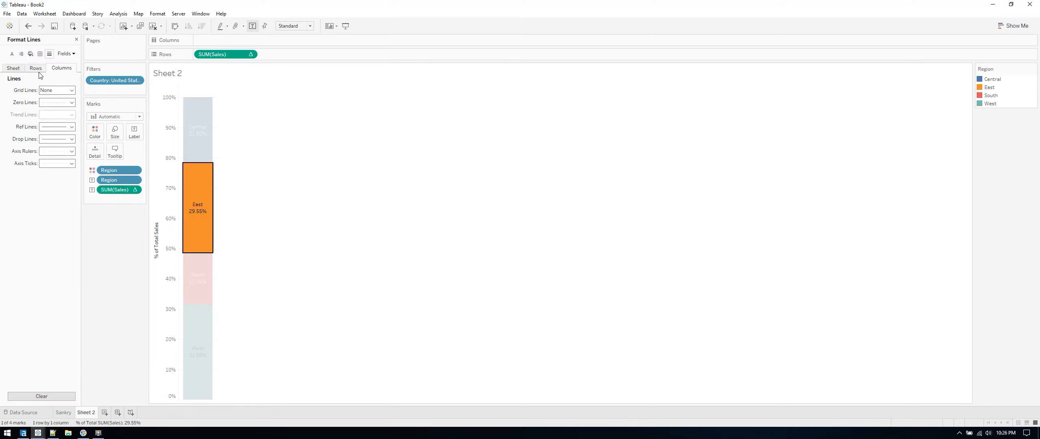
left_click(13, 68)
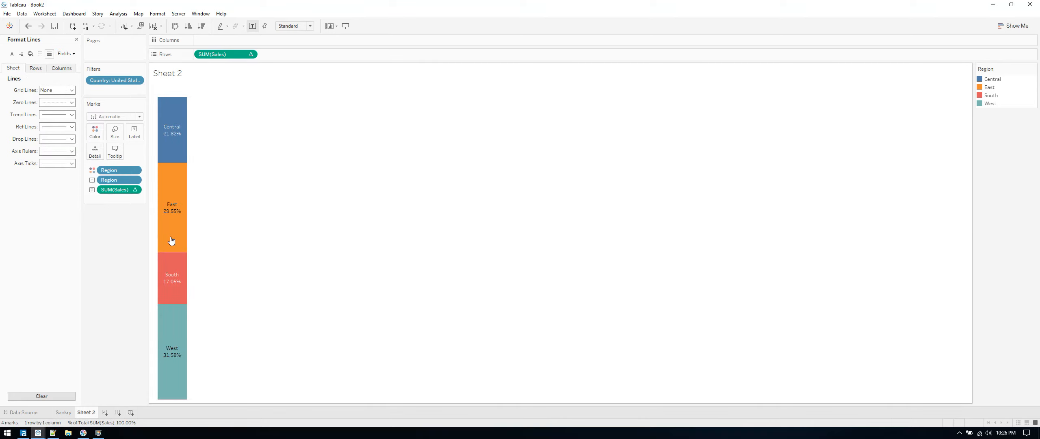
right_click(168, 74)
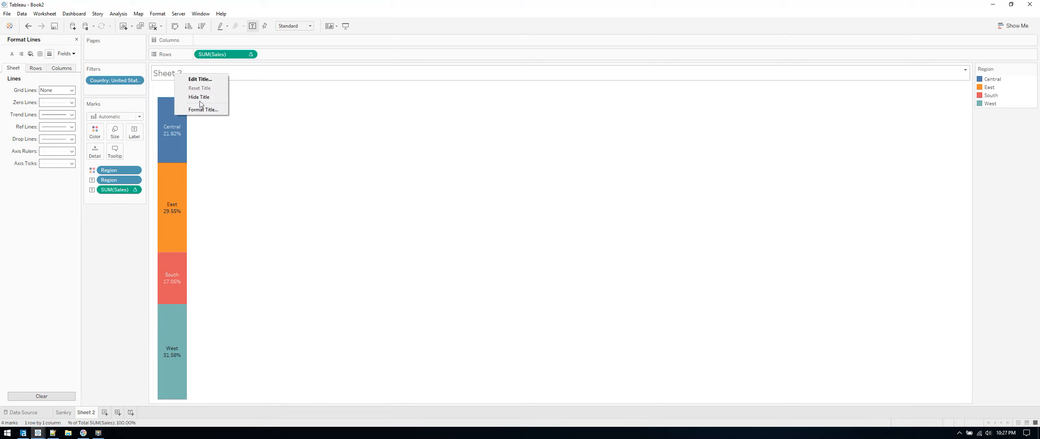
right_click(86, 412)
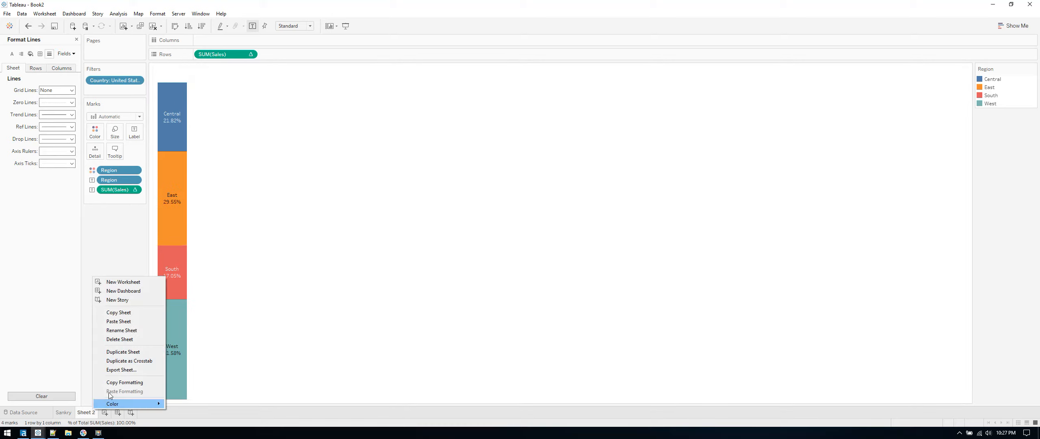
mouse_move(140, 351)
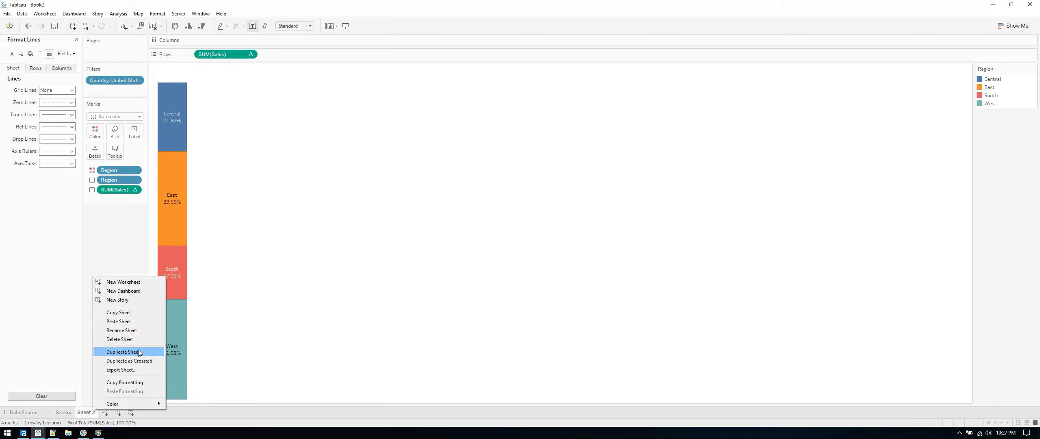
Duplicate the sheet with Category replacing Region, name them RegionPercentOfTotal and CategoryPercentOfTotal, and start Dashboard 1.
left_click(122, 351)
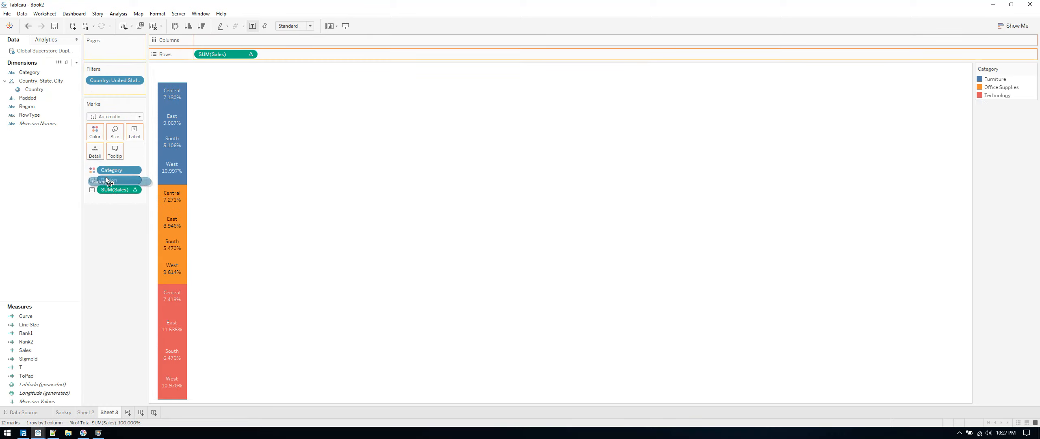
left_click_drag(106, 179, 115, 180)
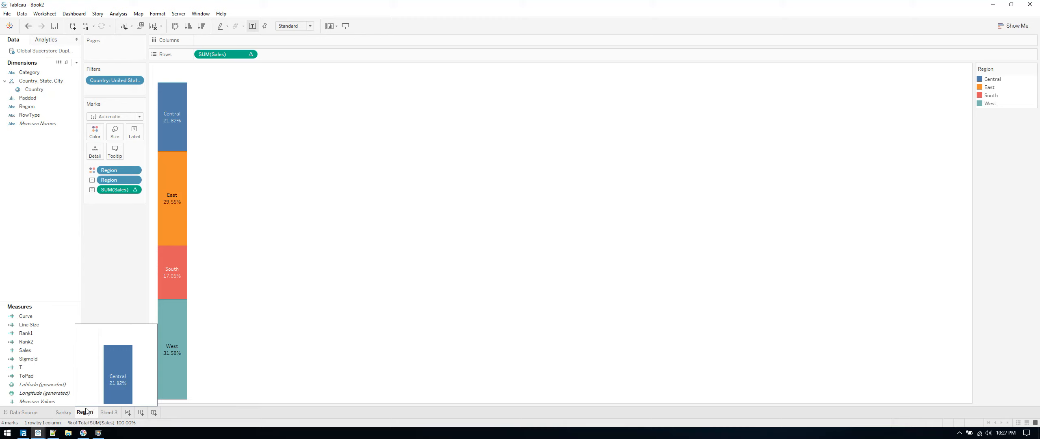
double_click(85, 412)
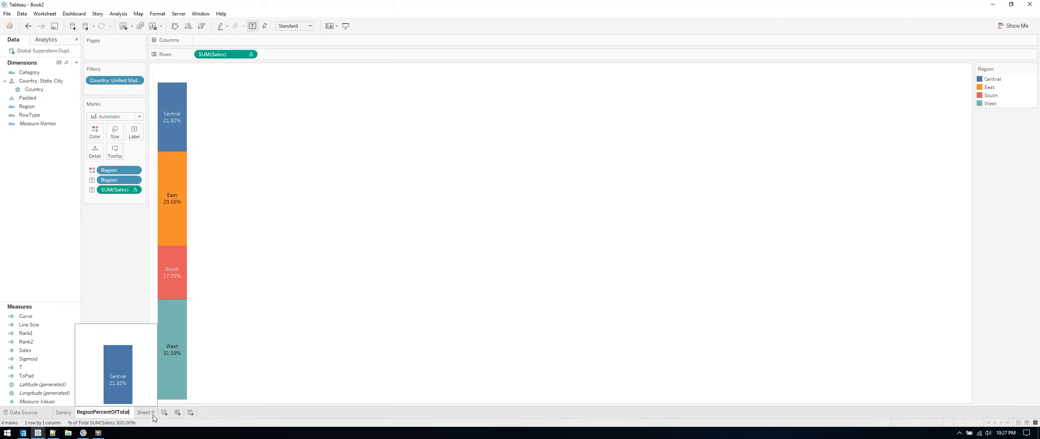
left_click(163, 412)
type("CategoryPercentOfTotal")
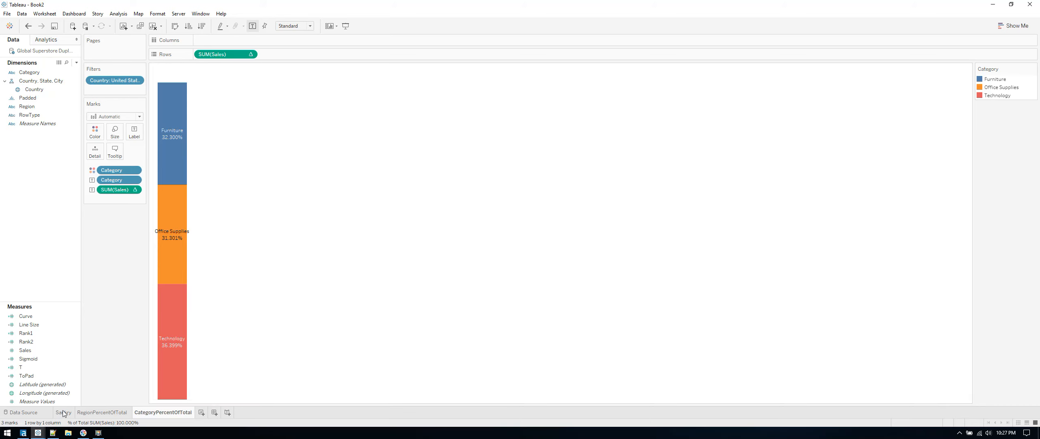
left_click(63, 412)
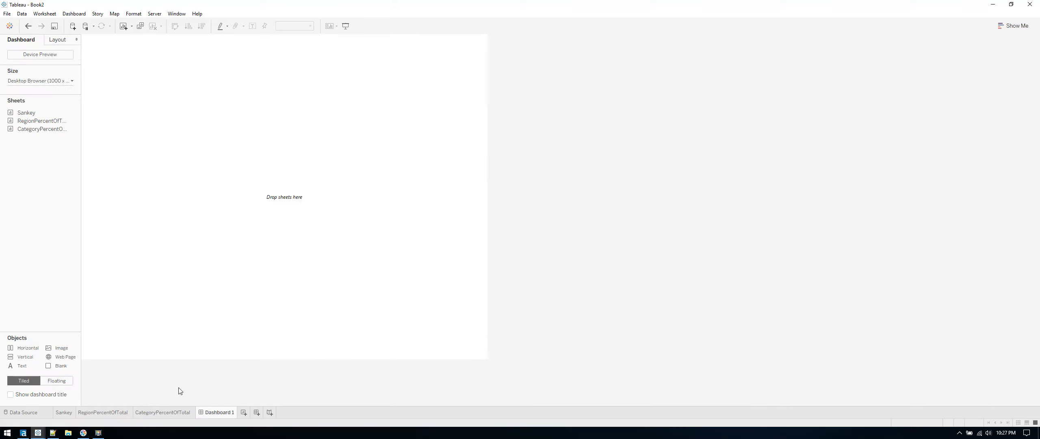
mouse_move(18, 162)
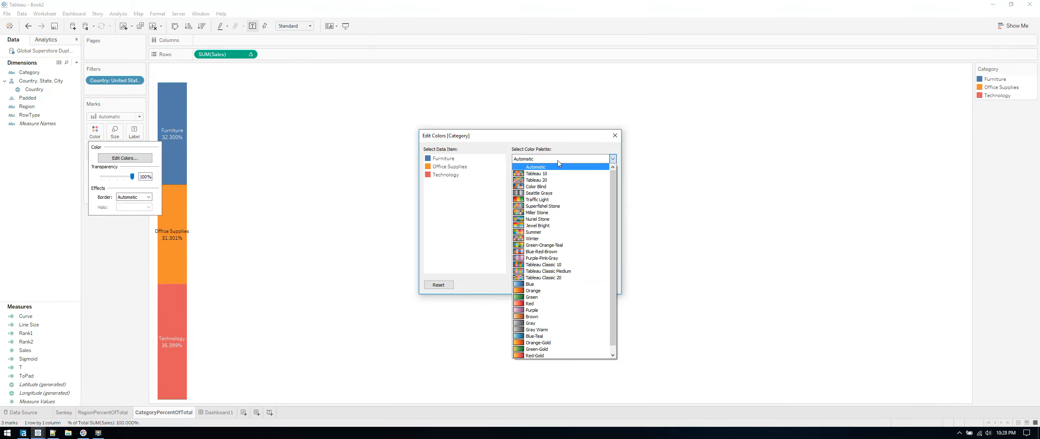
Recolour the Category bars with the Seattle Grays palette.
left_click(539, 192)
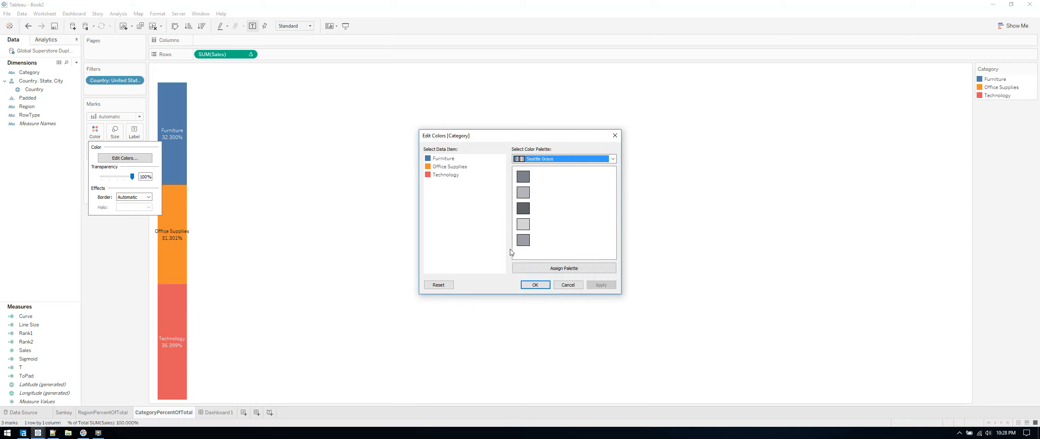
left_click(564, 267)
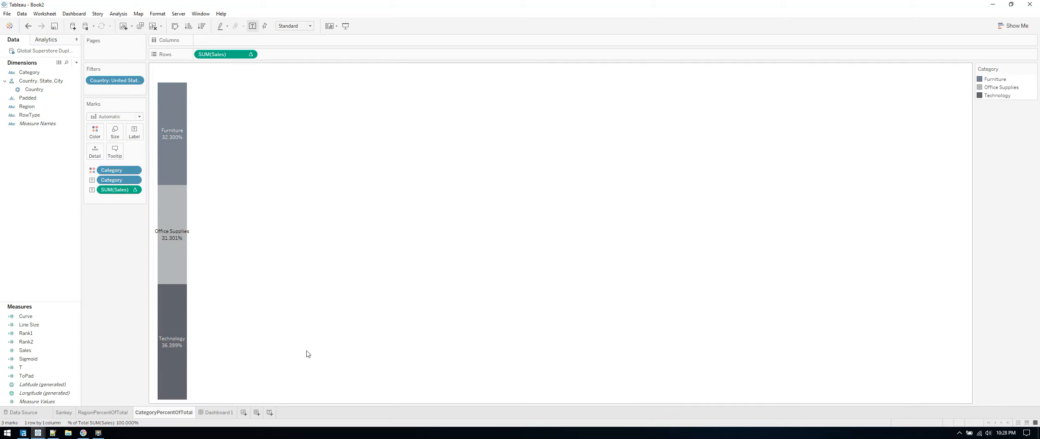
mouse_move(216, 281)
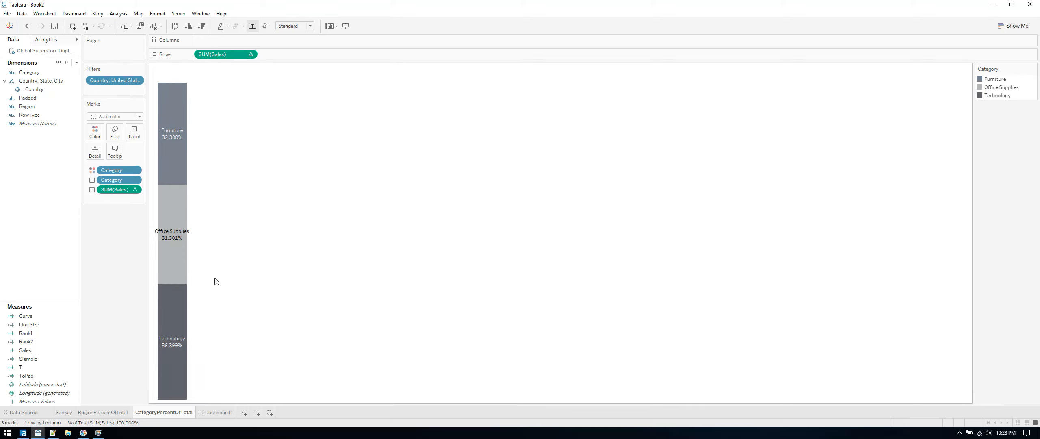
mouse_move(195, 274)
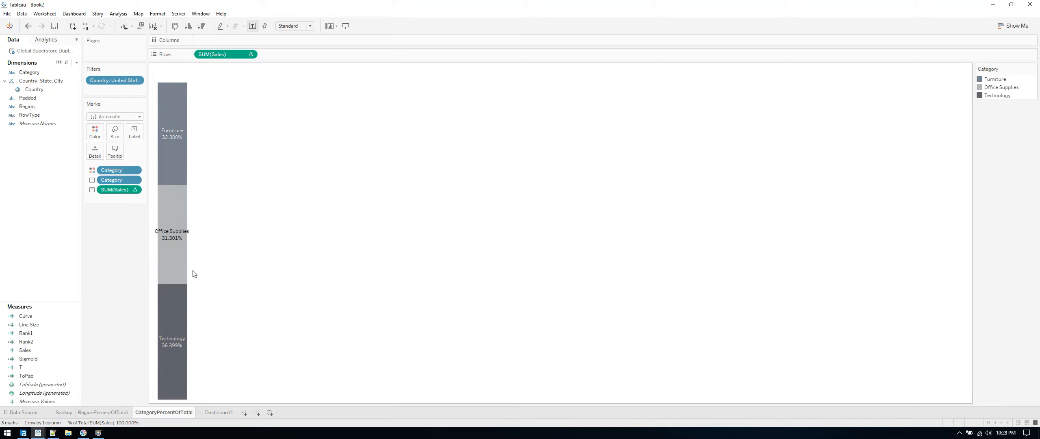
Fit the Sankey sheet to Entire View so it fills its dashboard cell.
left_click(311, 25)
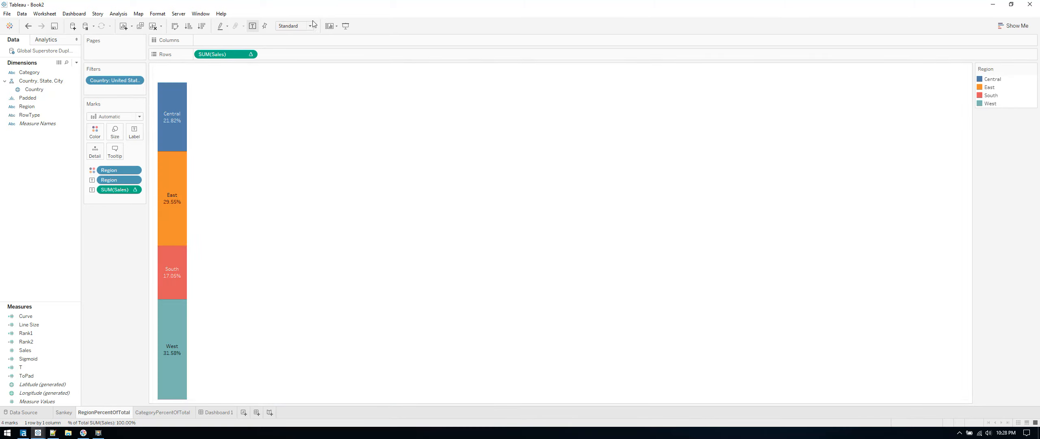
left_click(310, 25)
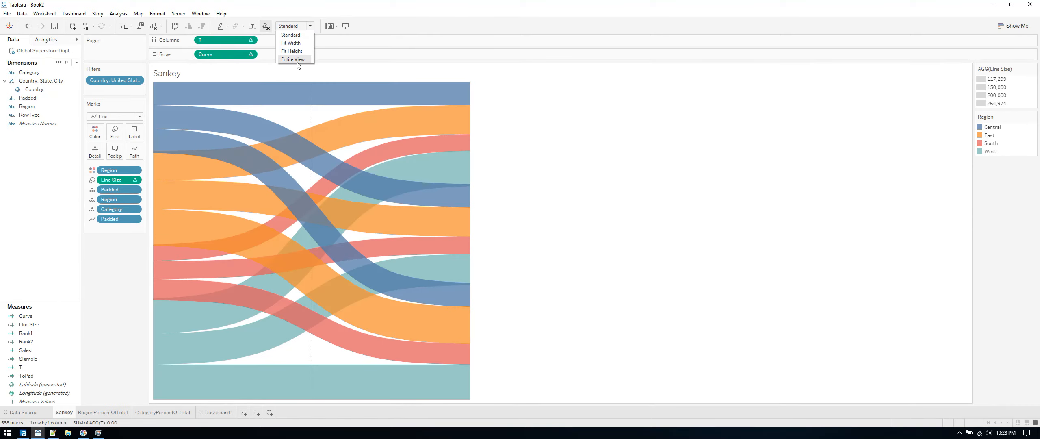
left_click(219, 412)
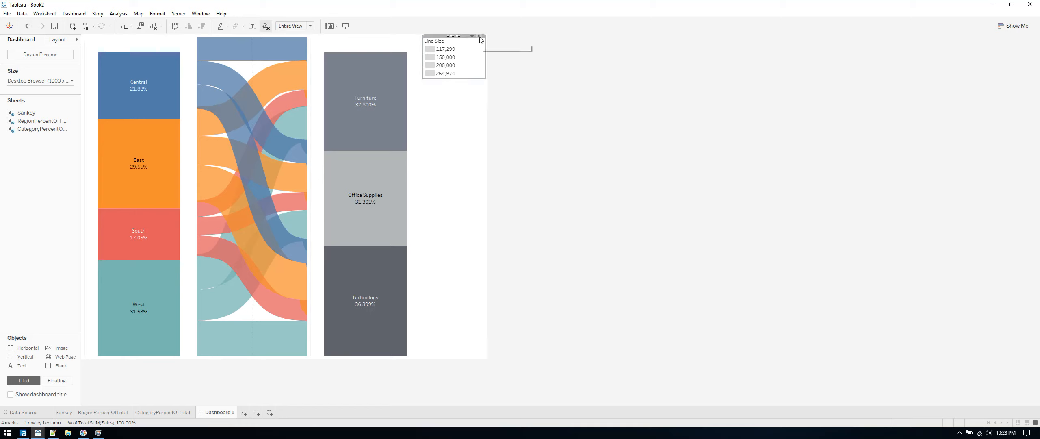
Remove the Line Size legend, check the Sankey sheet's Size slider and return to Dashboard 1.
left_click(480, 36)
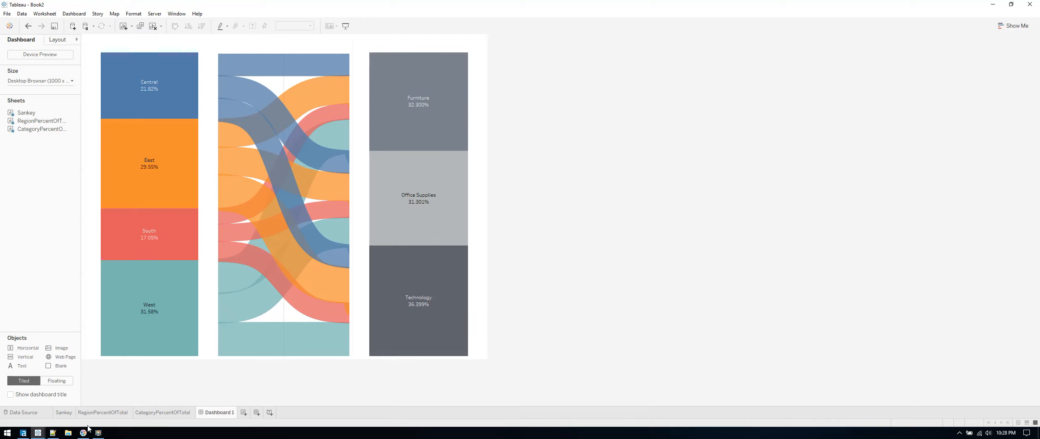
mouse_move(262, 162)
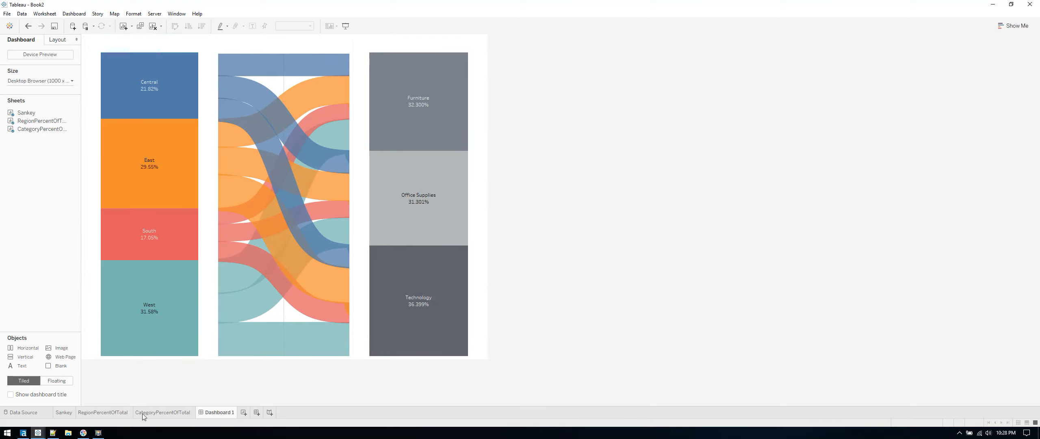
left_click(63, 412)
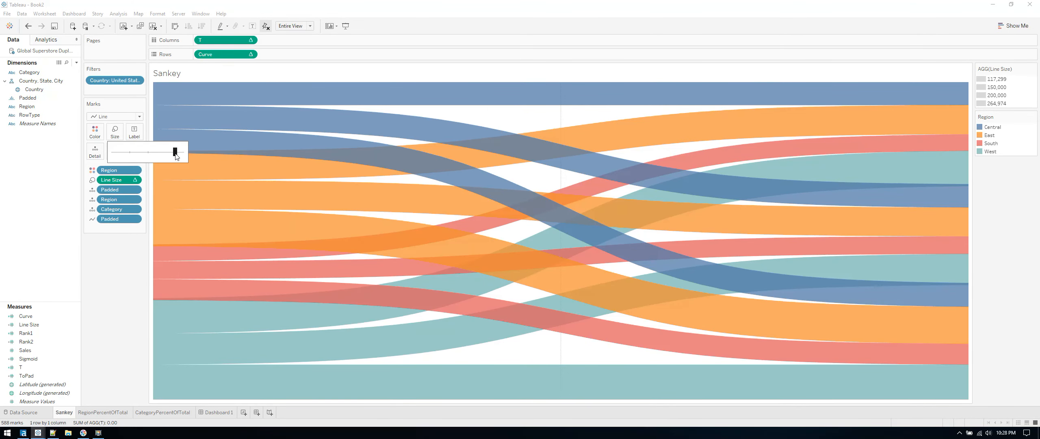
left_click(219, 412)
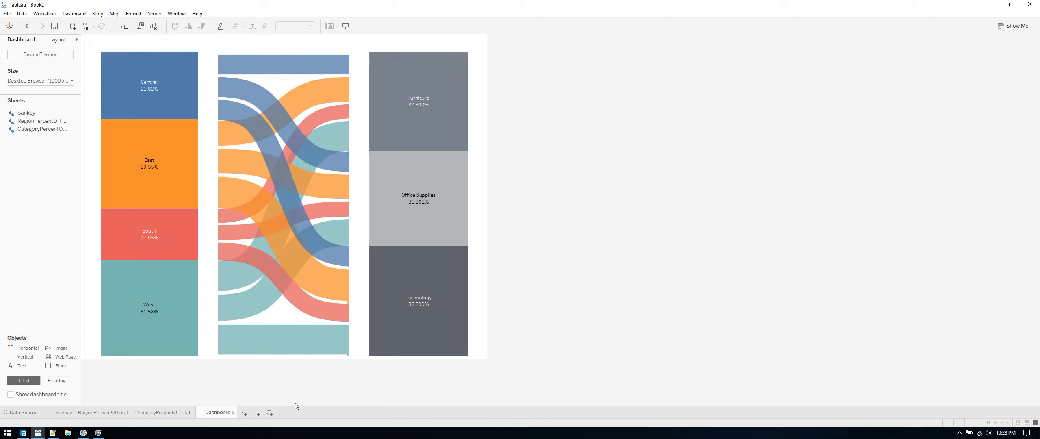
mouse_move(148, 84)
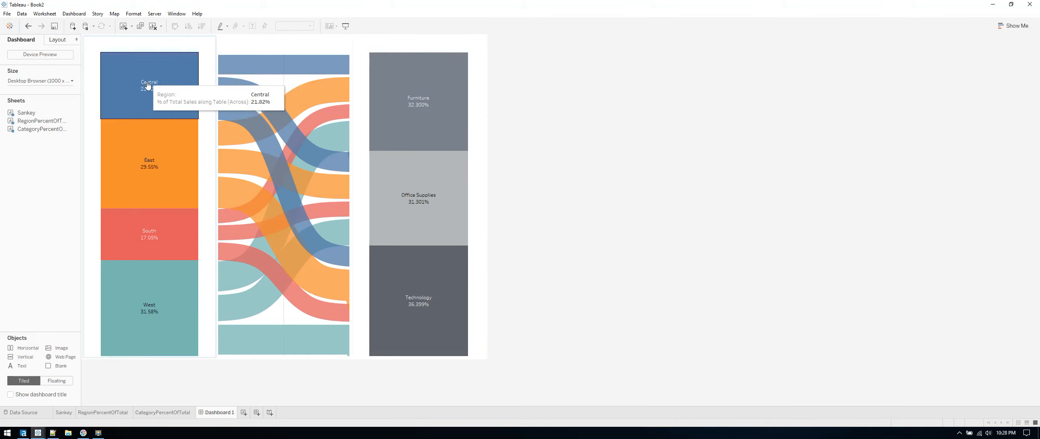
mouse_move(213, 100)
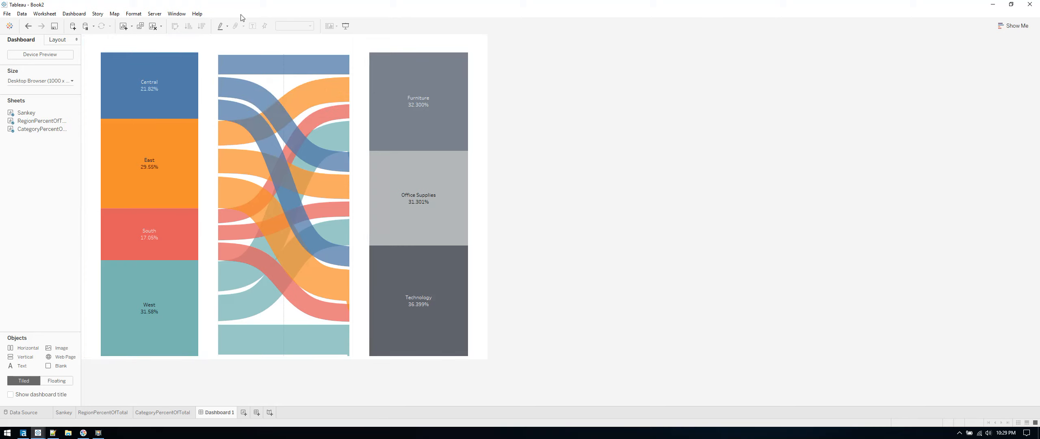
mouse_move(224, 69)
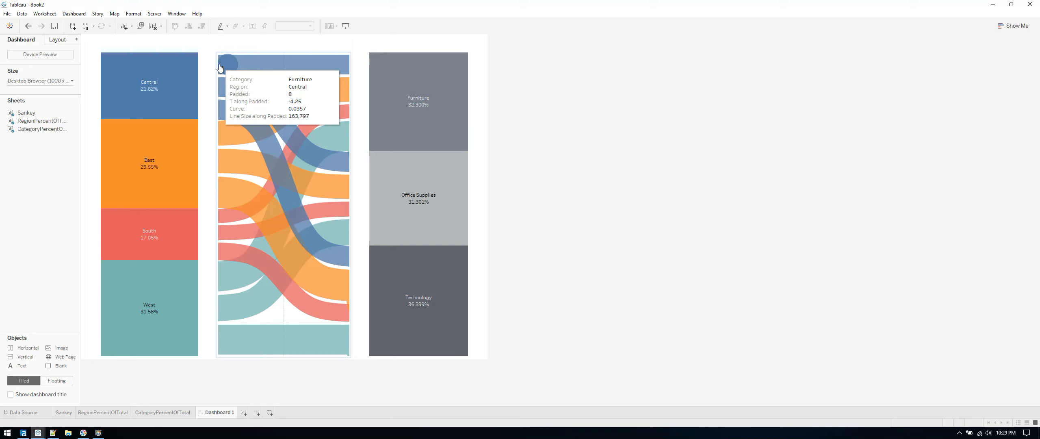
mouse_move(905, 346)
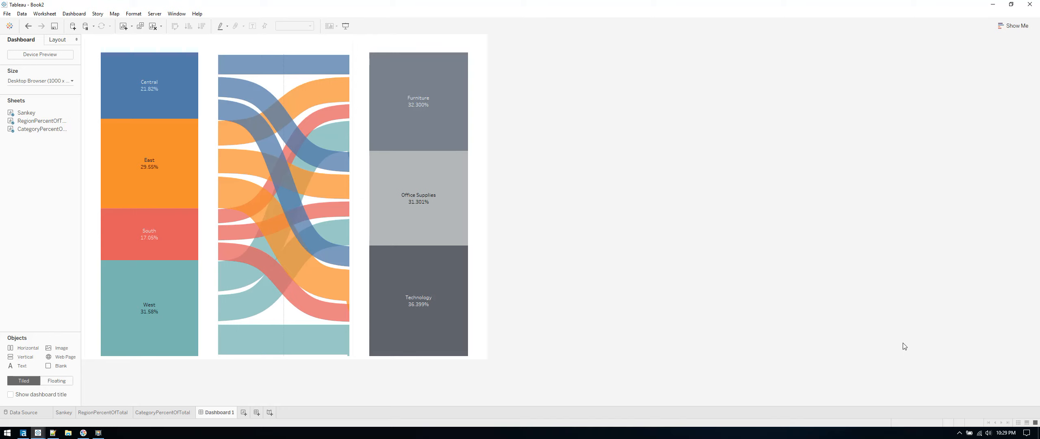
mouse_move(619, 387)
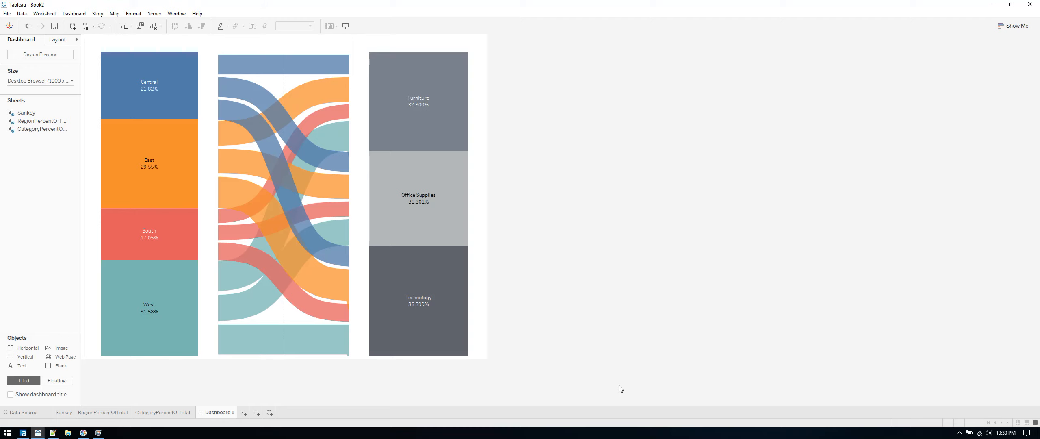
mouse_move(236, 409)
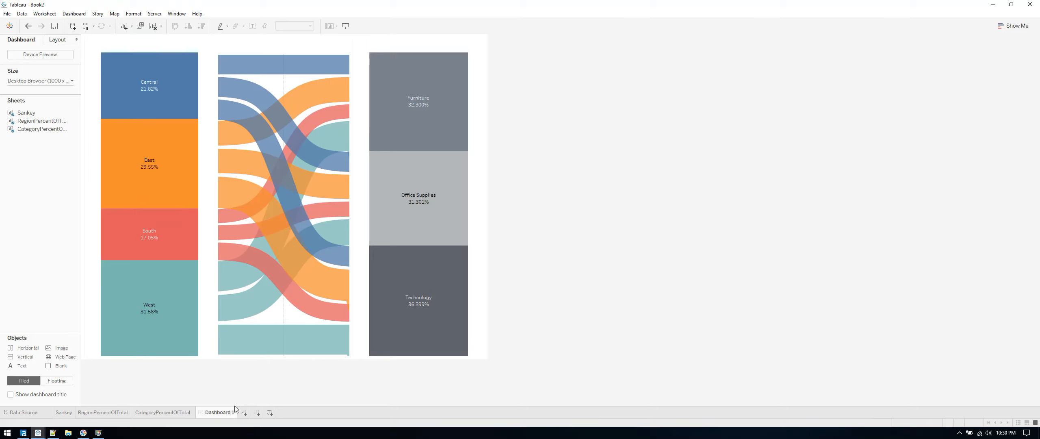
Start a new worksheet with Region and Category on Detail and SUM(Sales) in the view.
left_click(244, 412)
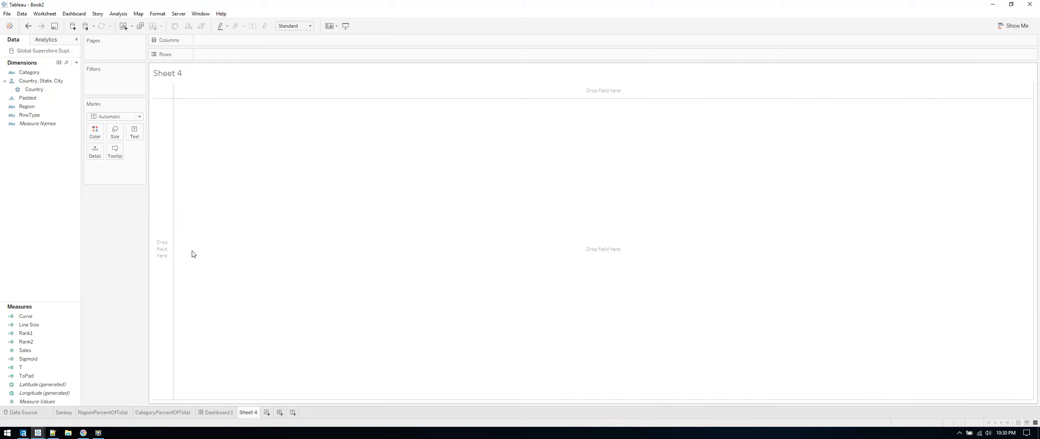
left_click_drag(27, 106, 226, 54)
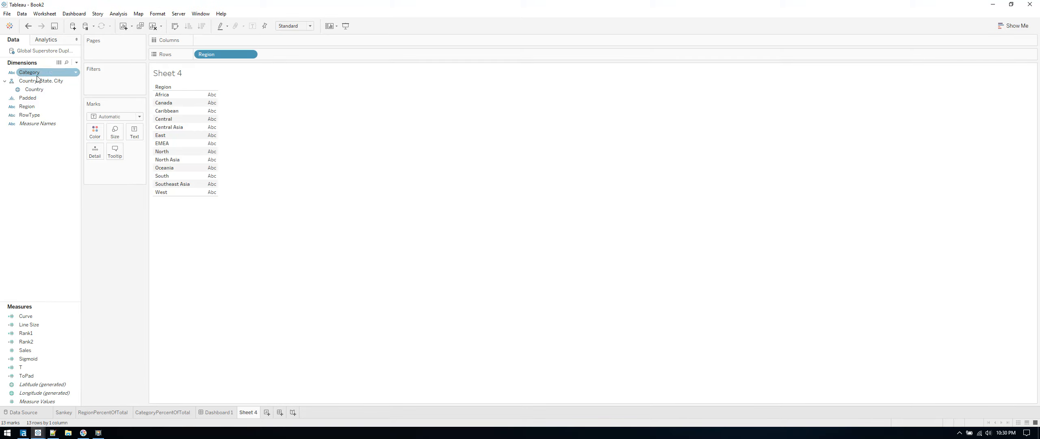
left_click_drag(29, 72, 225, 39)
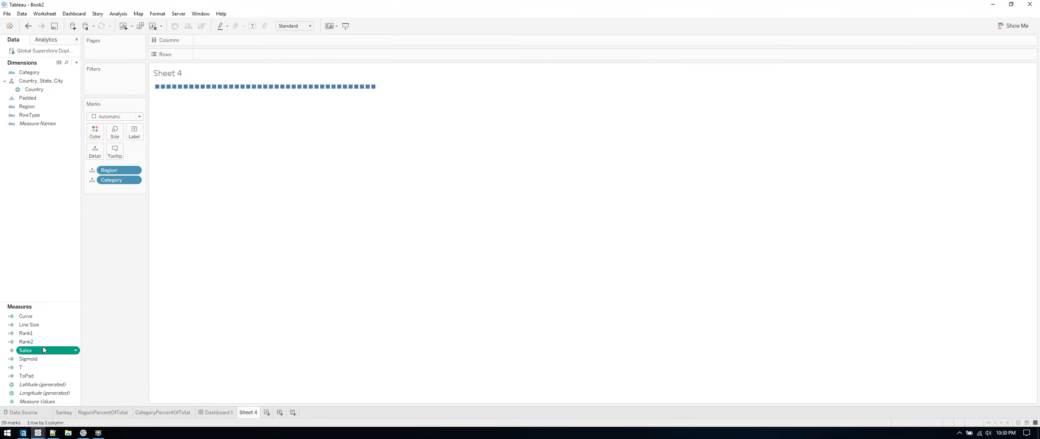
left_click_drag(26, 350, 226, 53)
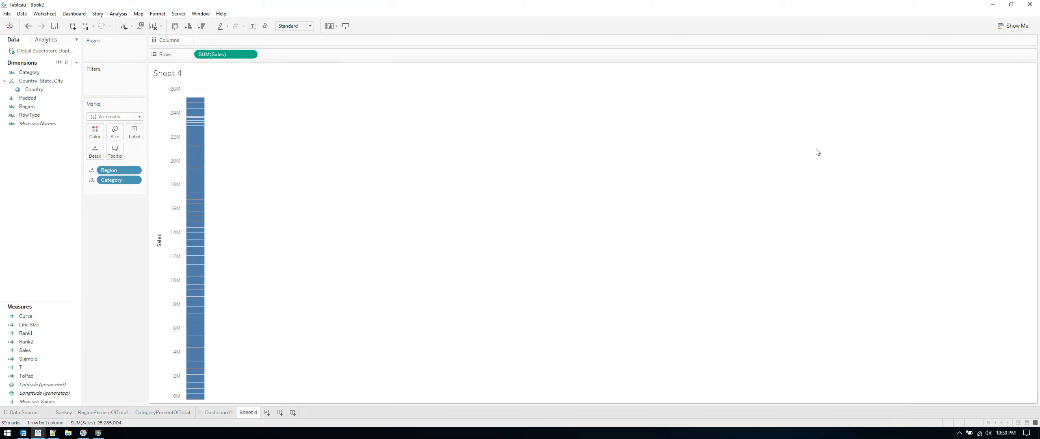
Switch the view to a treemap via Show Me.
left_click(1017, 26)
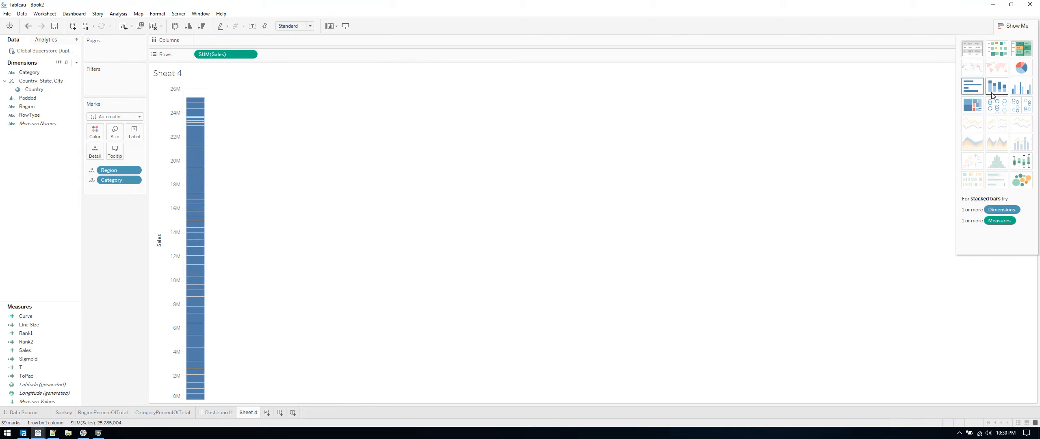
left_click(971, 86)
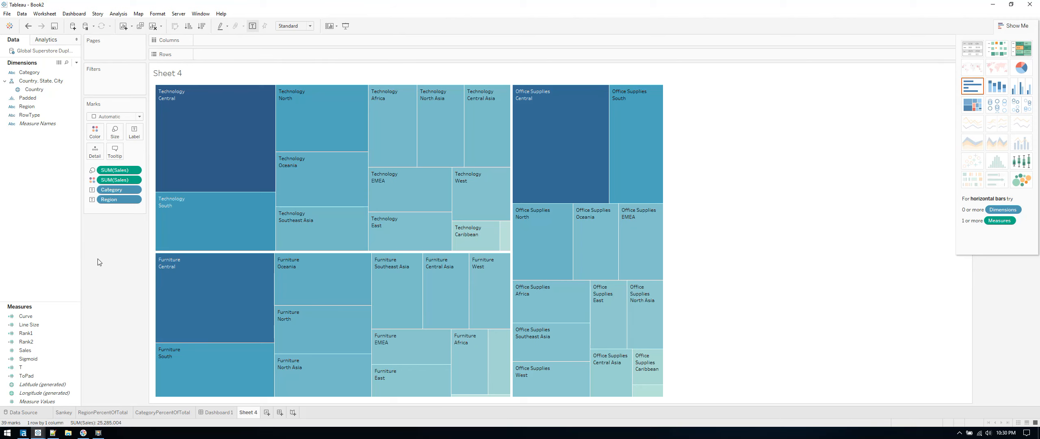
Filter the treemap to Country = United States by searching 'Unite' in the filter.
left_click_drag(34, 88, 95, 86)
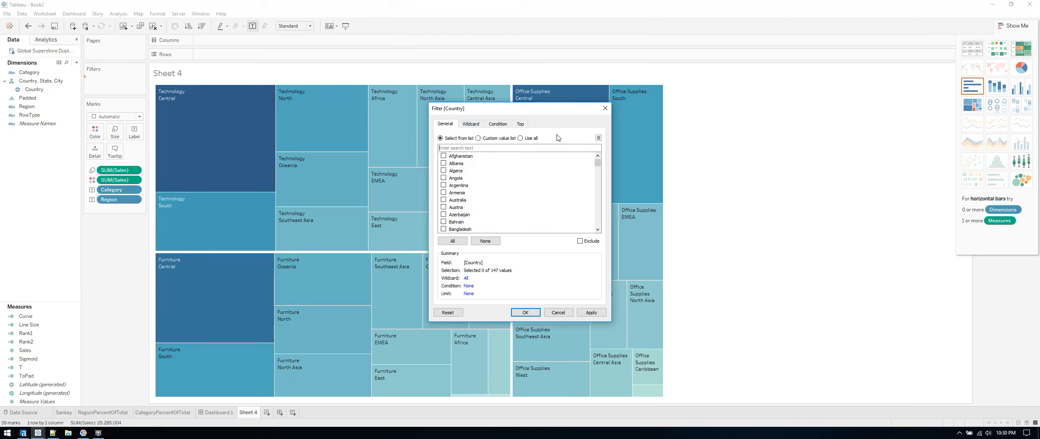
type("Unite")
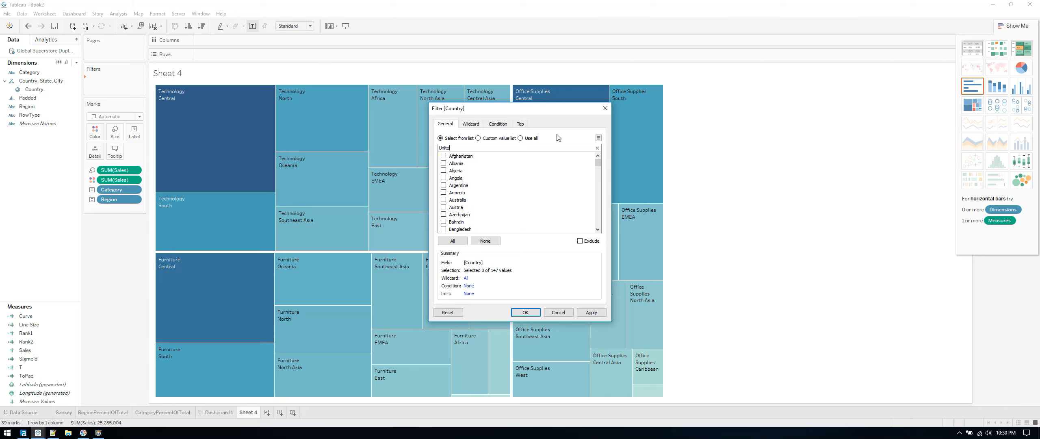
left_click(444, 170)
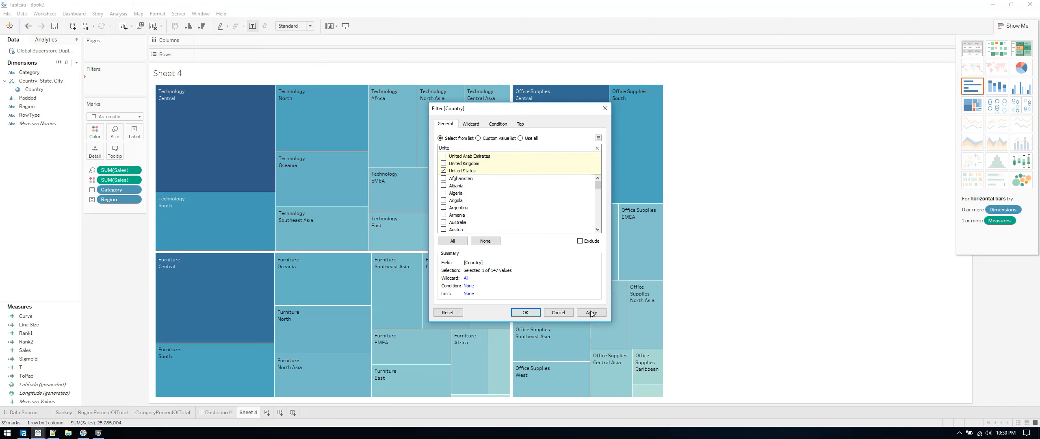
left_click(526, 312)
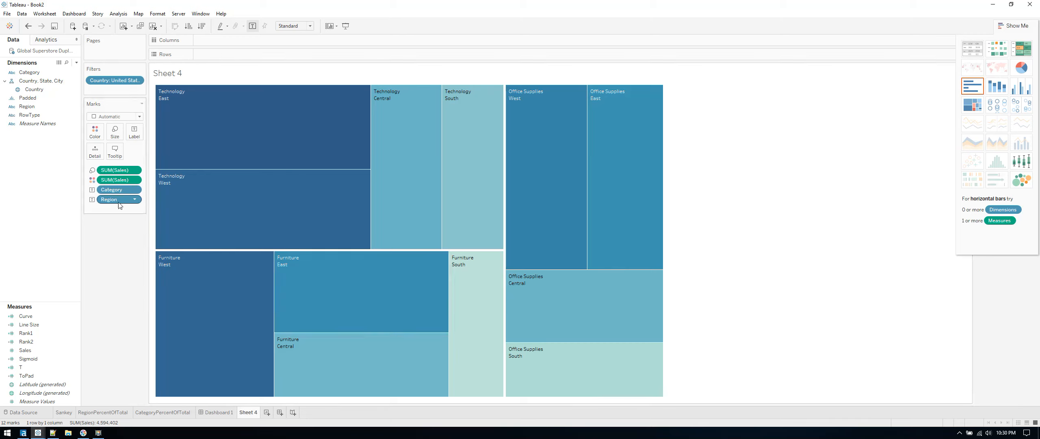
mouse_move(113, 203)
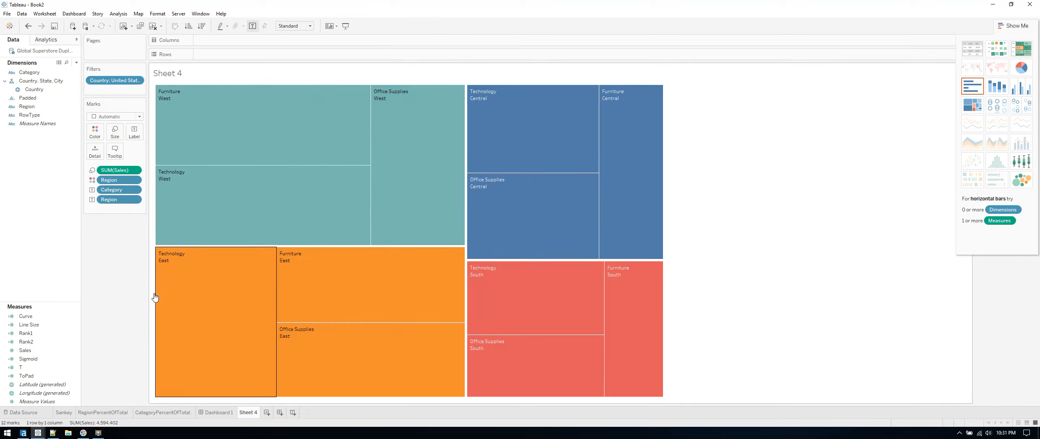
Colour the treemap tiles by Category in grey shades, replacing Region on Color.
left_click(111, 189)
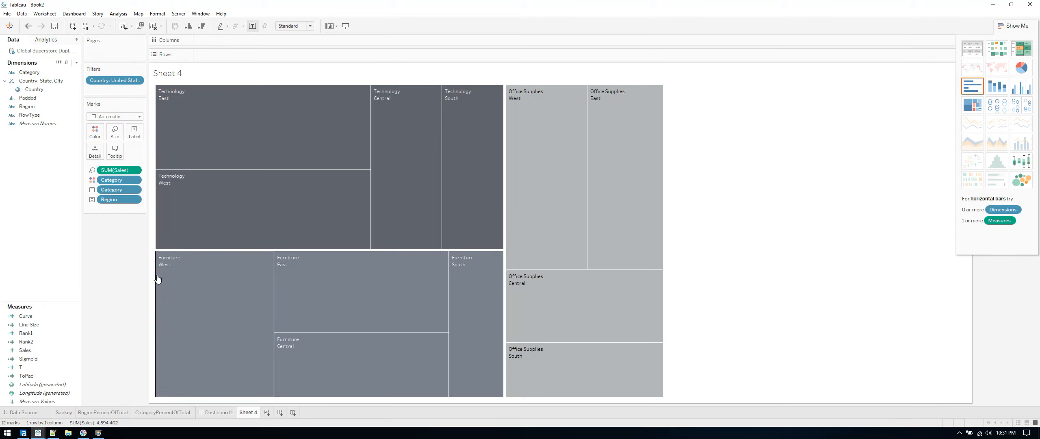
mouse_move(301, 183)
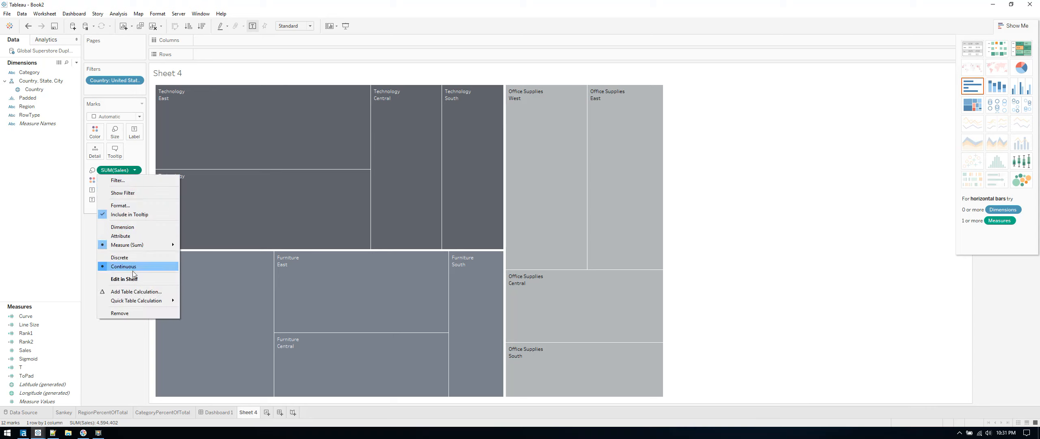
mouse_move(137, 300)
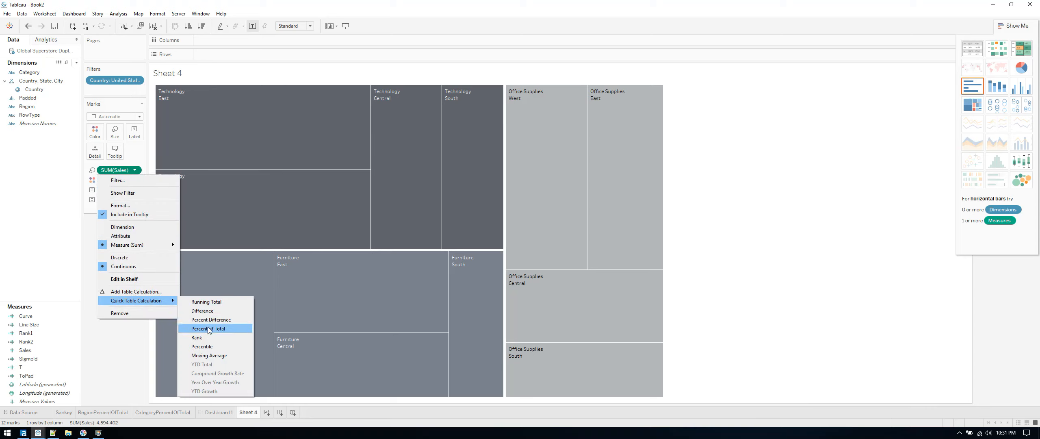
Show SUM(Sales) as Percent of Total computed along Category and label each tile with it.
left_click(208, 328)
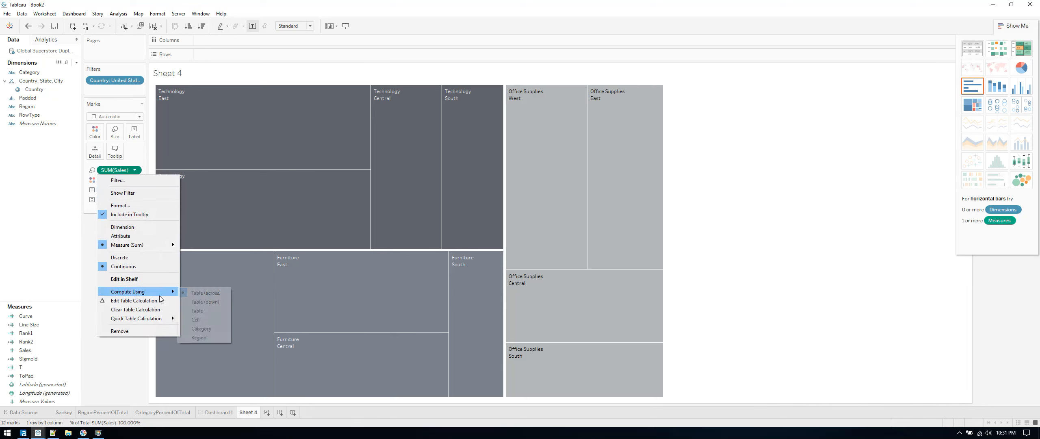
mouse_move(201, 328)
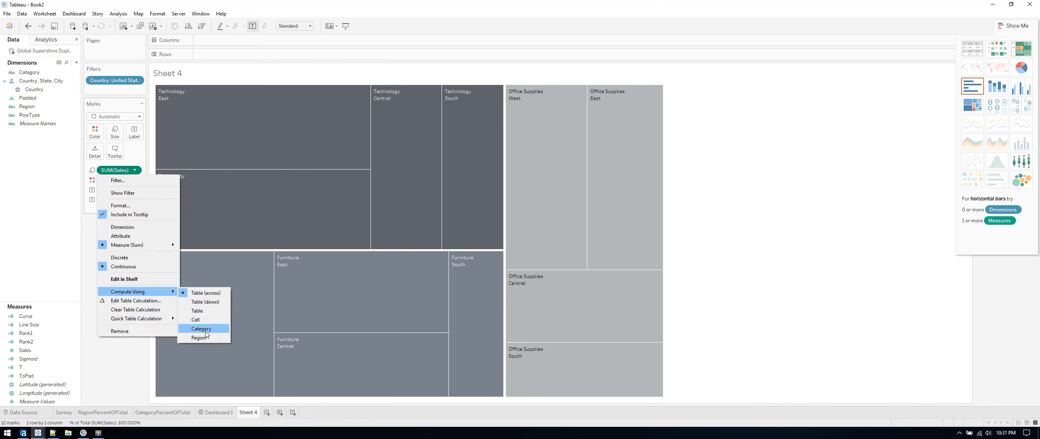
left_click(202, 328)
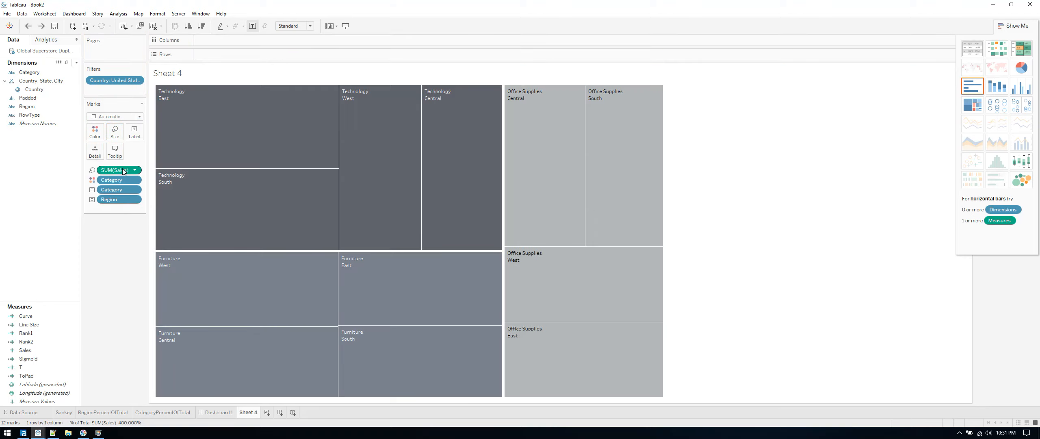
left_click(134, 129)
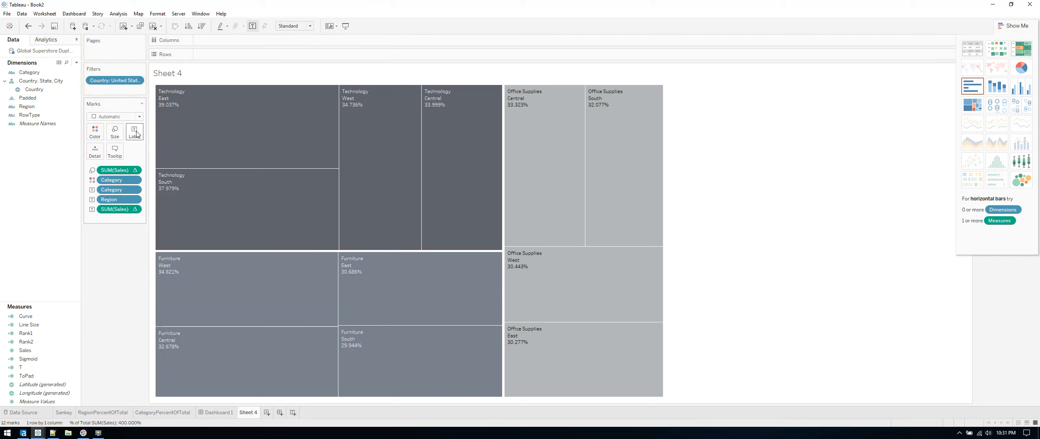
mouse_move(276, 166)
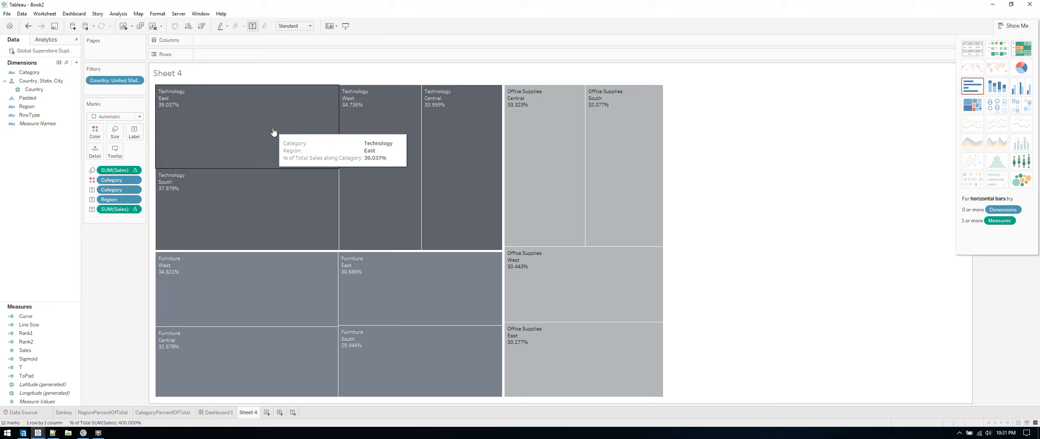
mouse_move(479, 265)
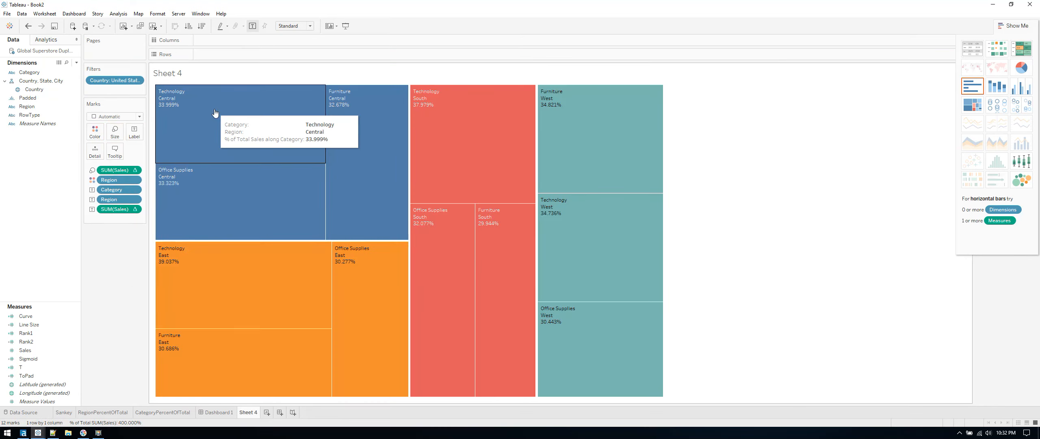
mouse_move(293, 108)
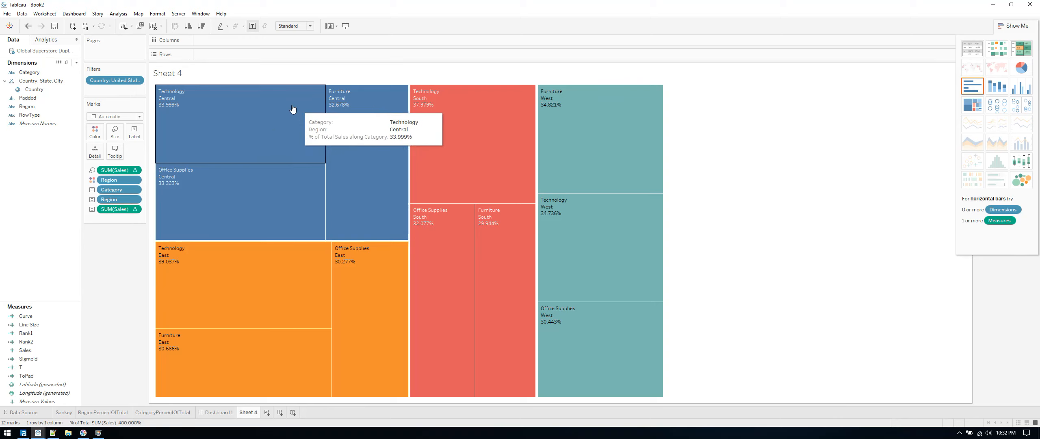
mouse_move(238, 124)
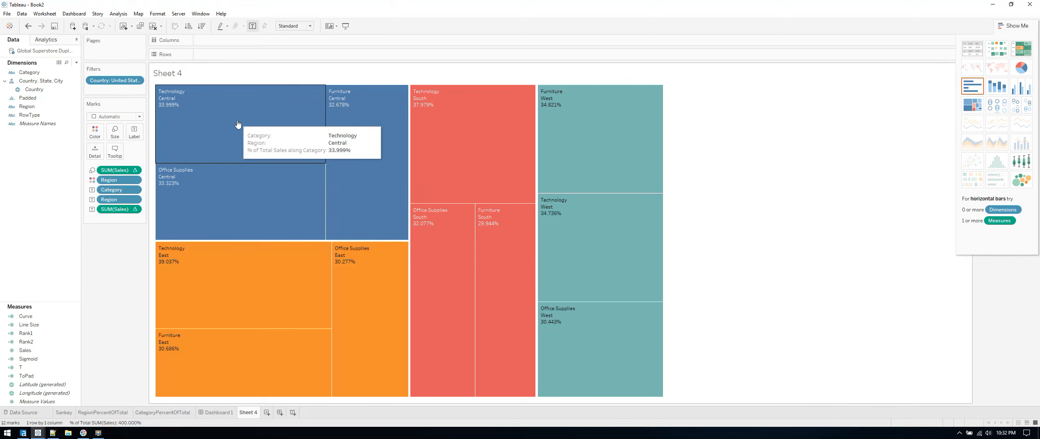
mouse_move(345, 128)
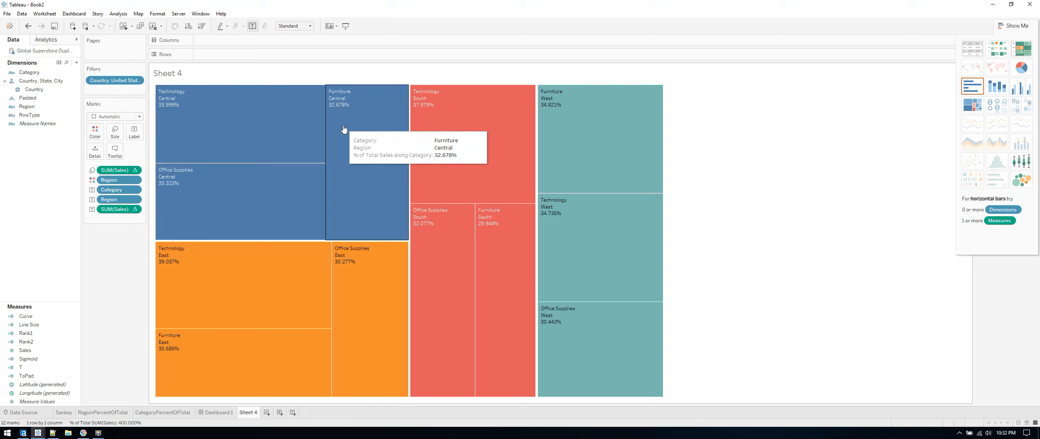
mouse_move(809, 220)
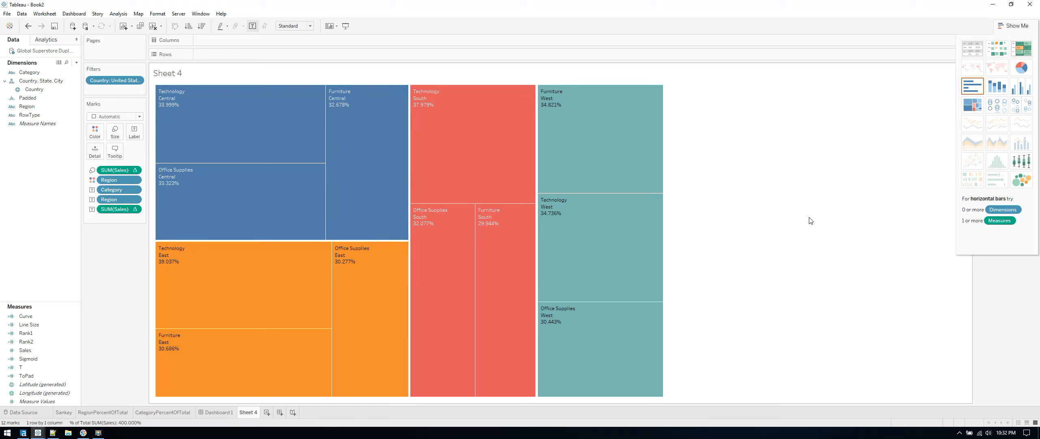